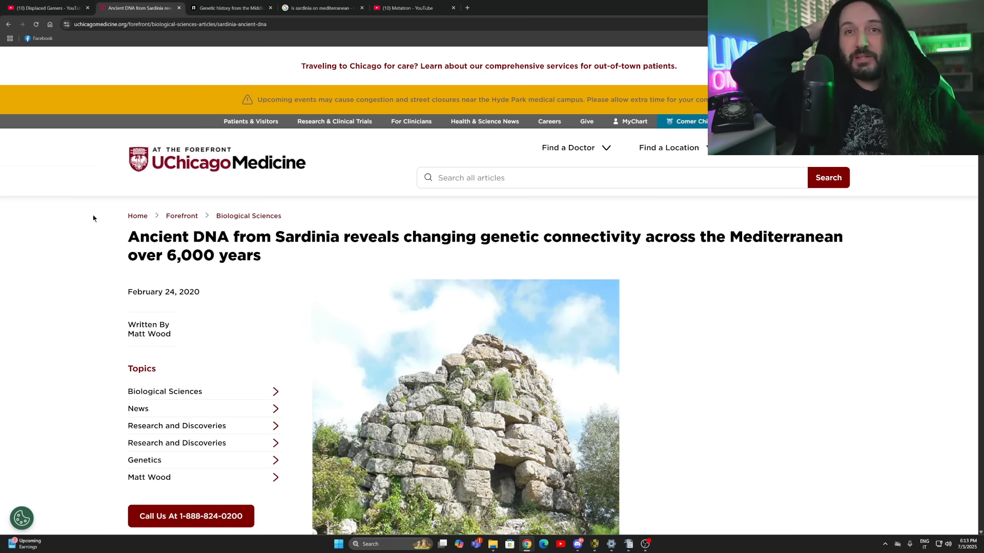
mouse_move(131, 190)
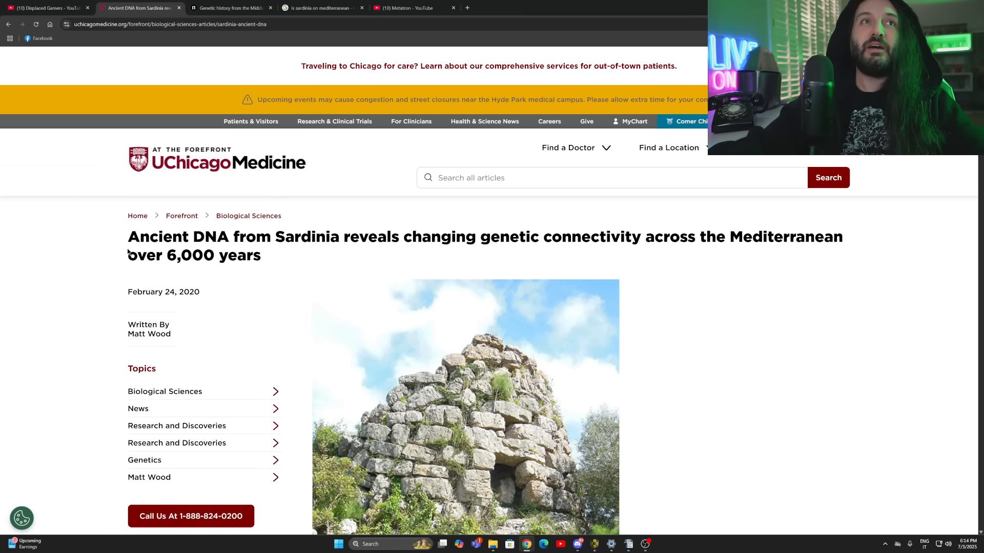
Highlight the full headline on ancient Sardinian DNA and Mediterranean genetic connectivity.
left_click_drag(128, 237, 255, 236)
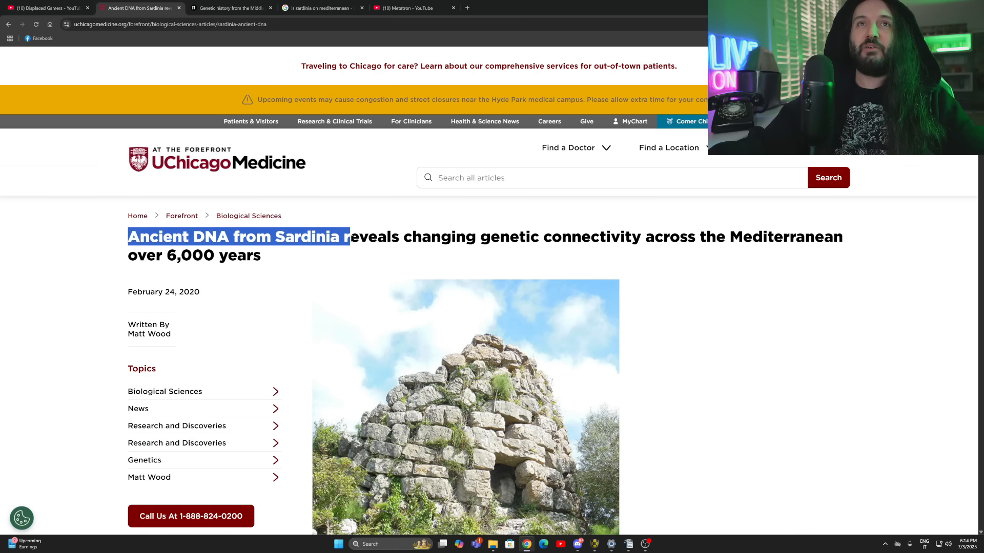
left_click_drag(351, 237, 632, 237)
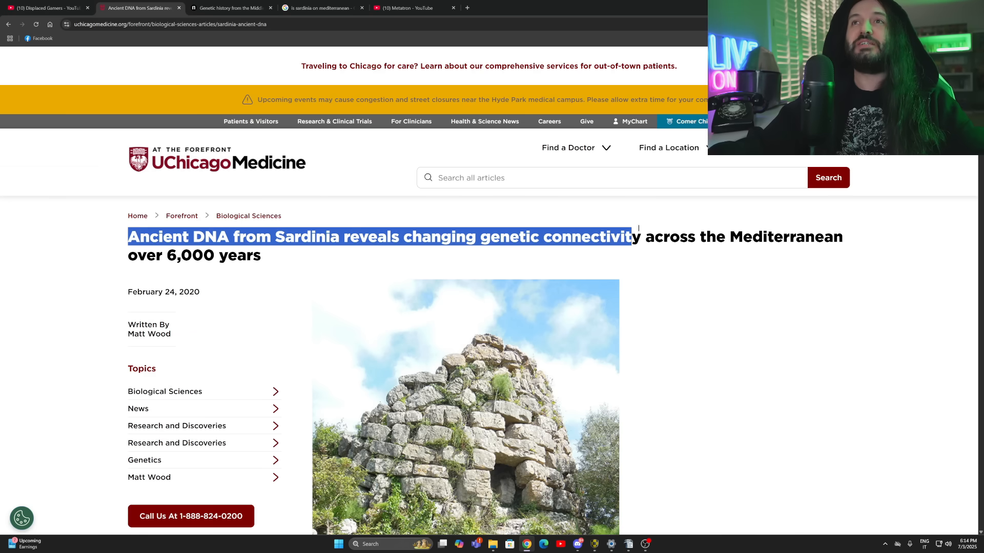
left_click_drag(631, 237, 170, 255)
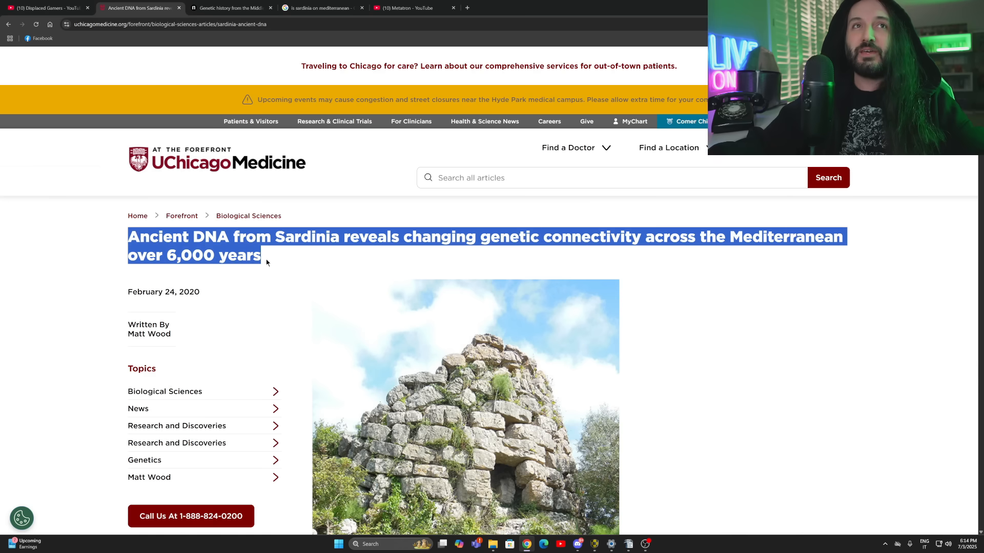
scroll("down", 3)
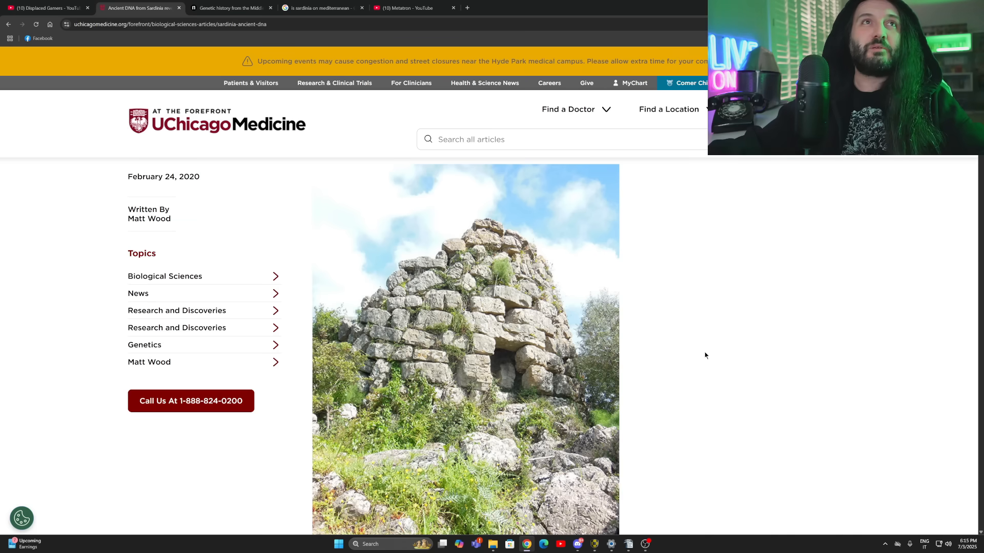
mouse_move(655, 324)
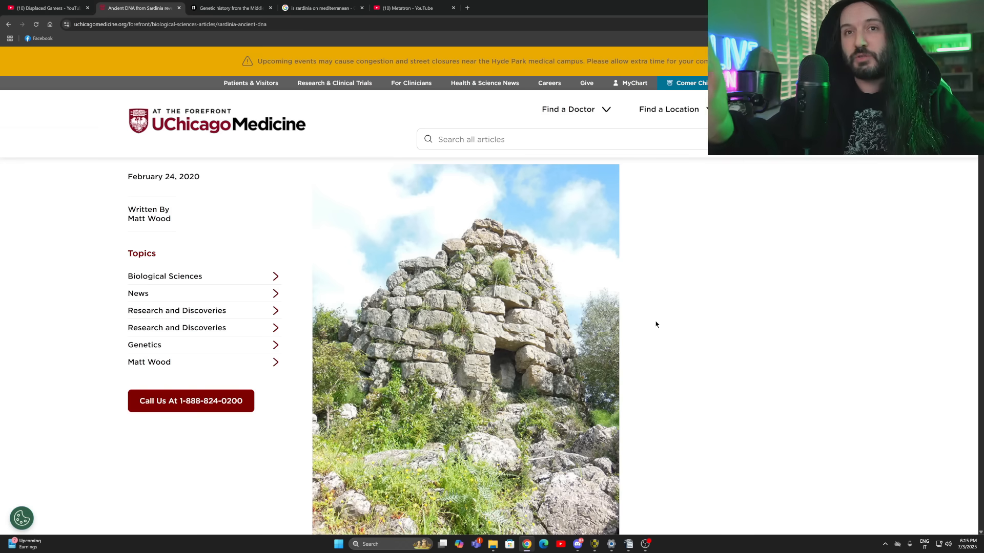
scroll("down", 3)
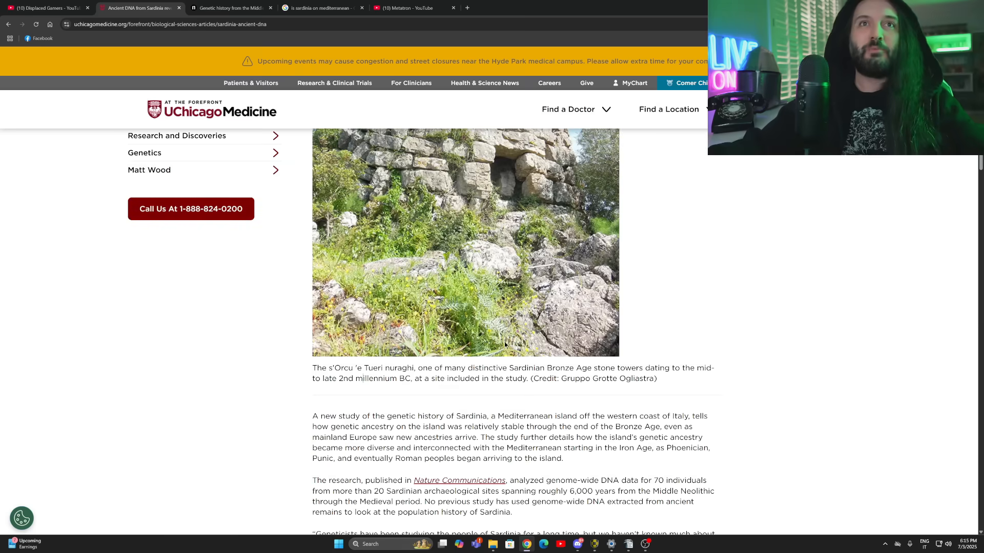
left_click_drag(313, 368, 370, 368)
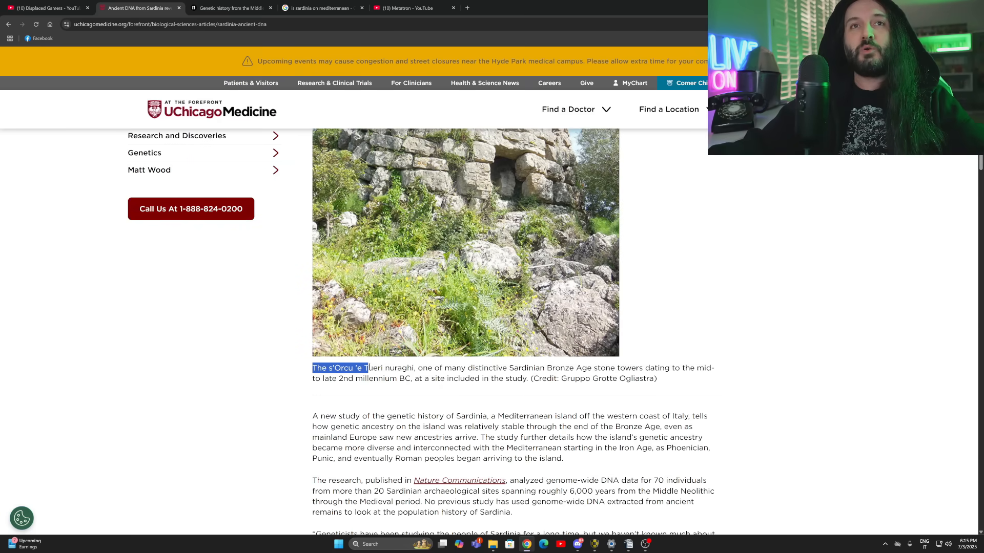
left_click_drag(368, 368, 495, 368)
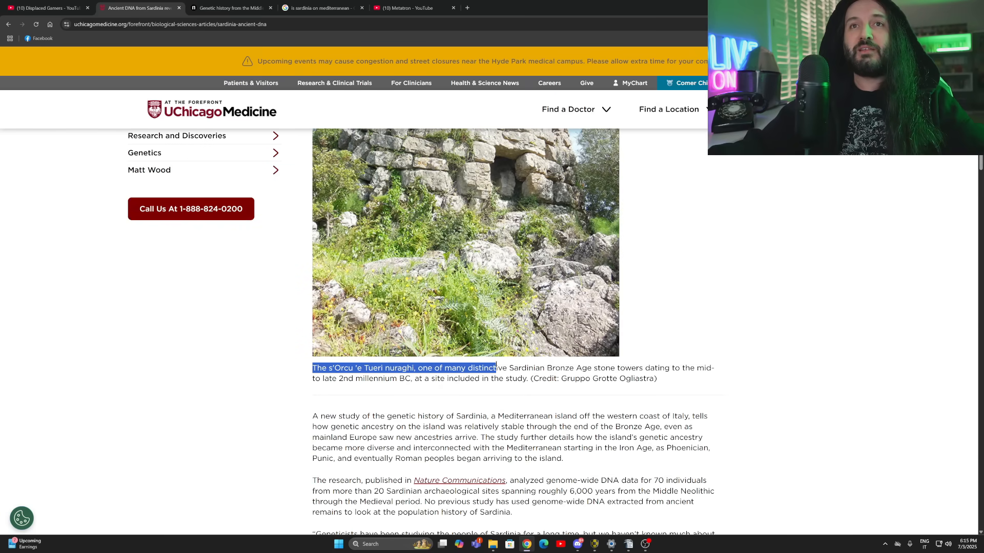
left_click_drag(495, 369, 631, 368)
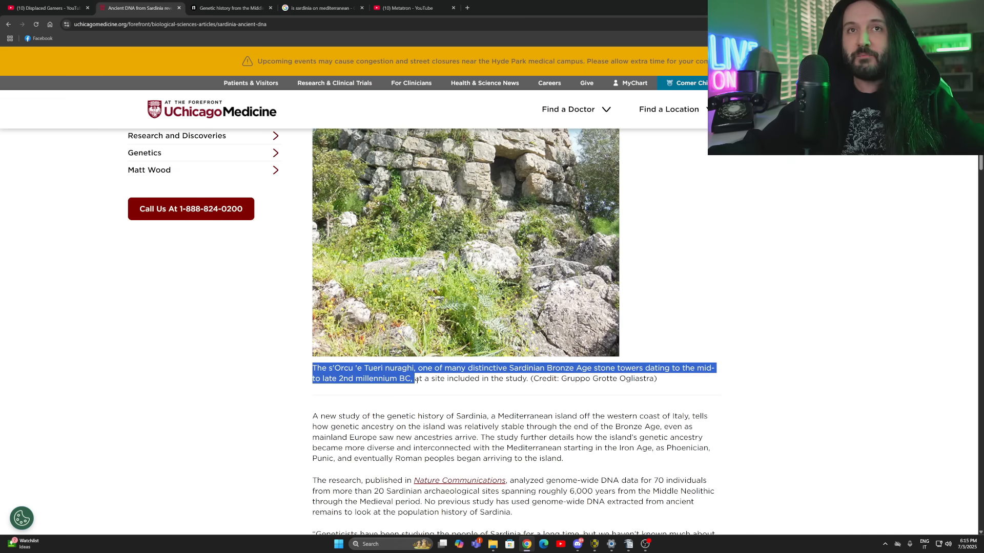
left_click_drag(413, 378, 523, 378)
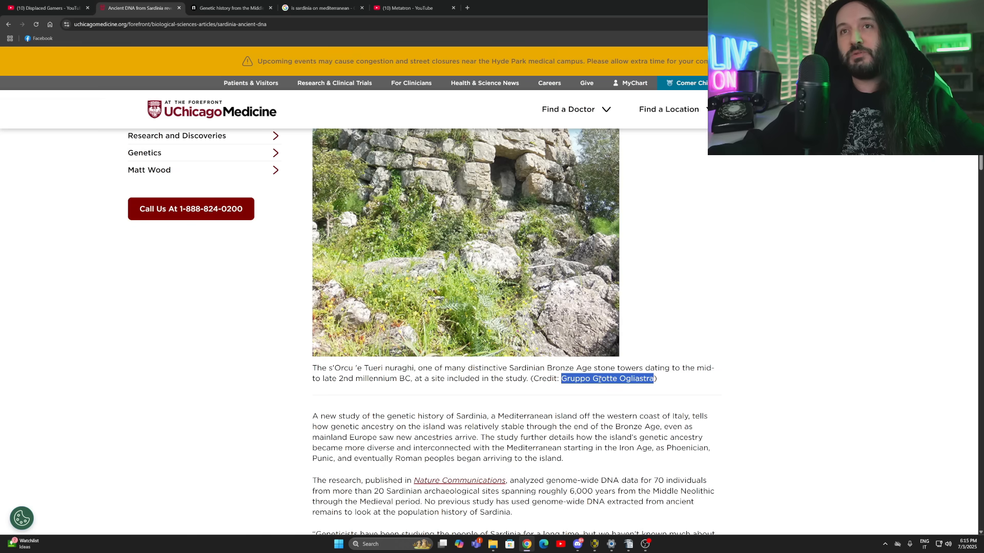
left_click(562, 379)
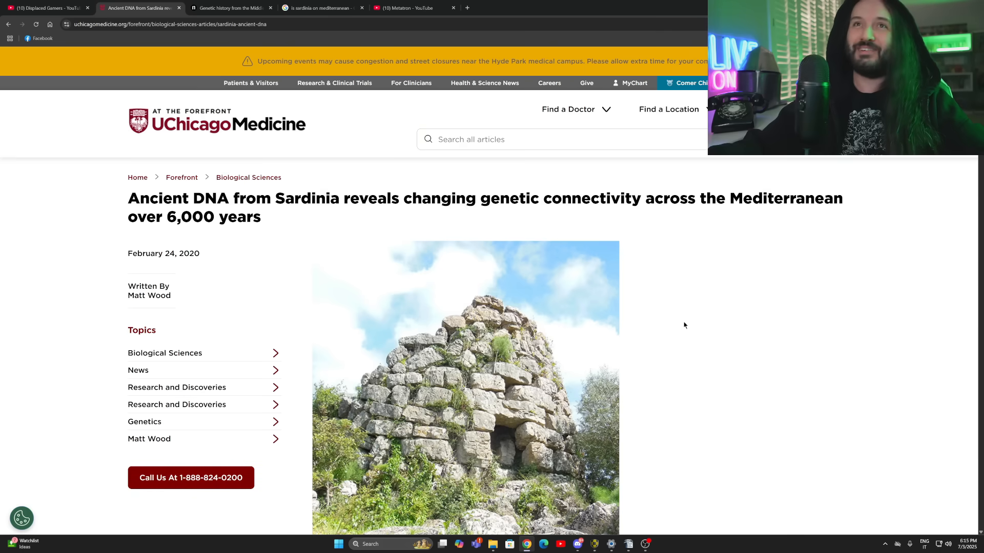
mouse_move(807, 365)
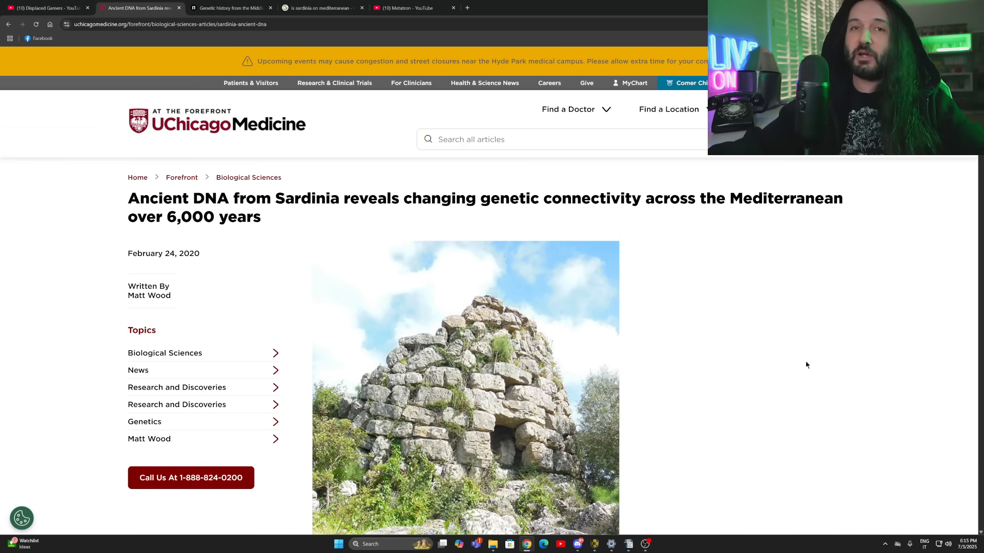
Select the word 'Sardinia' in the article headline.
scroll("down", 3)
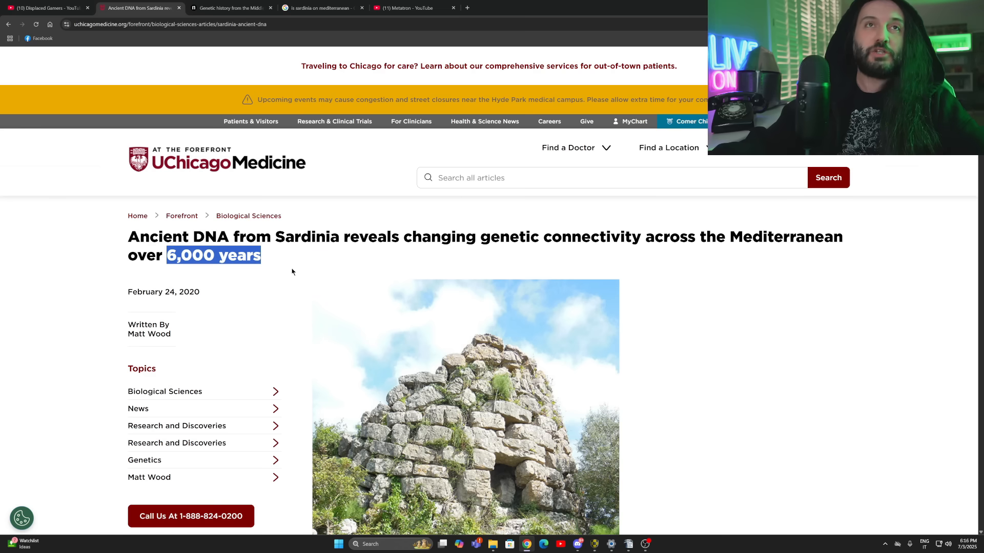
double_click(307, 237)
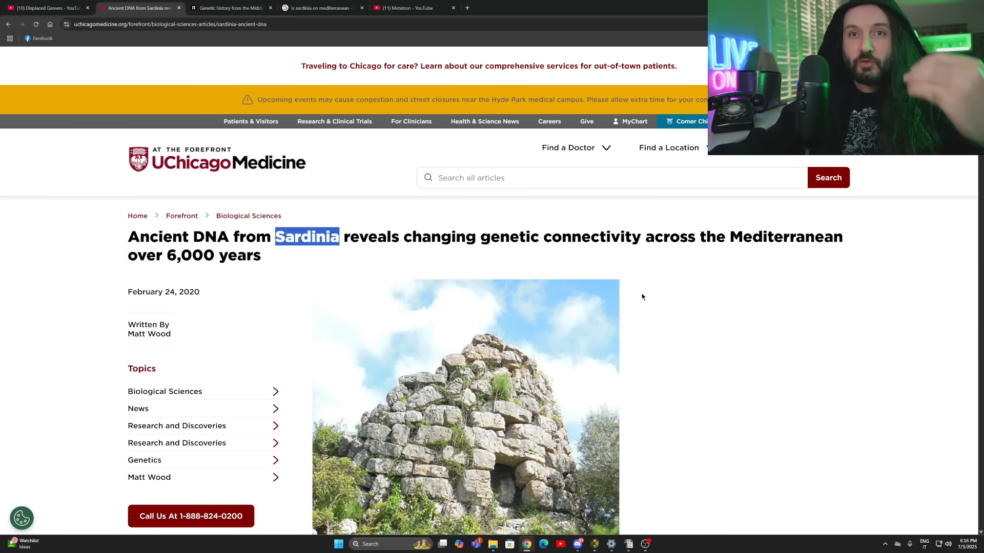
mouse_move(721, 299)
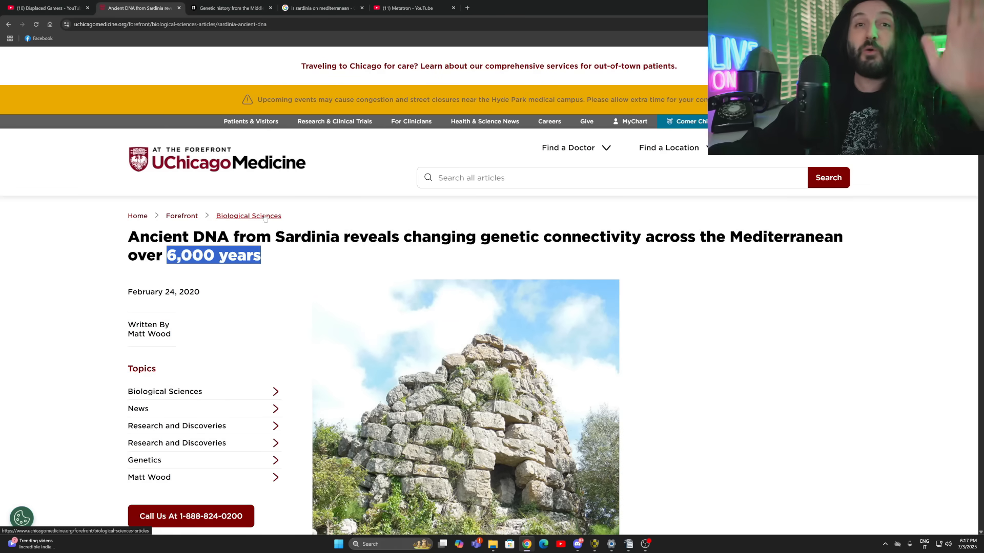
Mark the opening paragraph sentence by sentence, from stable Bronze Age ancestry to interconnected Mediterranean ancestry.
scroll("down", 3)
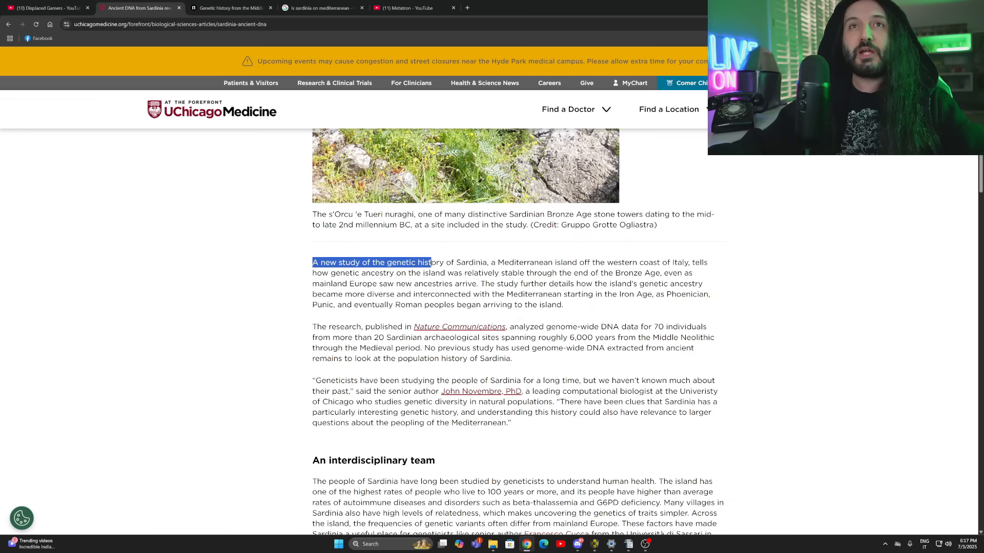
left_click_drag(429, 262, 576, 262)
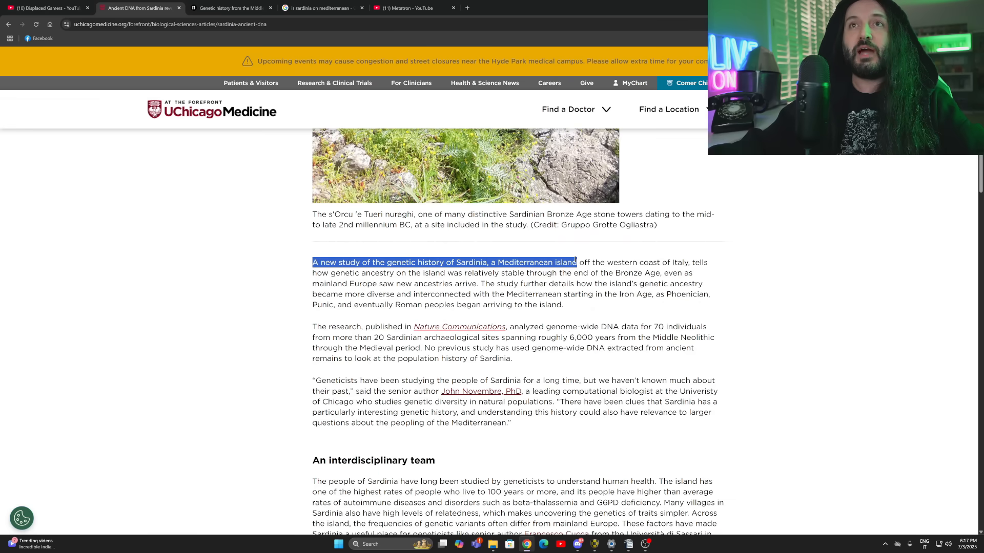
left_click_drag(576, 262, 687, 262)
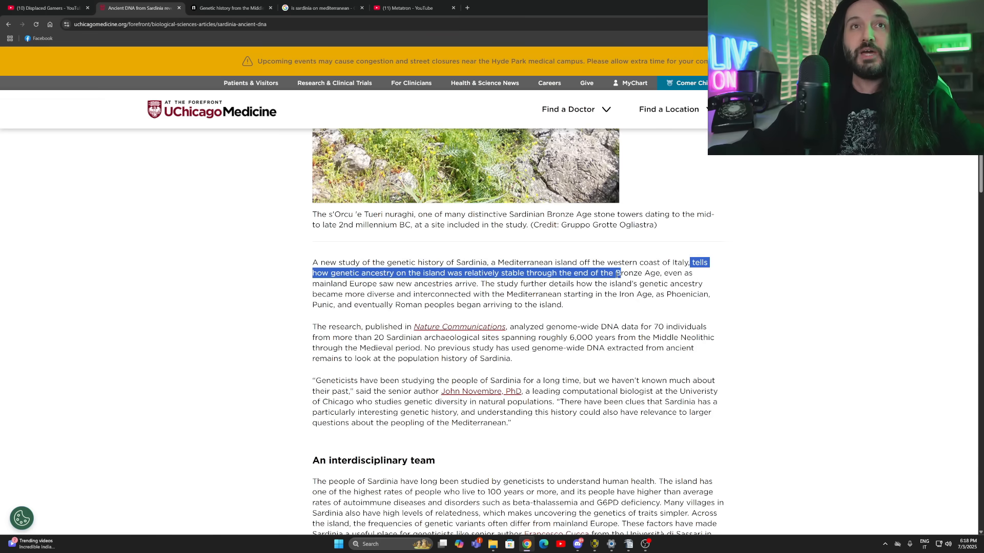
left_click_drag(619, 273, 412, 283)
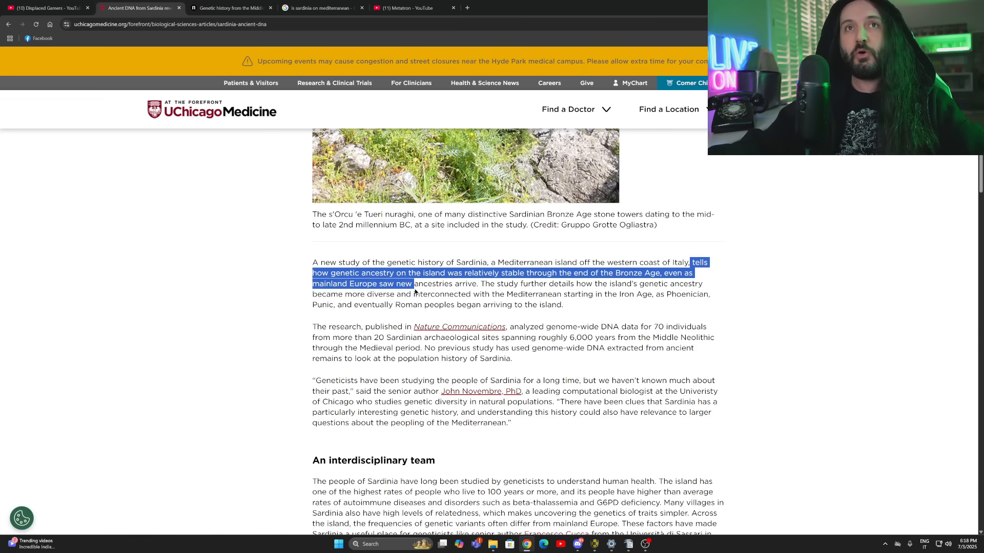
left_click_drag(412, 284, 477, 283)
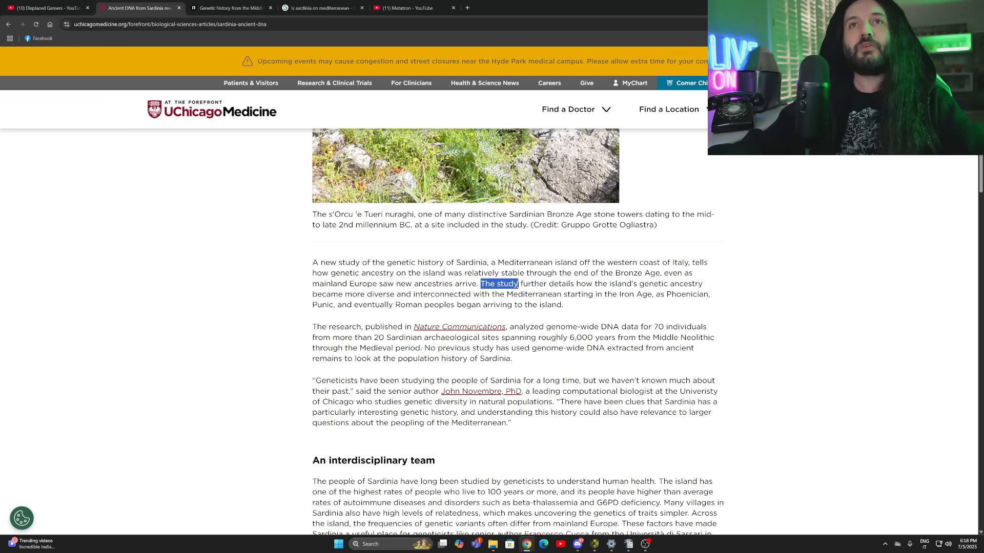
left_click_drag(517, 283, 652, 283)
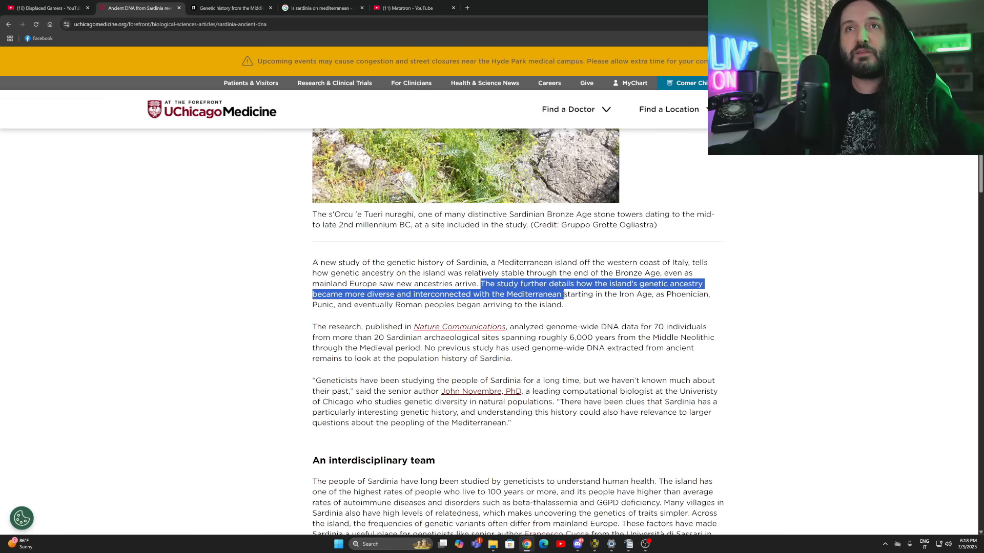
left_click_drag(562, 294, 712, 294)
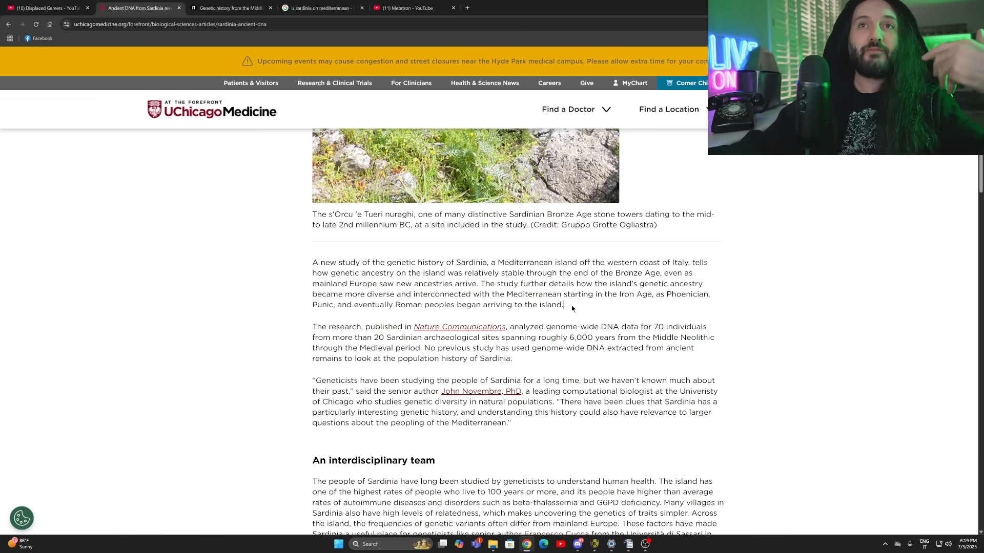
Highlight the paragraph on genome-wide DNA from 70 ancient Sardinians at archaeological sites.
double_click(323, 304)
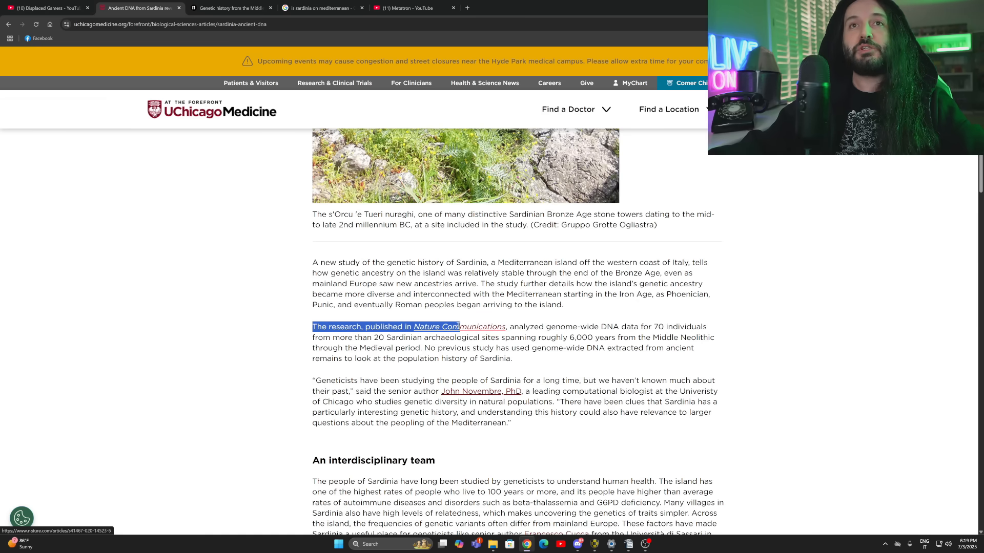
left_click_drag(457, 326, 613, 326)
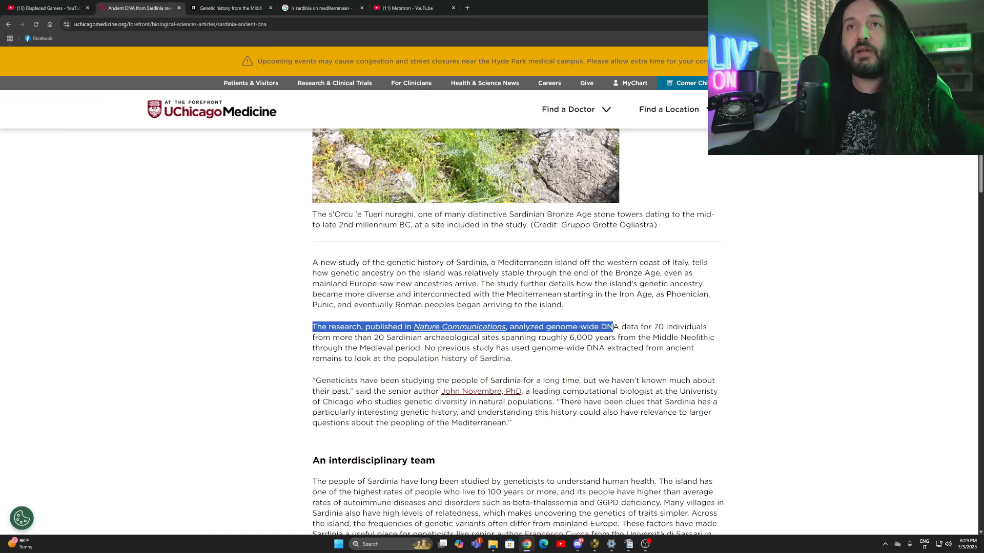
left_click_drag(613, 326, 360, 338)
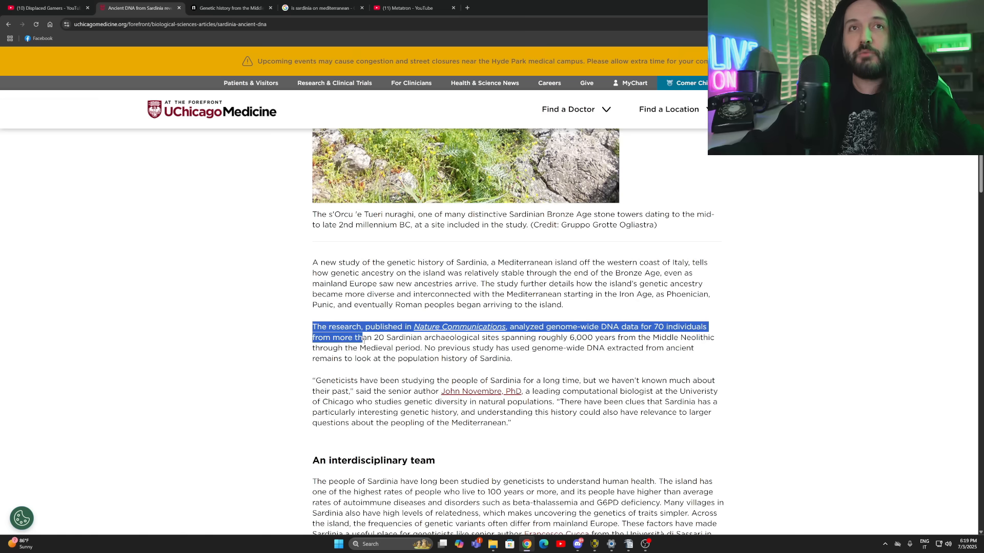
left_click_drag(360, 338, 508, 338)
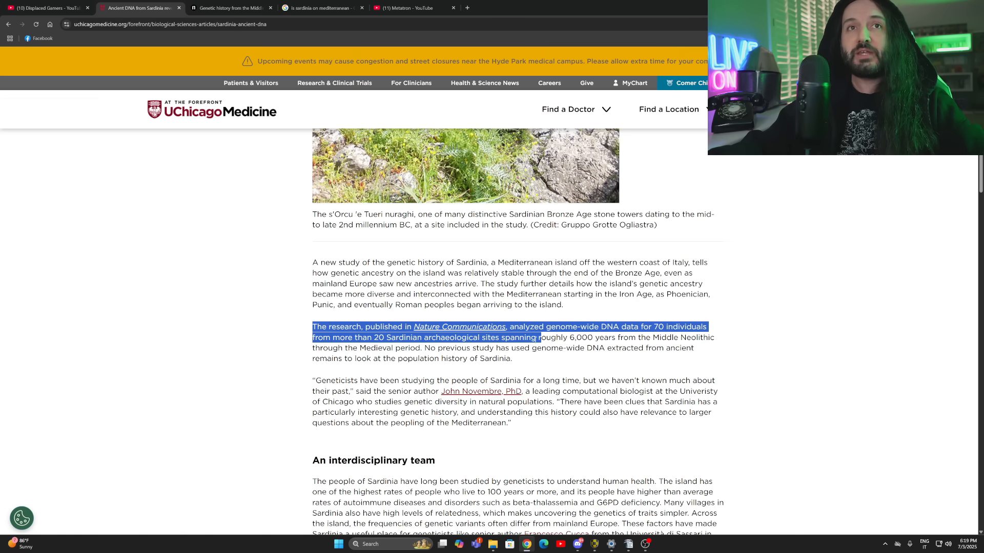
left_click_drag(537, 338, 461, 348)
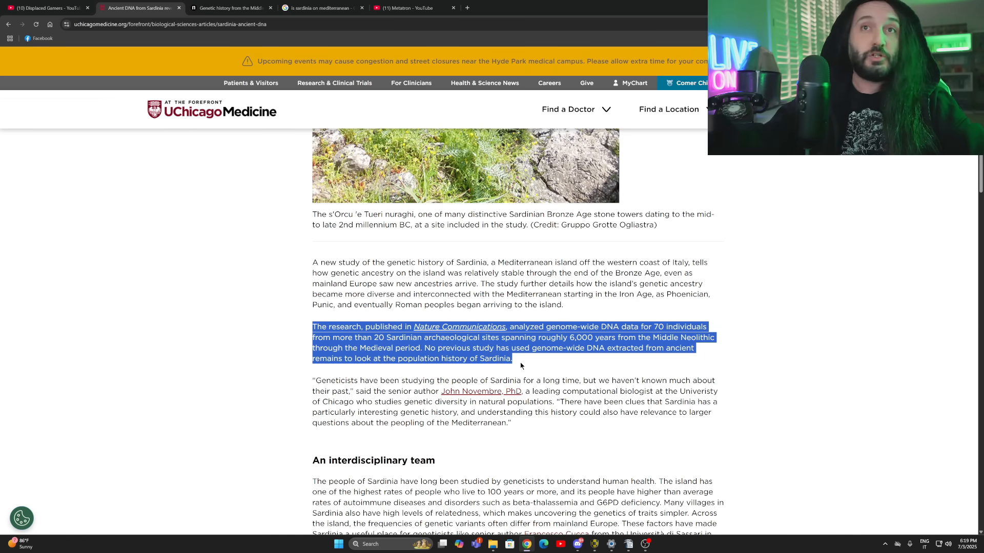
Highlight John Novembre's quote on Sardinia's genetic history, including its attribution.
scroll("down", 3)
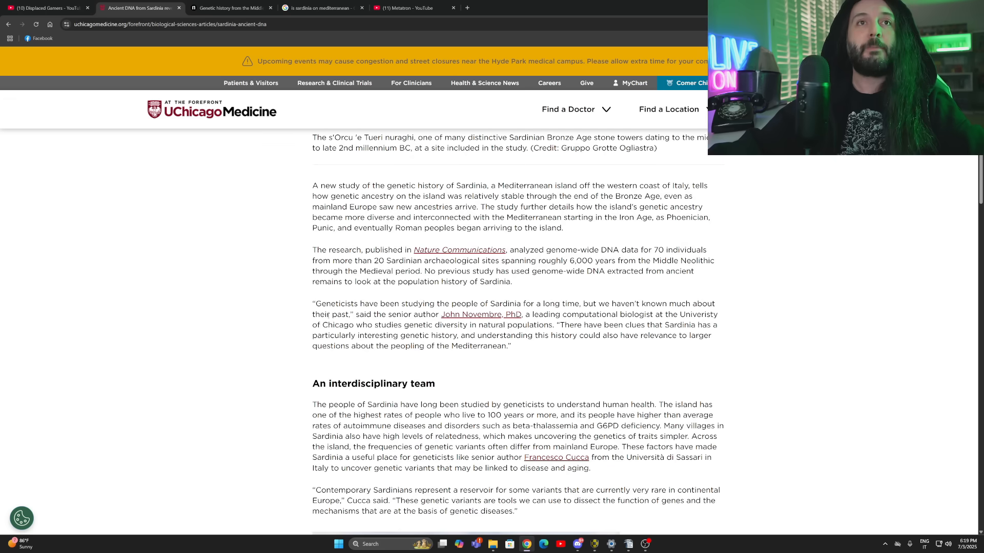
double_click(328, 308)
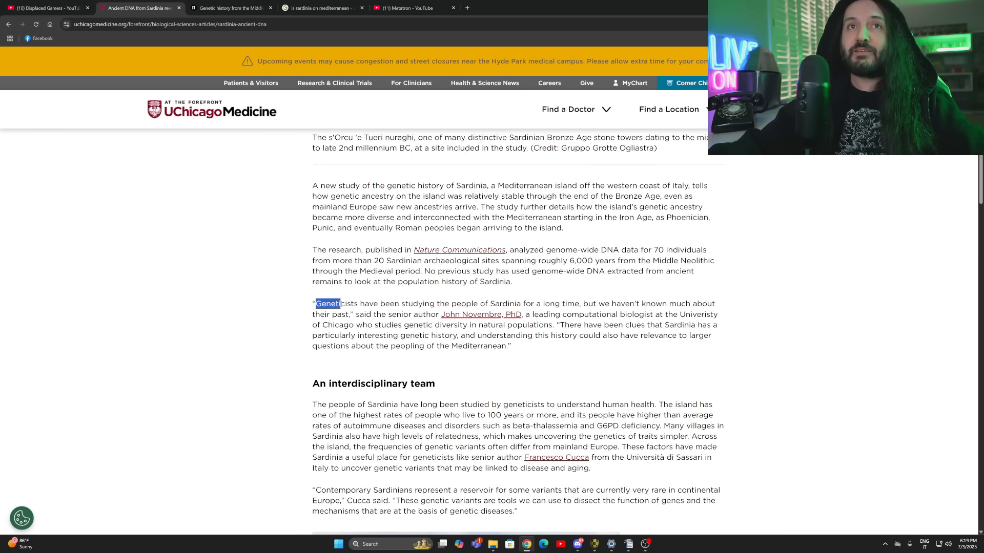
left_click_drag(329, 304, 539, 304)
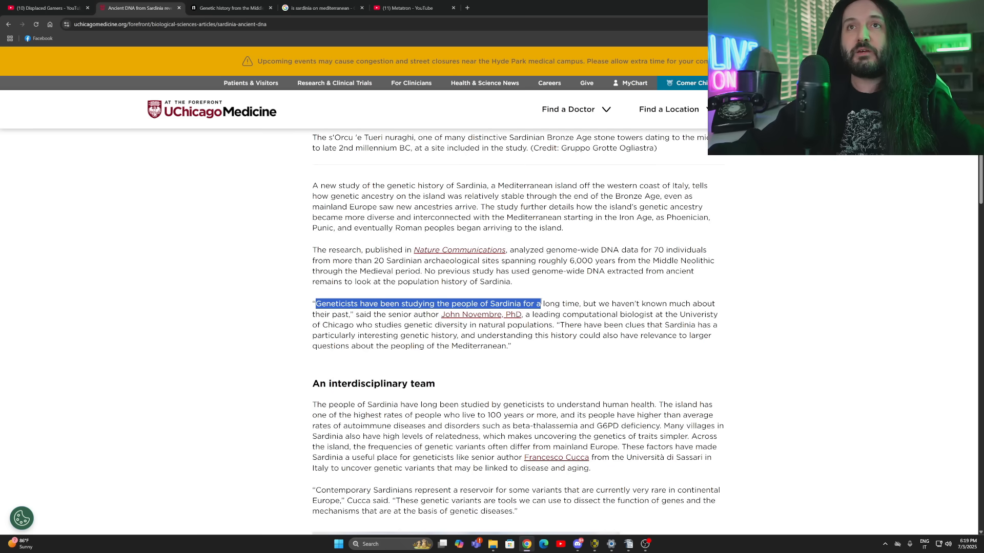
left_click_drag(538, 304, 383, 304)
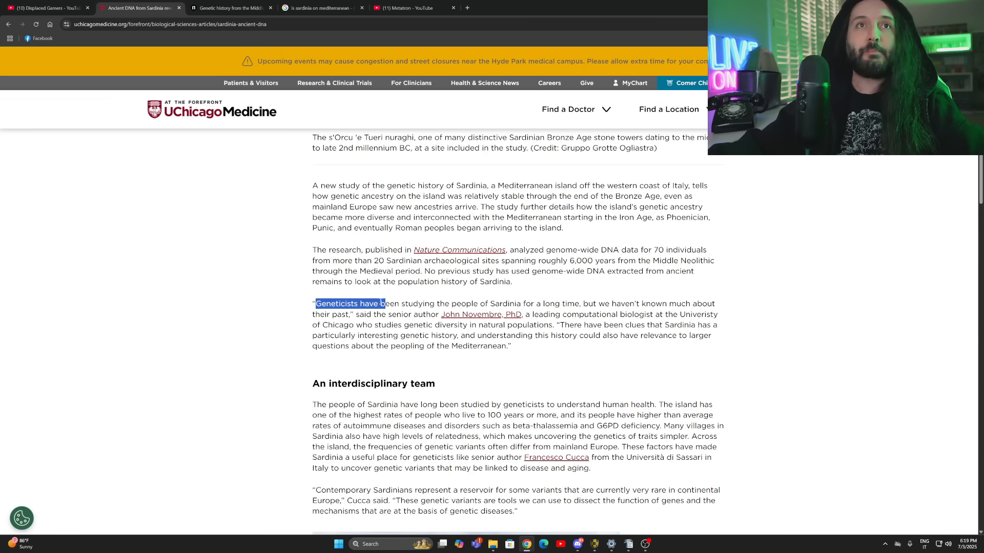
left_click_drag(349, 303, 372, 314)
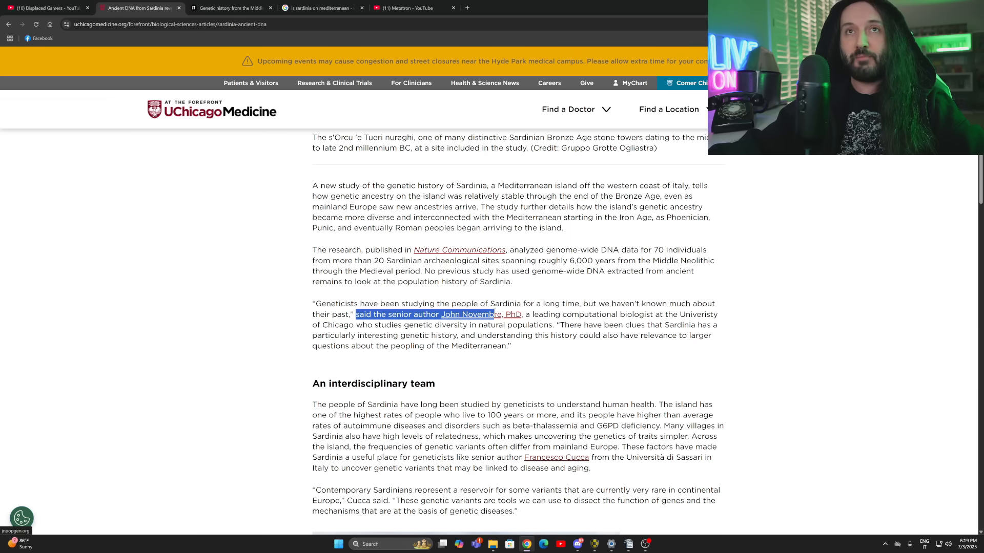
left_click_drag(492, 314, 618, 314)
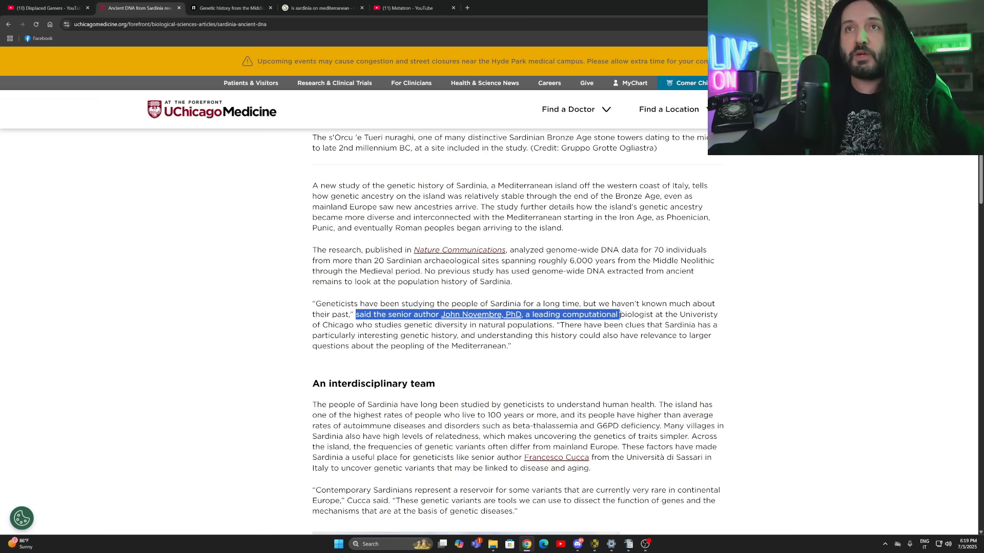
left_click_drag(618, 314, 355, 325)
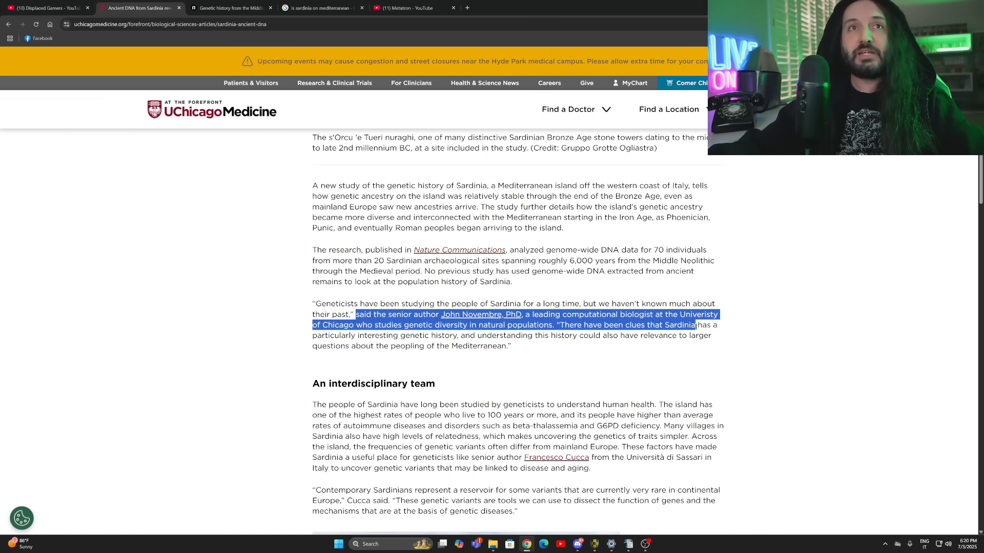
left_click_drag(693, 325, 408, 335)
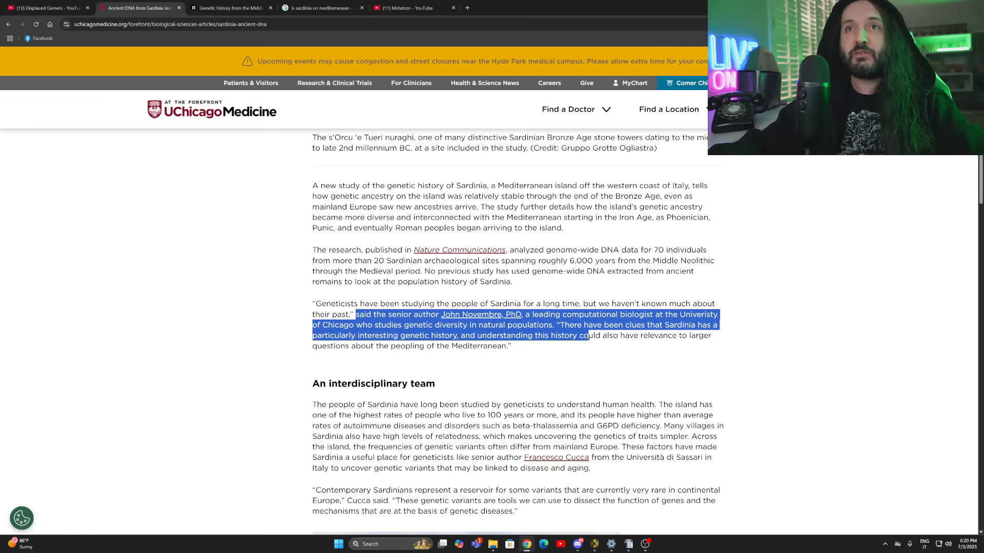
left_click_drag(589, 335, 350, 346)
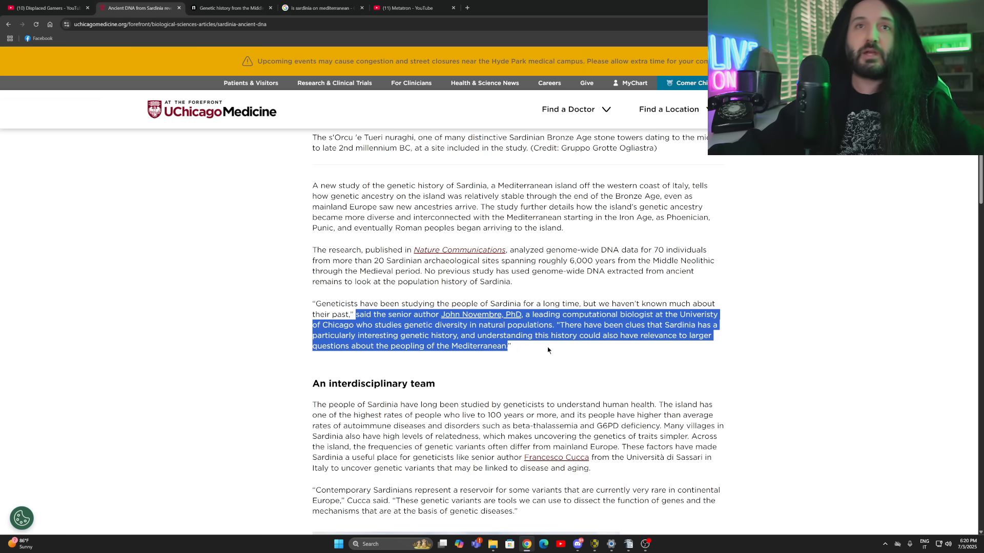
scroll("down", 3)
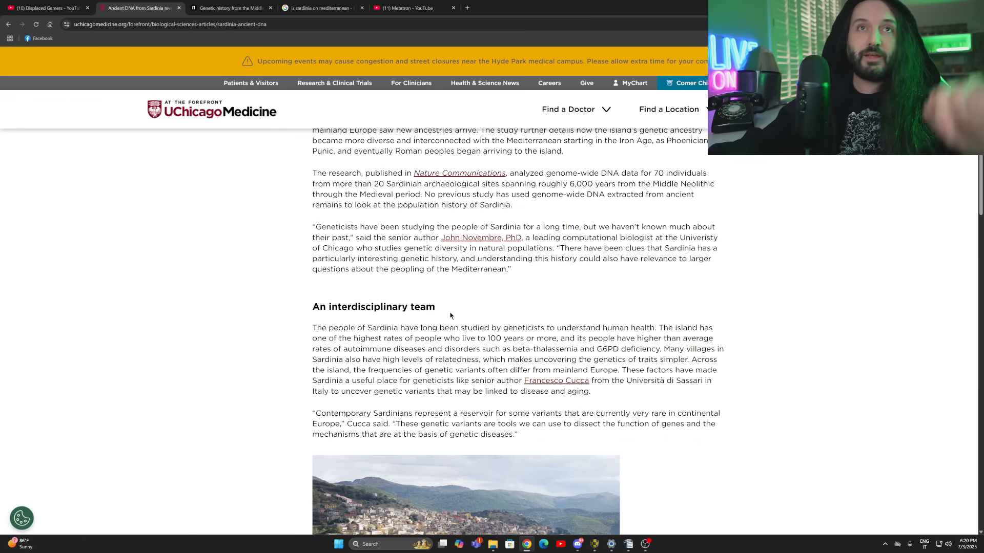
Mark the section intro on sampling 70 ancient individuals and the two major patterns.
scroll("down", 3)
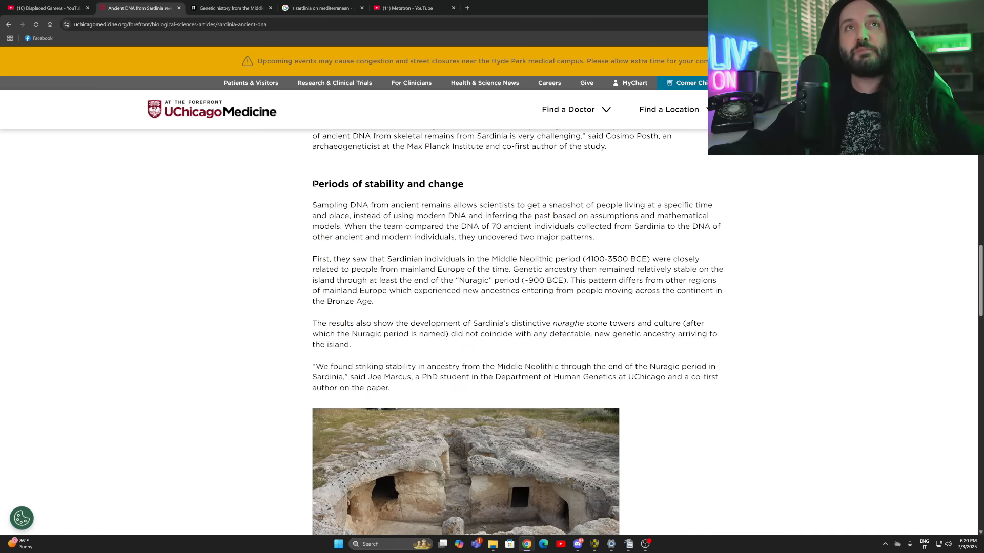
double_click(330, 205)
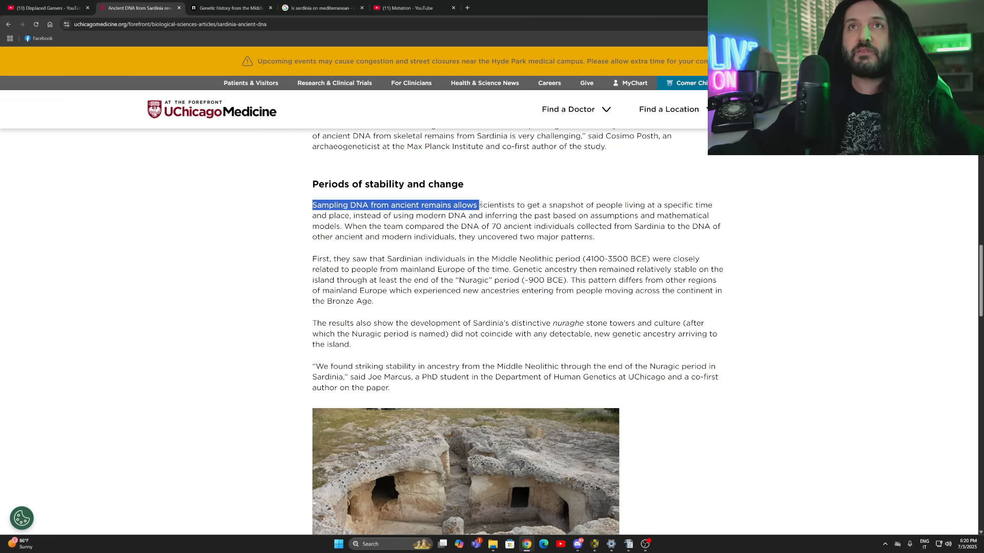
left_click_drag(477, 205, 637, 204)
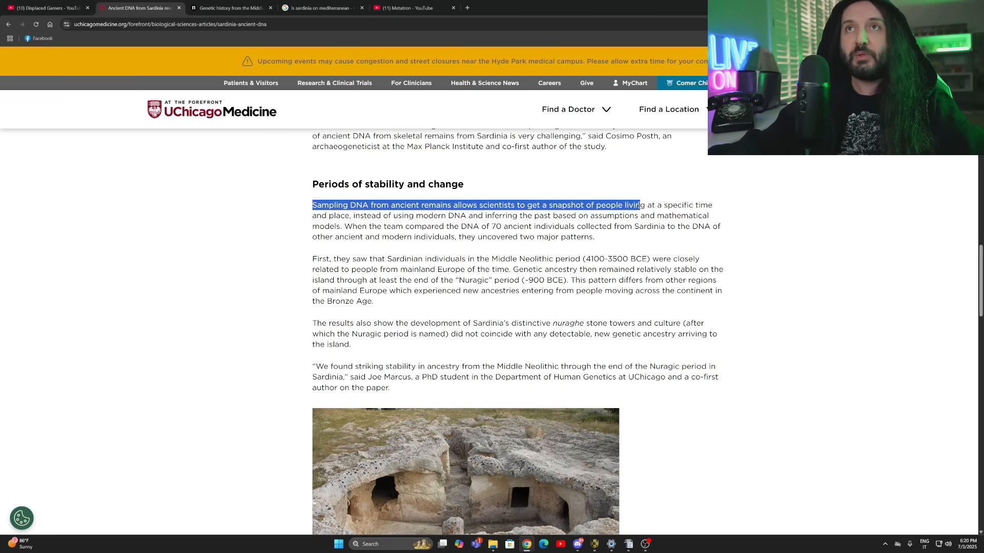
left_click_drag(637, 205, 338, 215)
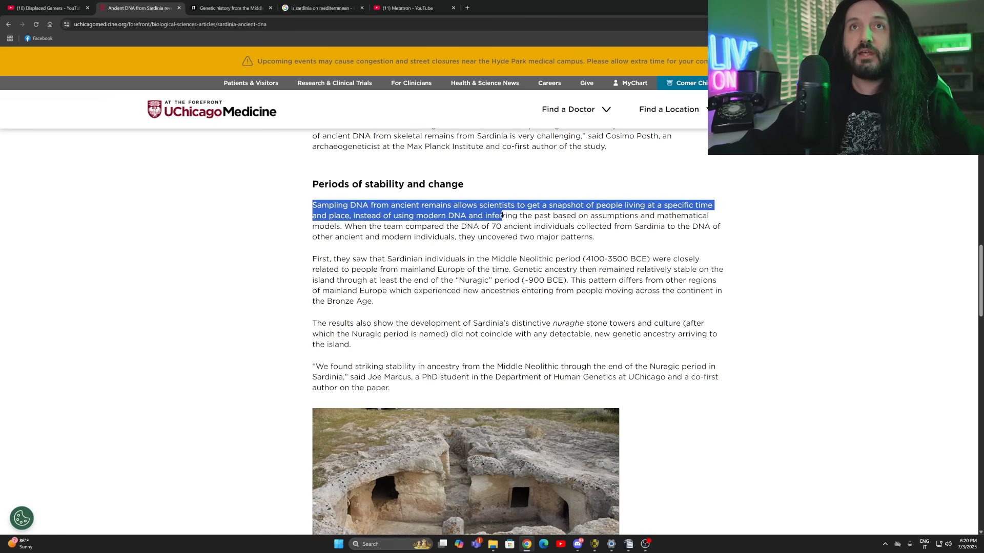
left_click_drag(502, 215, 705, 227)
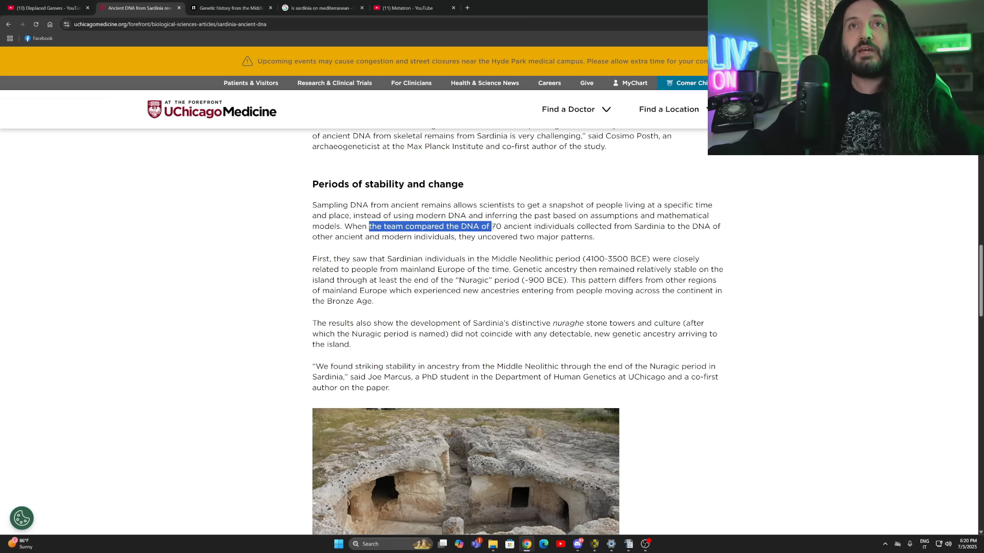
left_click_drag(489, 226, 608, 225)
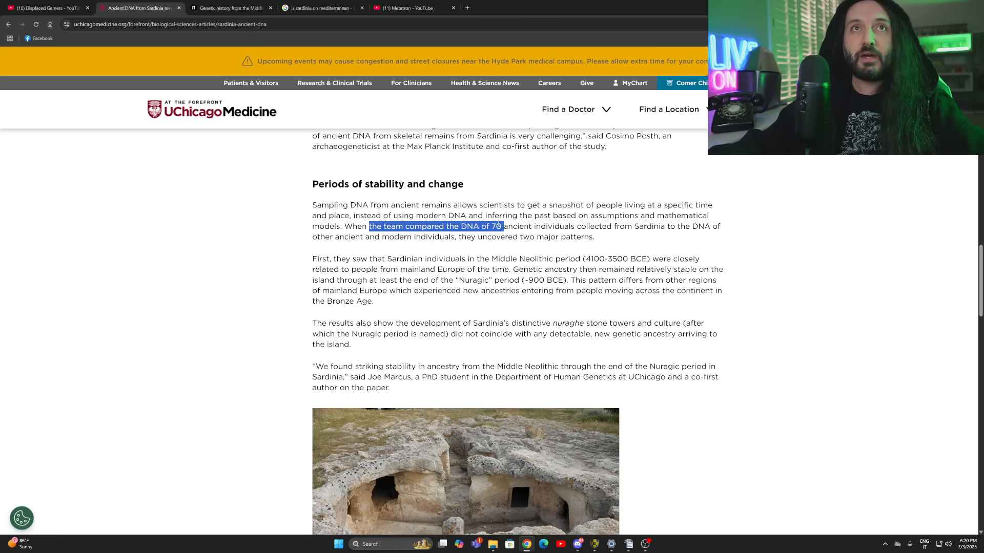
left_click_drag(502, 226, 450, 237)
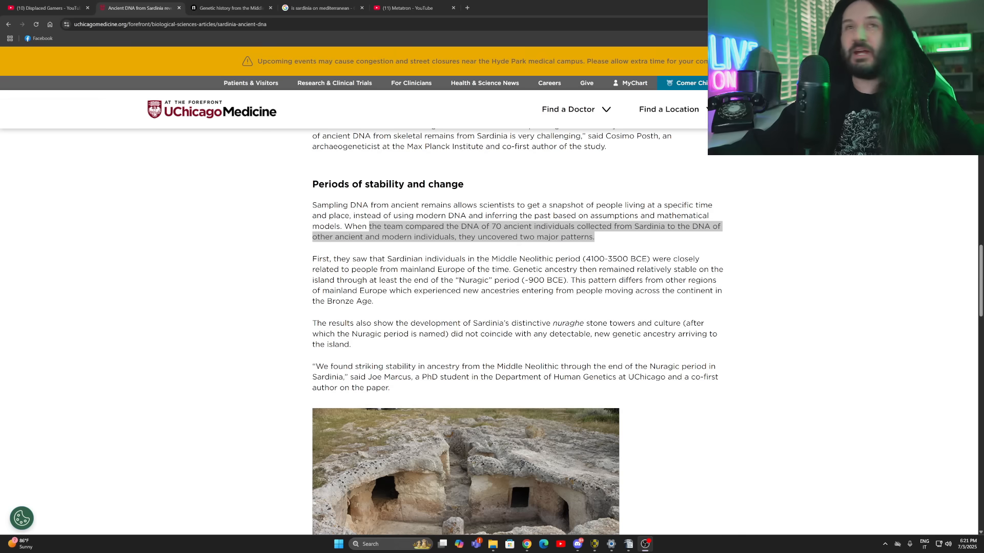
left_click(474, 286)
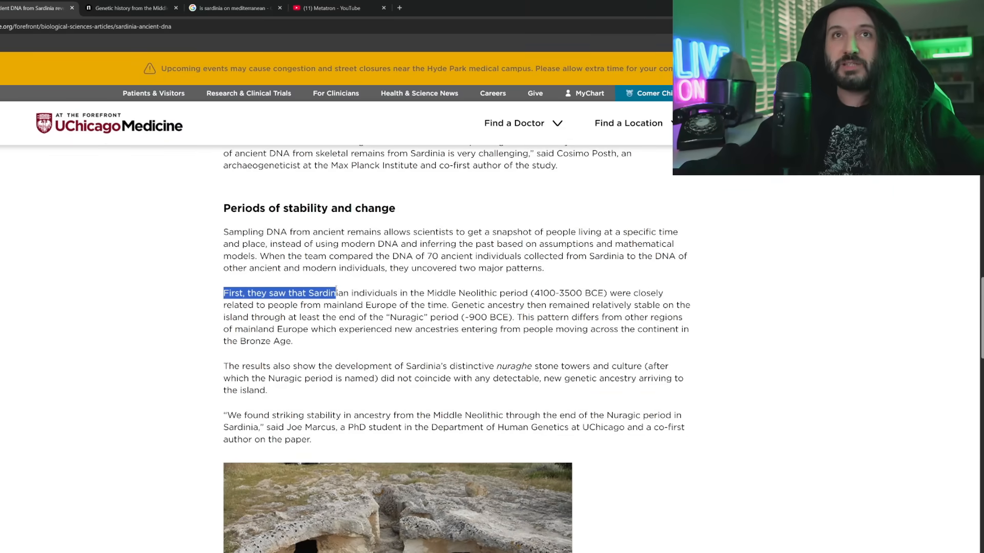
Mark the first finding: Middle Neolithic (4100-3500 BCE) links and stability through the Nuragic period.
left_click_drag(336, 293, 521, 293)
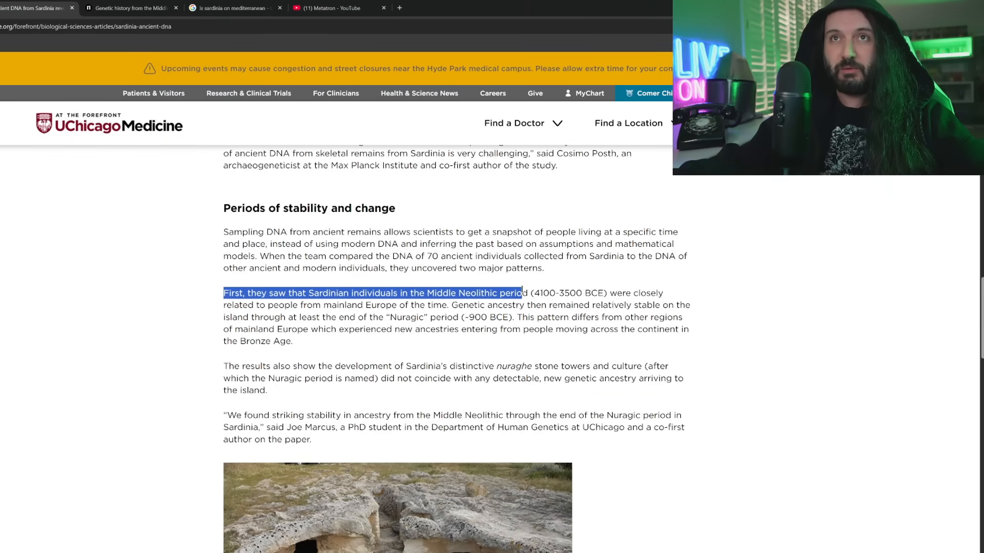
left_click_drag(520, 293, 559, 293)
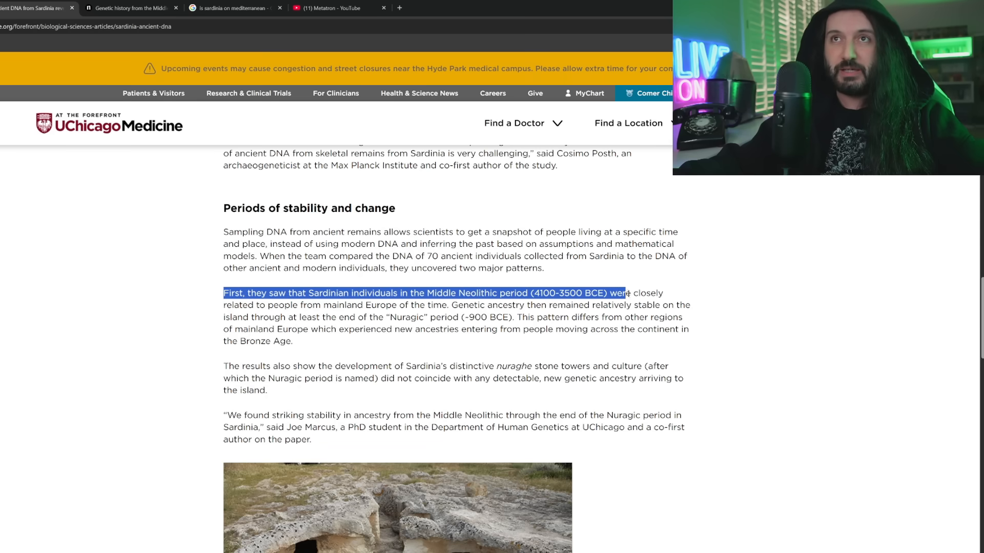
left_click_drag(627, 294, 267, 305)
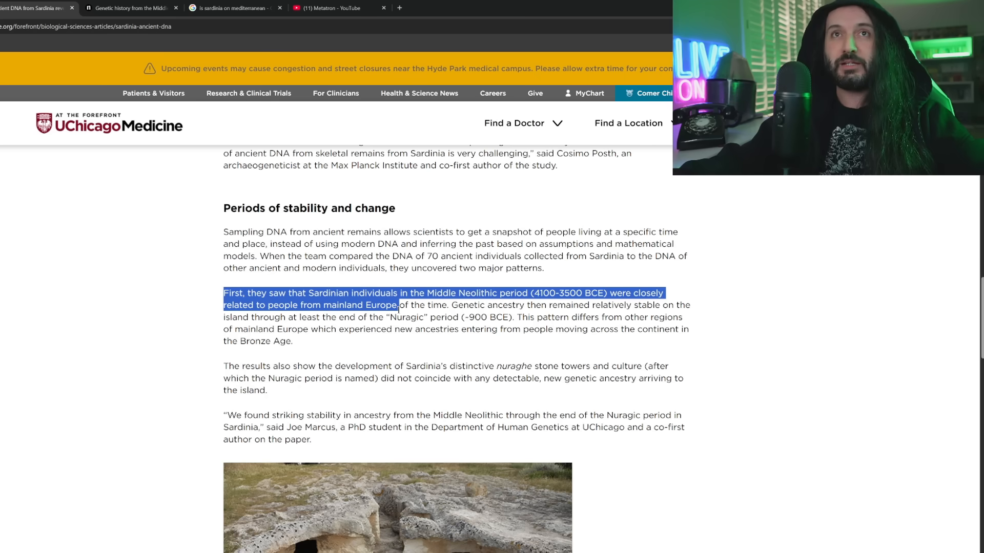
left_click_drag(397, 305, 449, 305)
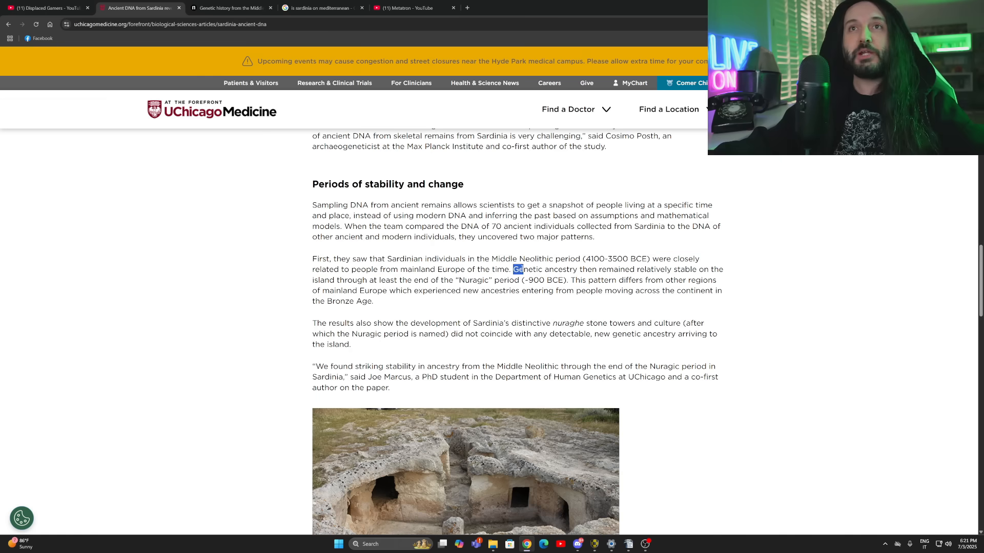
left_click_drag(513, 269, 696, 269)
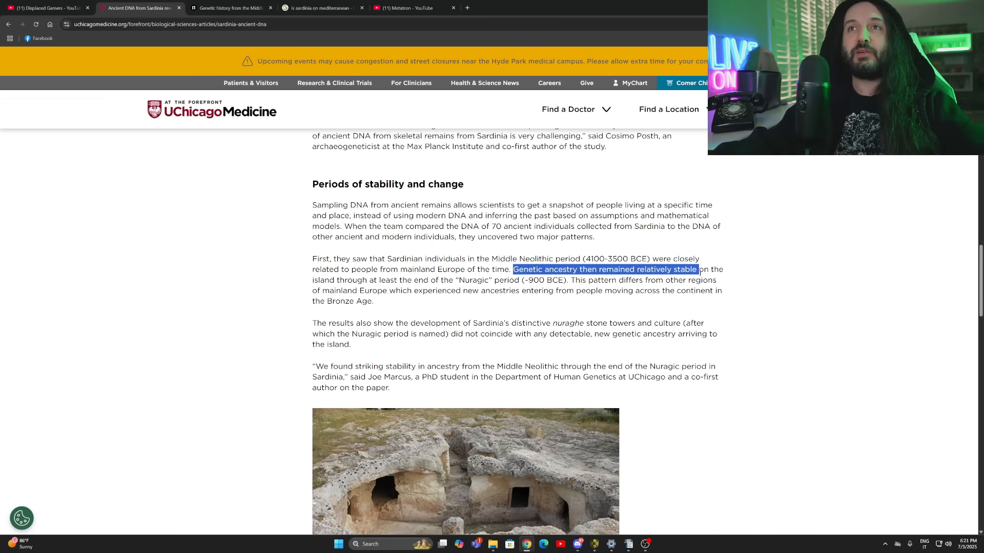
left_click_drag(693, 269, 386, 280)
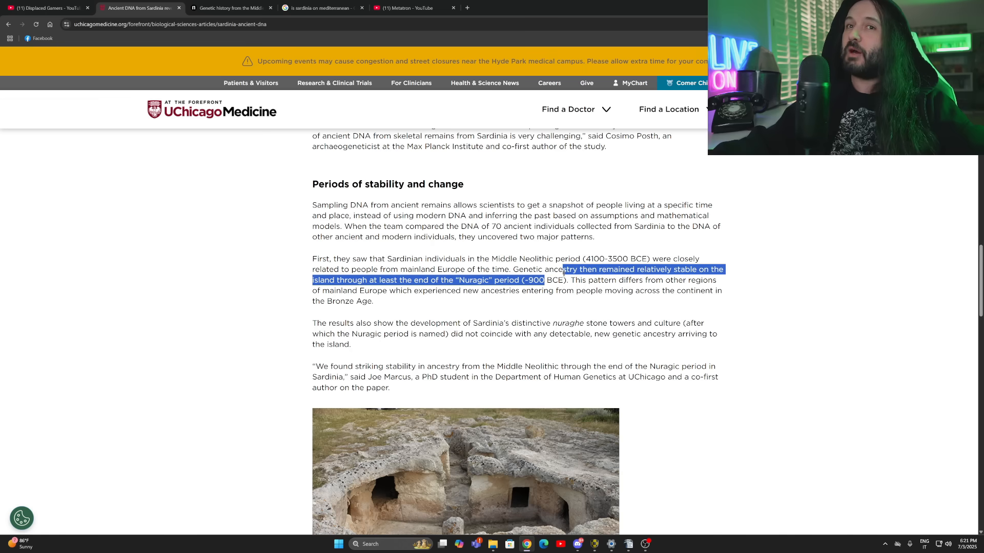
left_click(572, 303)
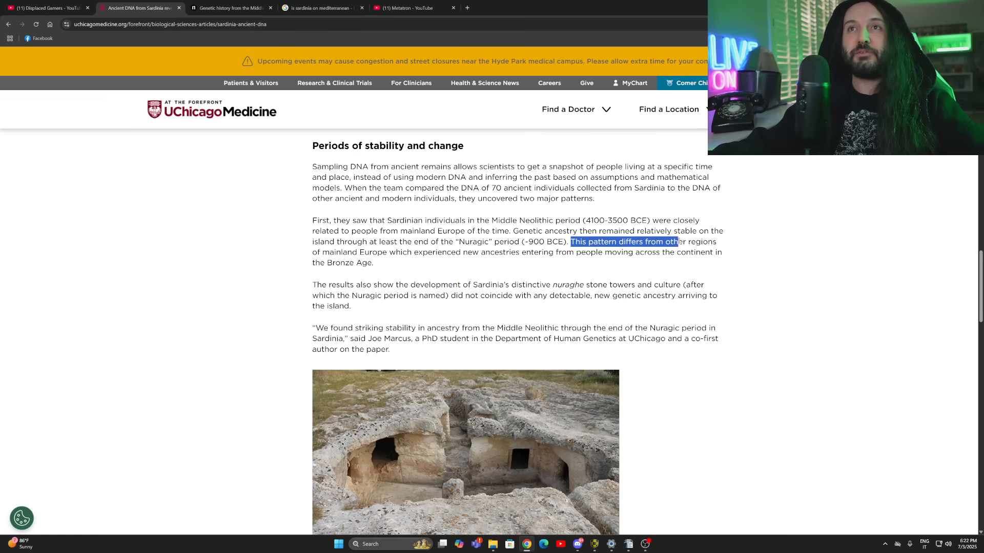
Mark the contrast with mainland Europe and the nuraghe stone towers sentences.
left_click_drag(677, 242, 428, 252)
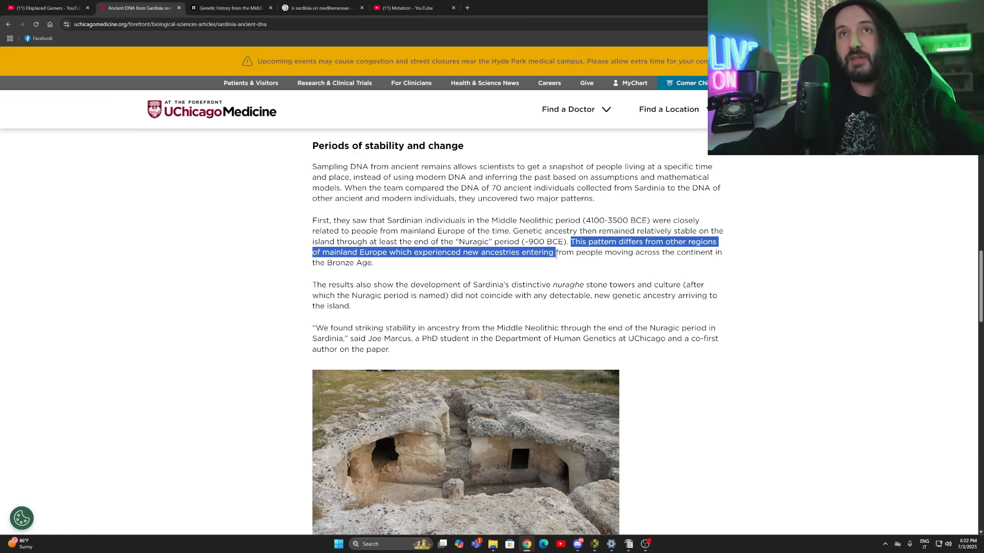
left_click_drag(554, 252, 375, 262)
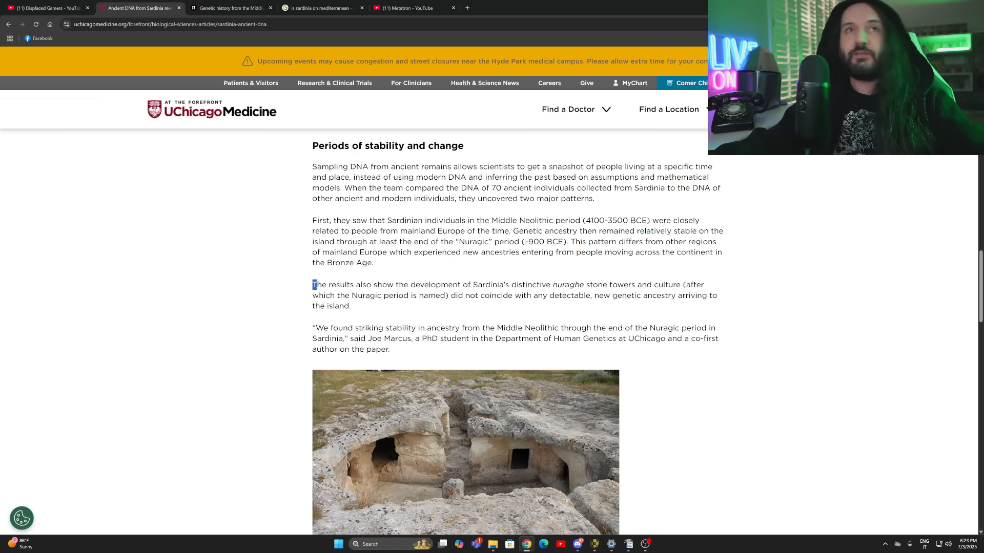
left_click_drag(314, 284, 407, 284)
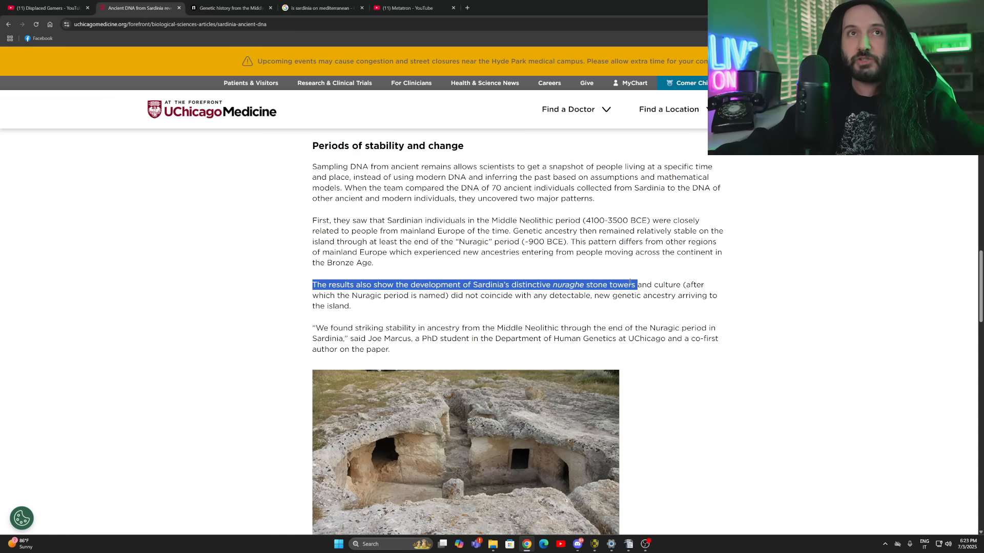
left_click_drag(633, 285, 445, 296)
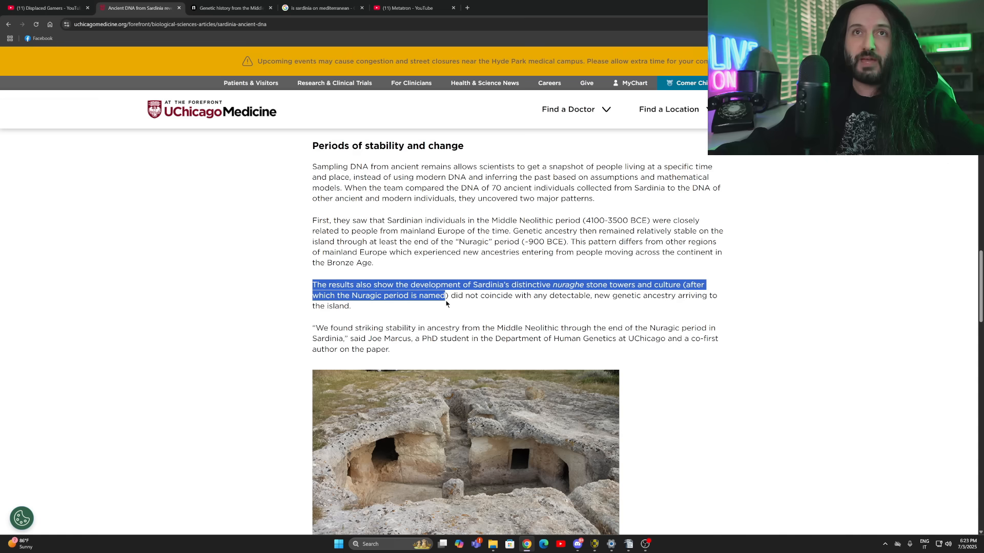
left_click_drag(442, 295, 580, 295)
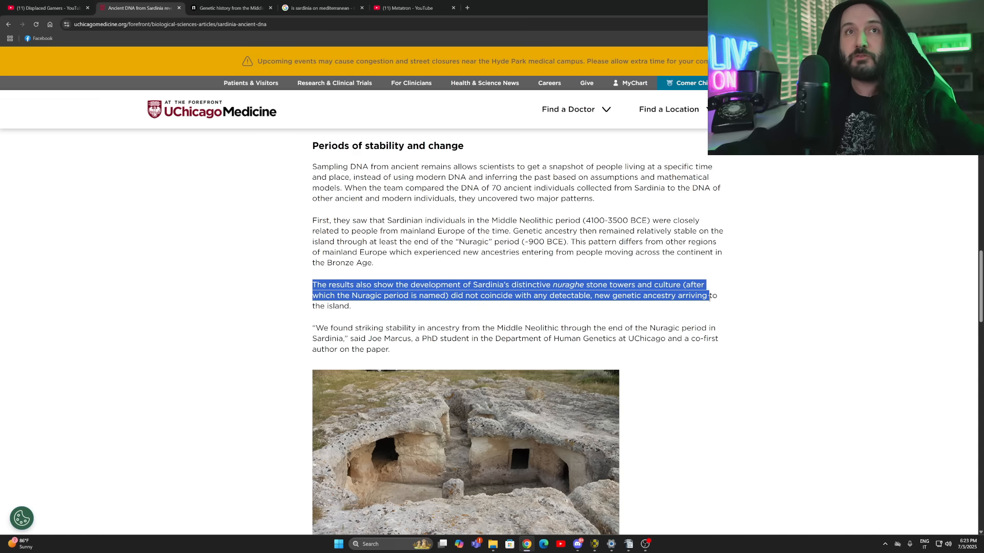
left_click_drag(707, 296, 352, 307)
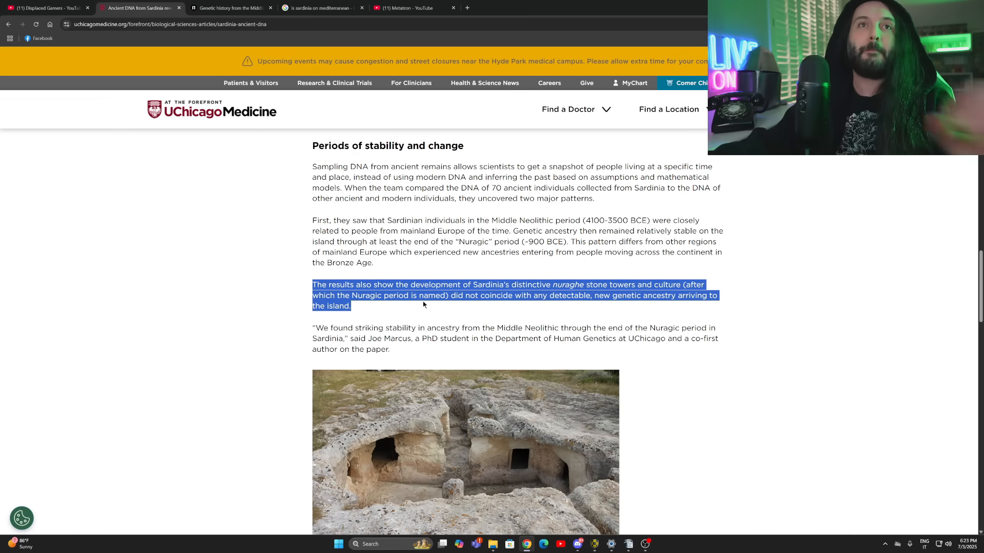
left_click(423, 305)
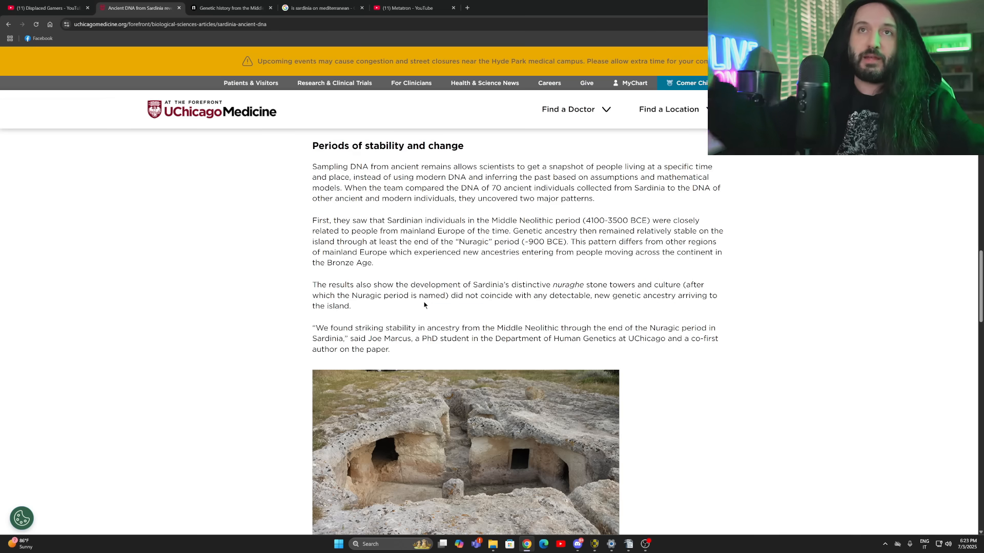
Highlight the striking-stability quote about ancestry through the end of the Nuragic period.
scroll("down", 3)
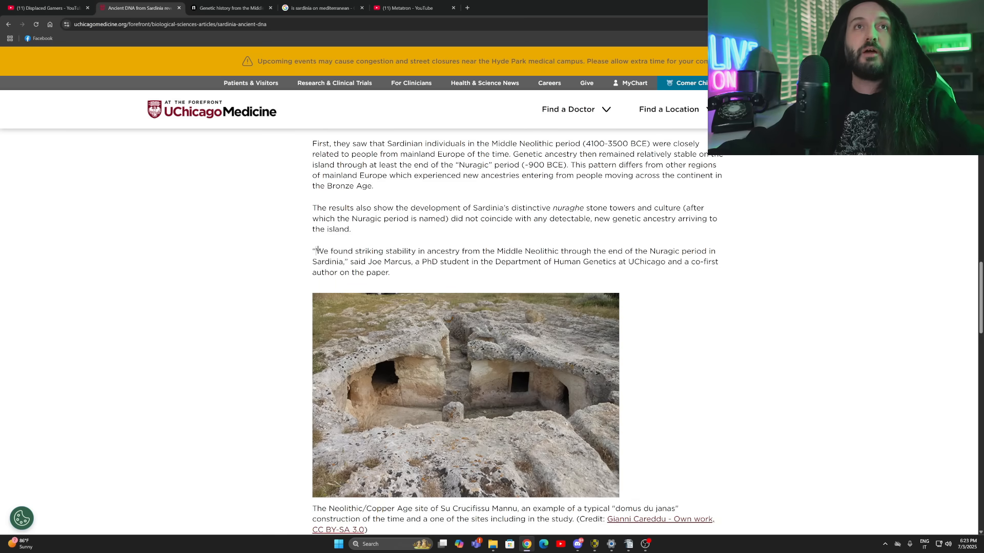
left_click_drag(317, 251, 416, 251)
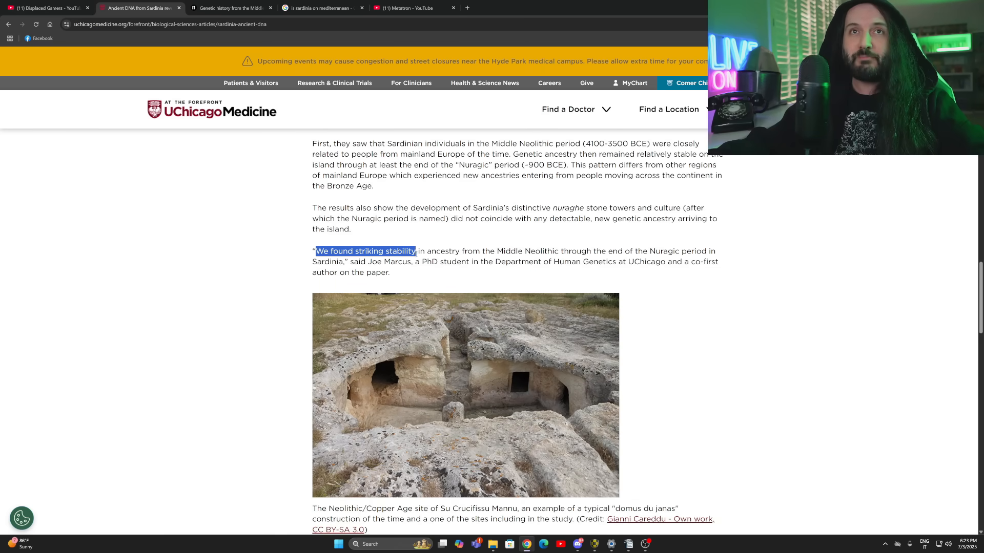
left_click_drag(415, 251, 554, 251)
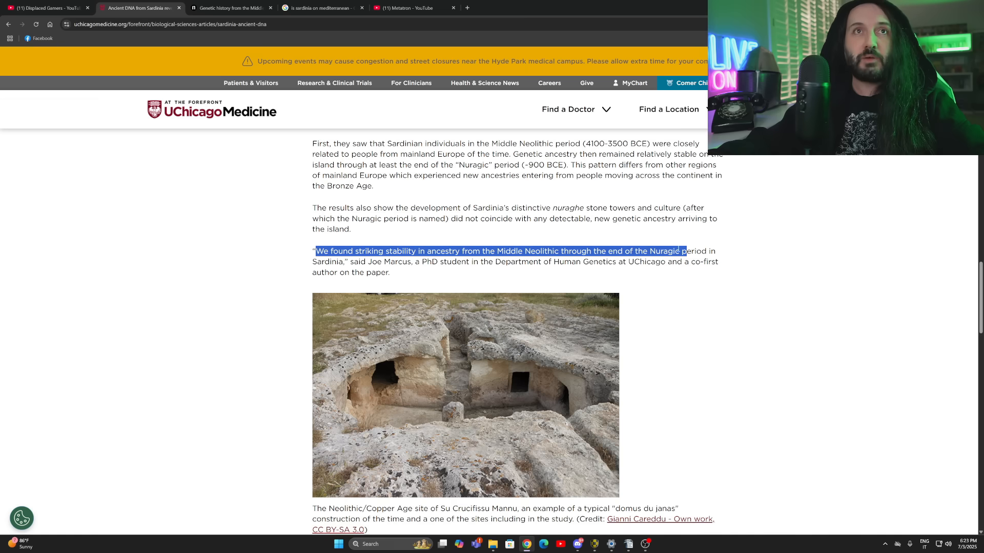
left_click_drag(687, 251, 398, 262)
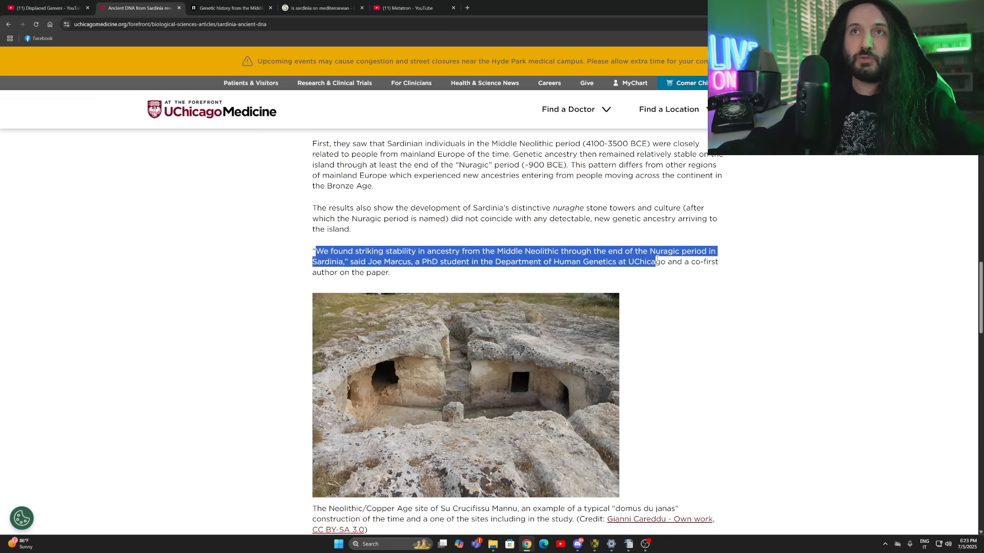
left_click_drag(654, 262, 331, 262)
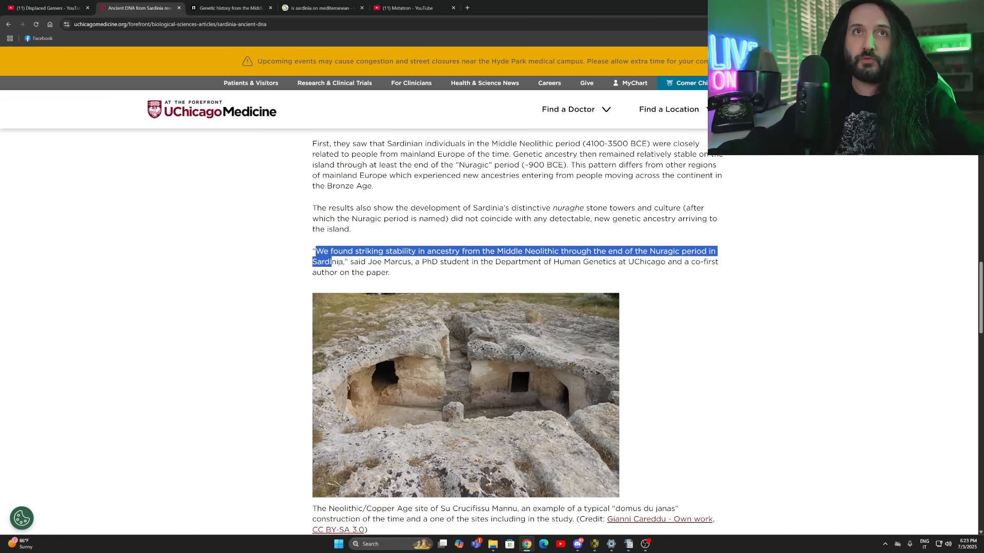
Mark the second finding on Phoenician, Carthage, Roman and Medieval newcomers.
scroll("down", 3)
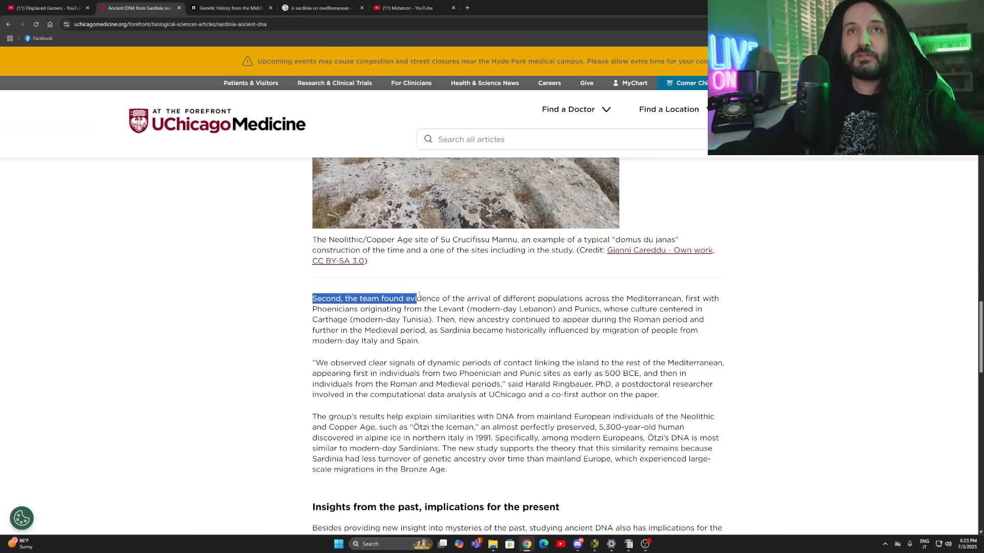
left_click_drag(417, 298, 625, 298)
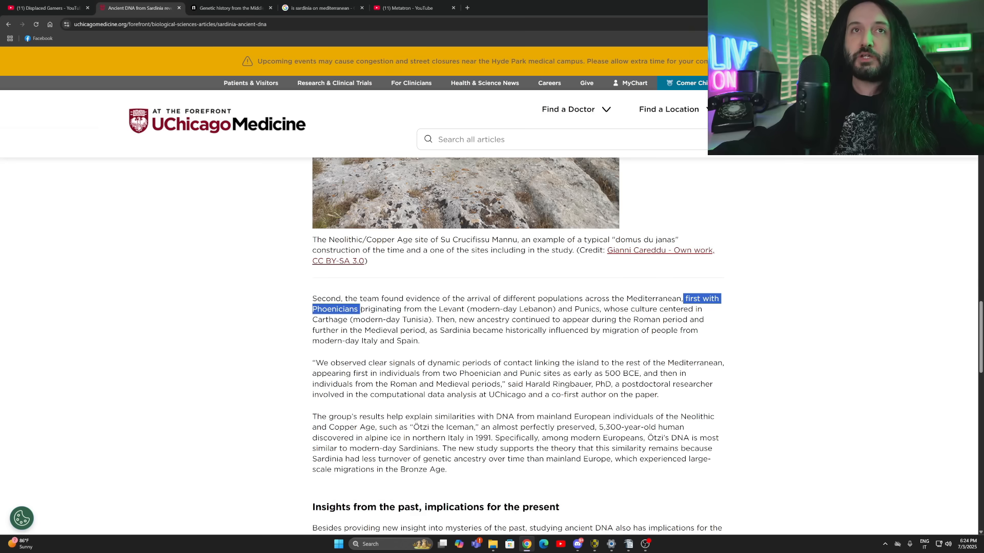
left_click_drag(358, 309, 462, 308)
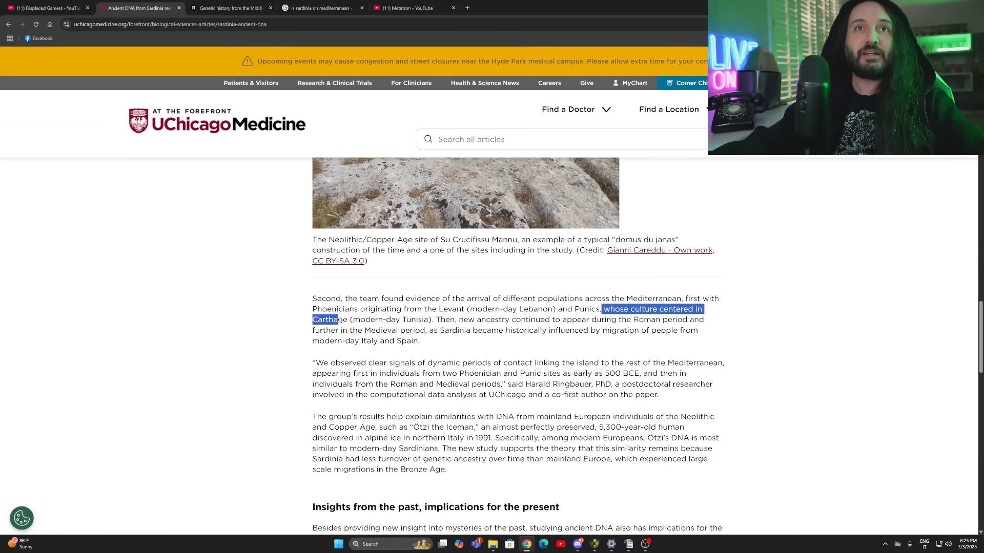
left_click(402, 319)
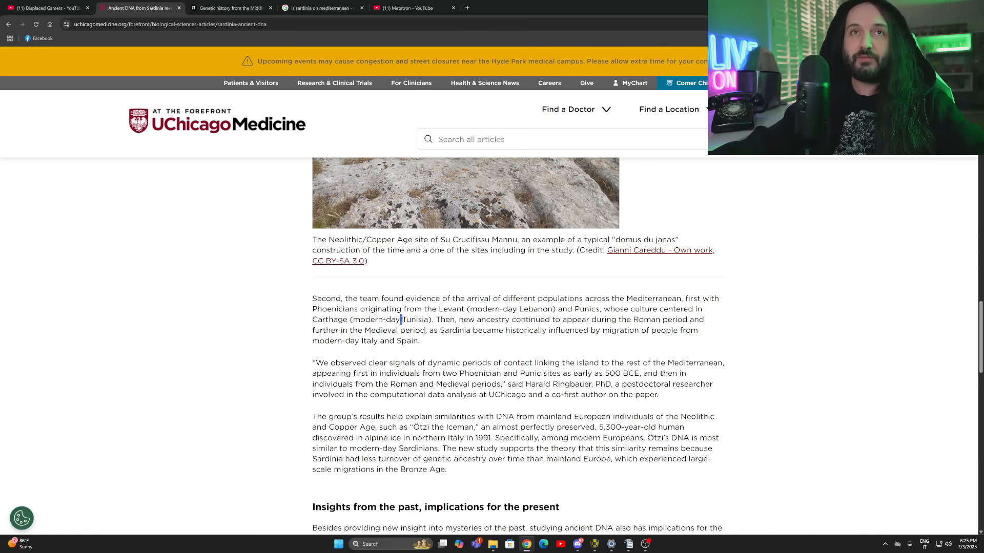
double_click(414, 320)
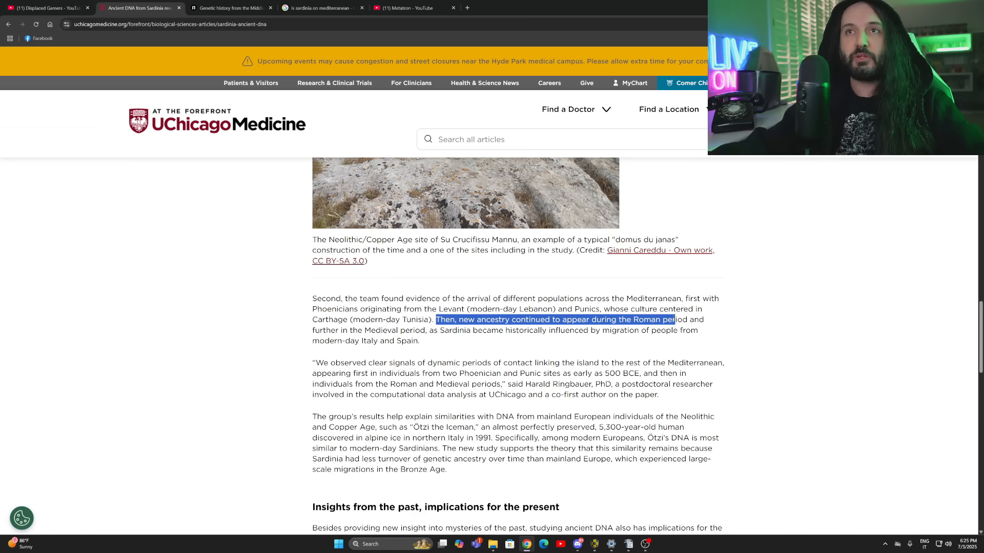
left_click_drag(675, 319, 425, 330)
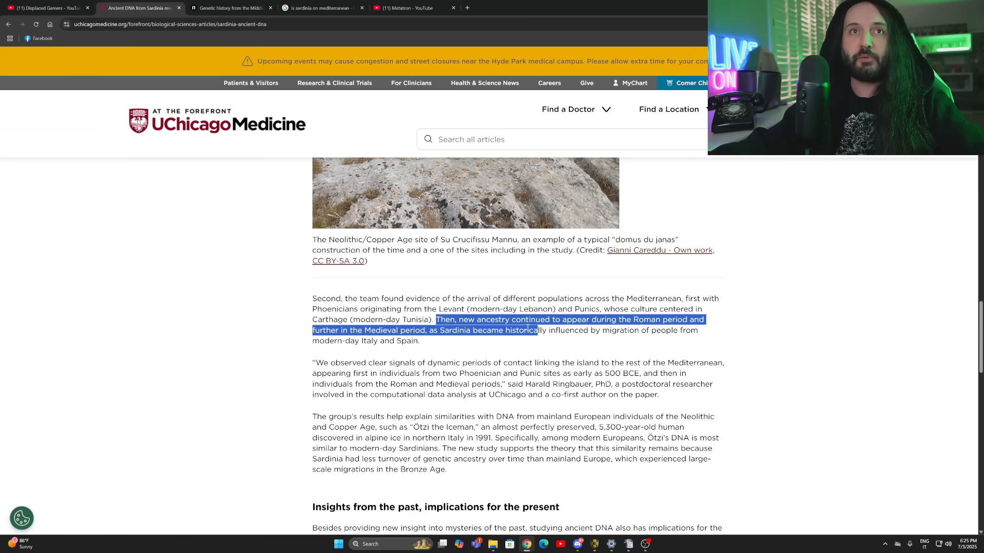
left_click_drag(537, 330, 431, 363)
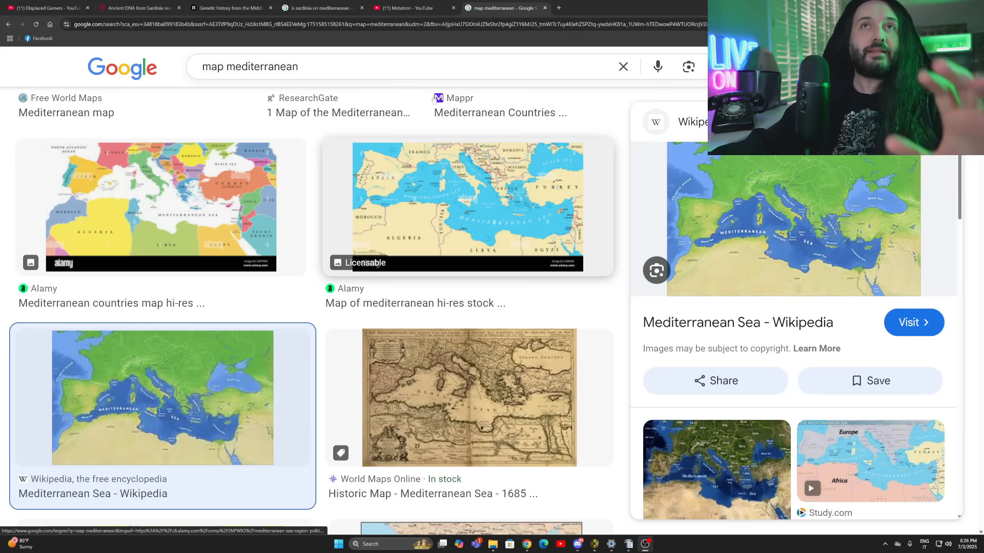
Browse the 'map mediterranean' image results, then return to the UChicago article.
scroll("down", 3)
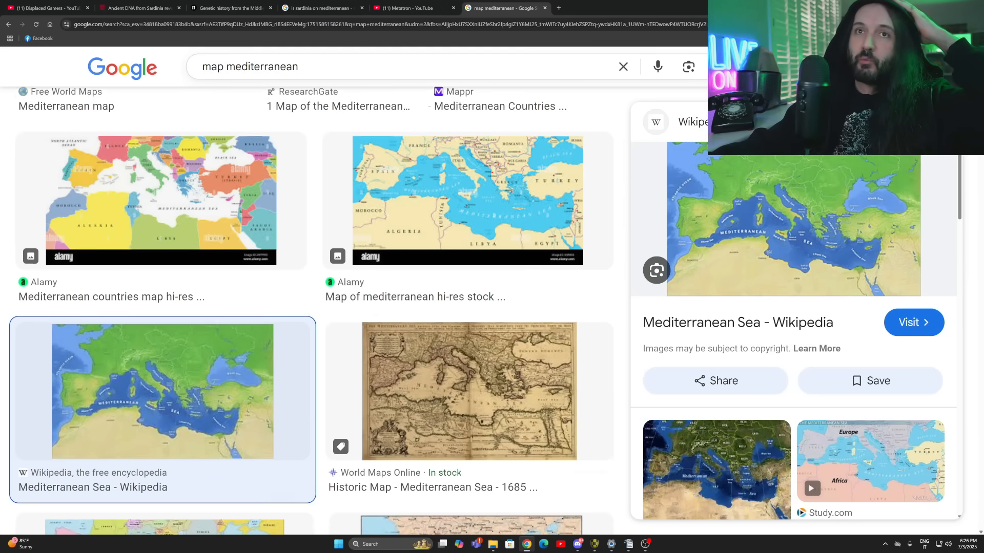
scroll("down", 3)
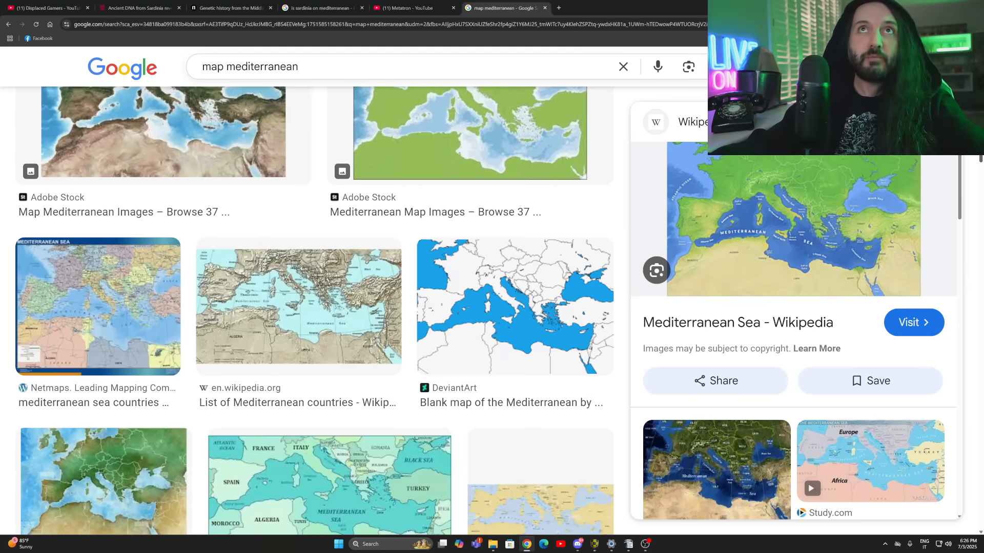
scroll("down", 3)
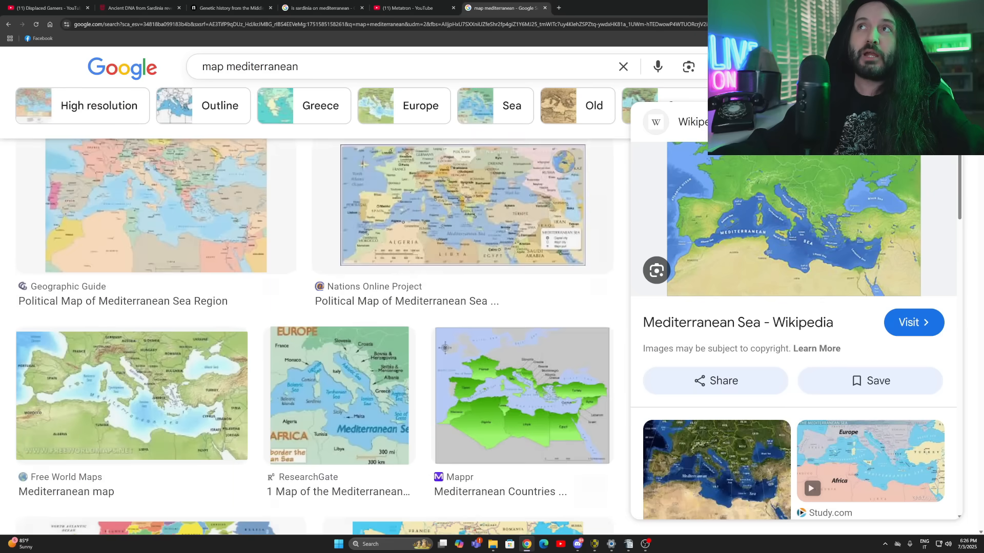
left_click(138, 8)
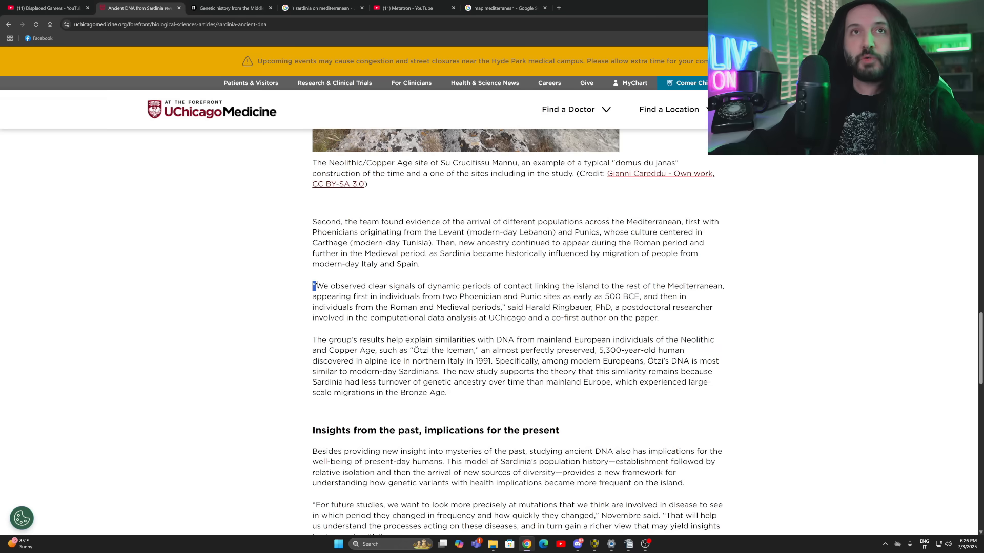
Highlight the Ringbauer dynamic-contact quote and his UChicago attribution.
left_click_drag(313, 286, 476, 286)
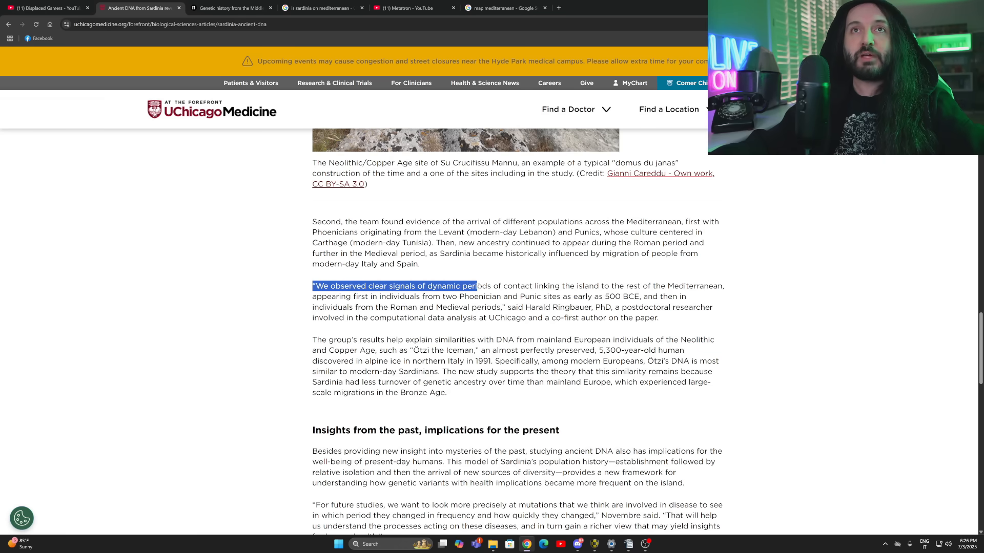
left_click_drag(475, 286, 624, 286)
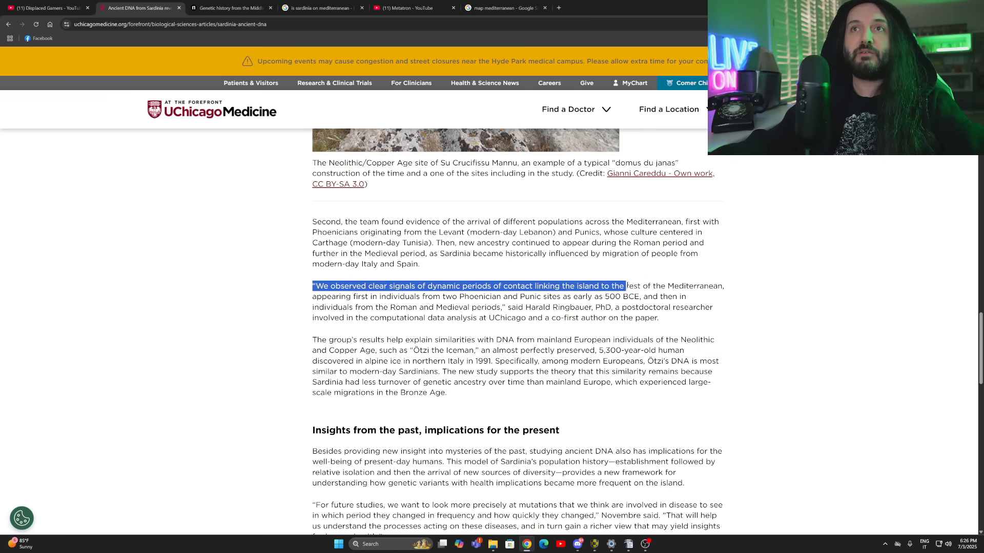
left_click_drag(624, 285, 367, 296)
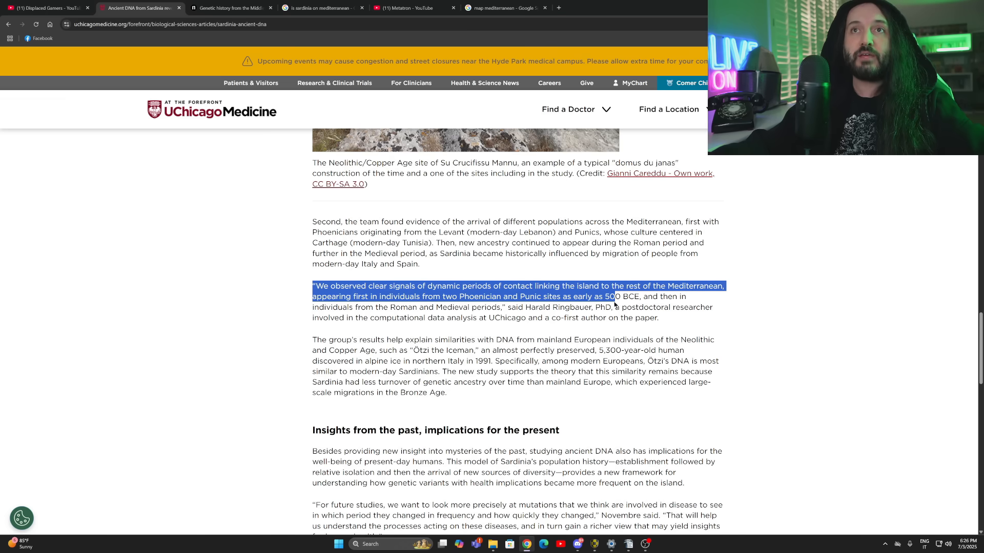
left_click_drag(614, 301, 347, 307)
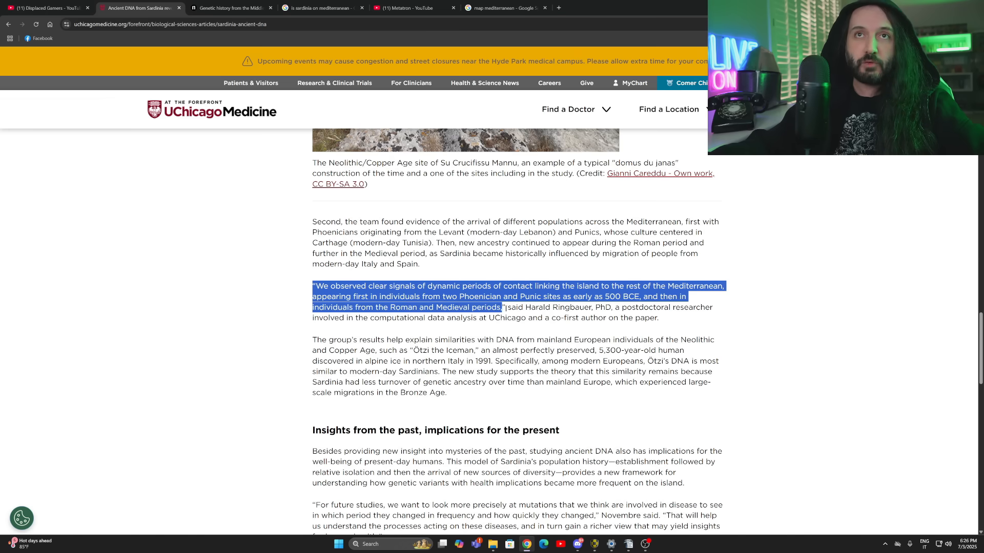
left_click_drag(506, 307, 581, 307)
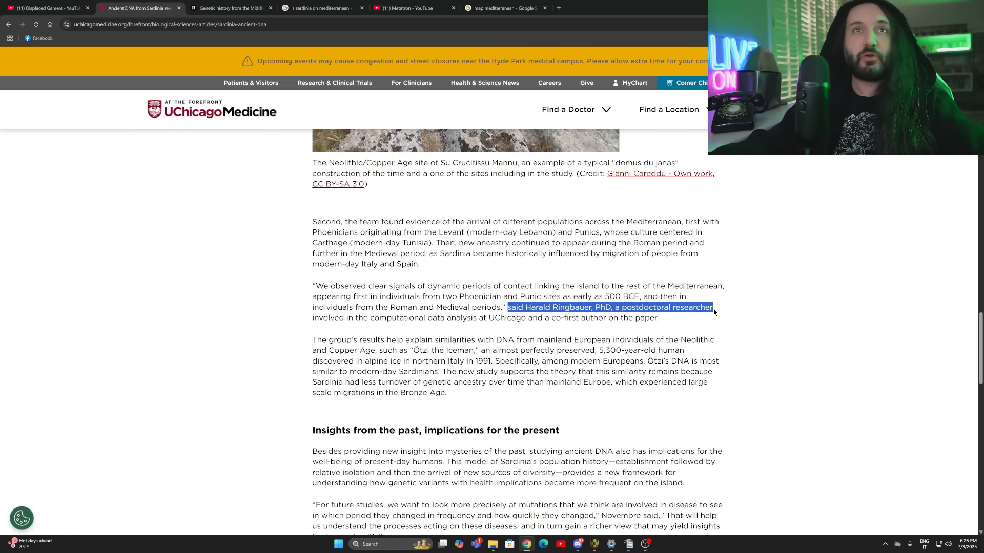
left_click_drag(713, 307, 382, 318)
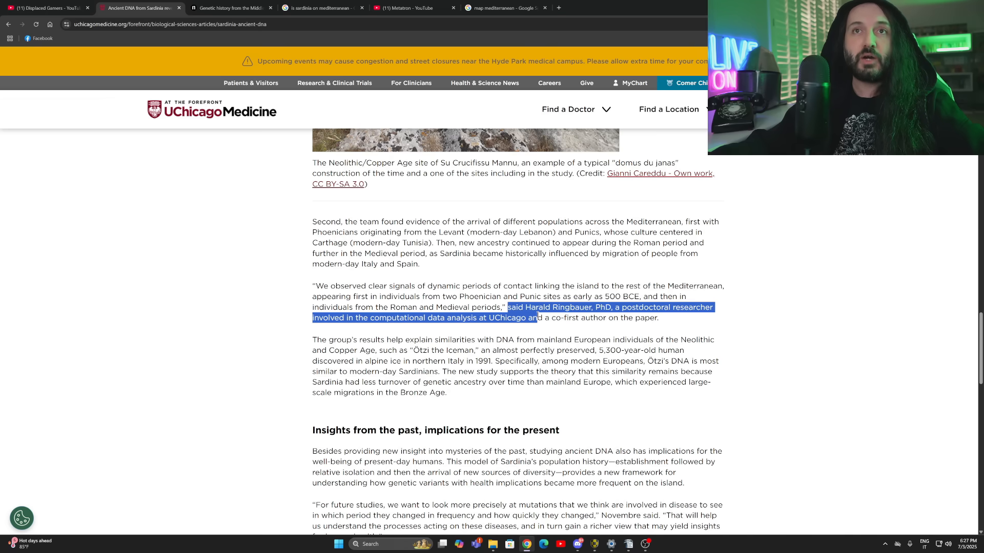
Mark the sentence on DNA similarities with mainland Europeans.
left_click_drag(537, 318, 658, 339)
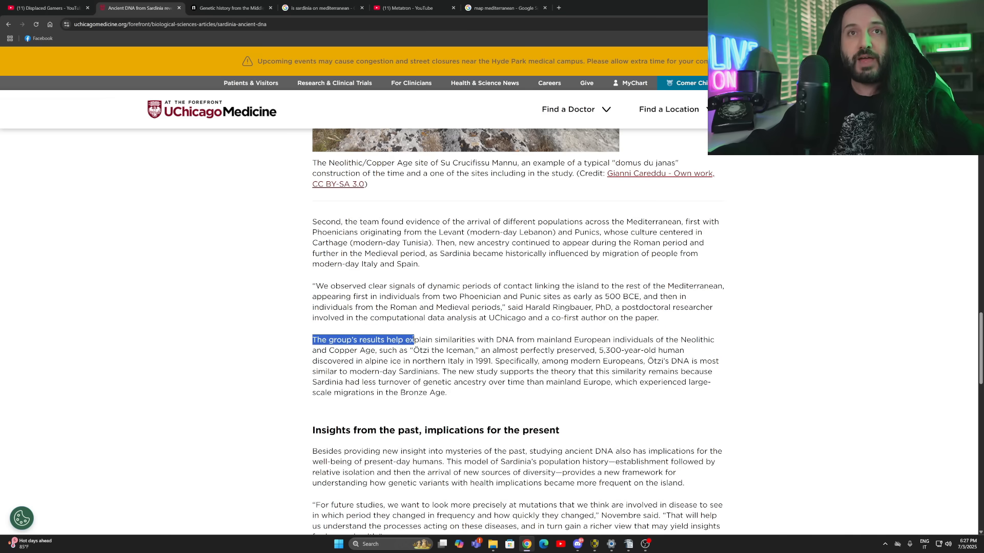
left_click_drag(413, 339, 534, 339)
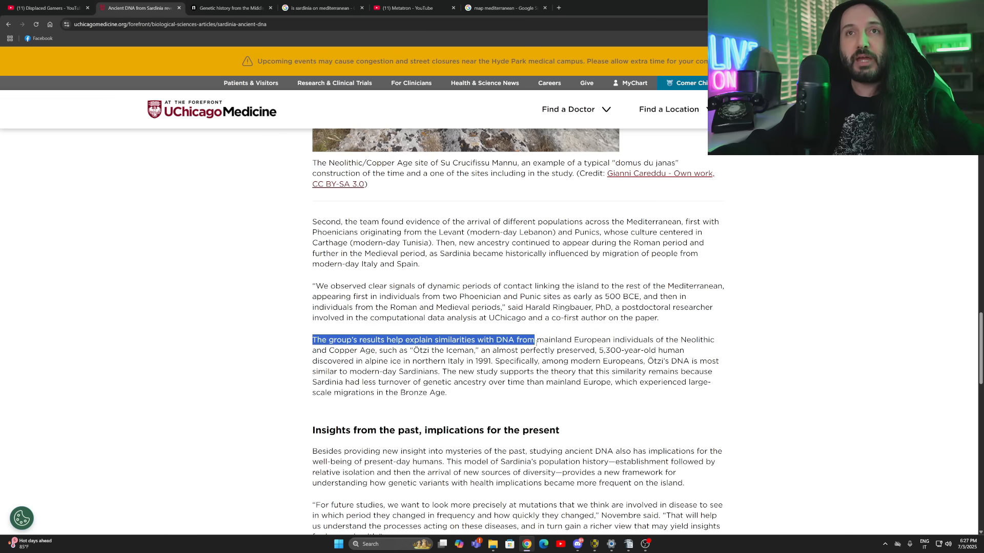
left_click_drag(533, 339, 677, 340)
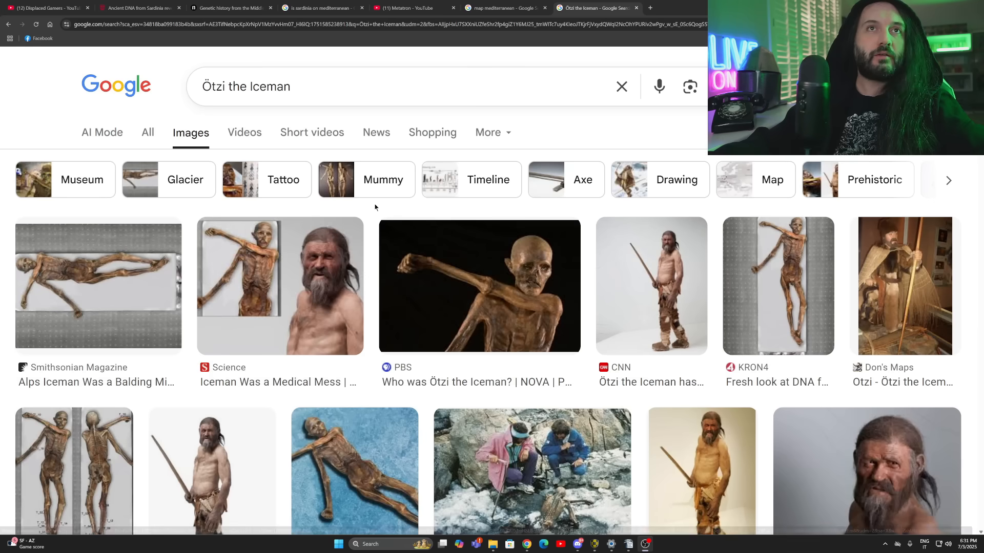
Browse Ötzi the Iceman image results, preview the fur-hat picture, and return to the article.
scroll("down", 3)
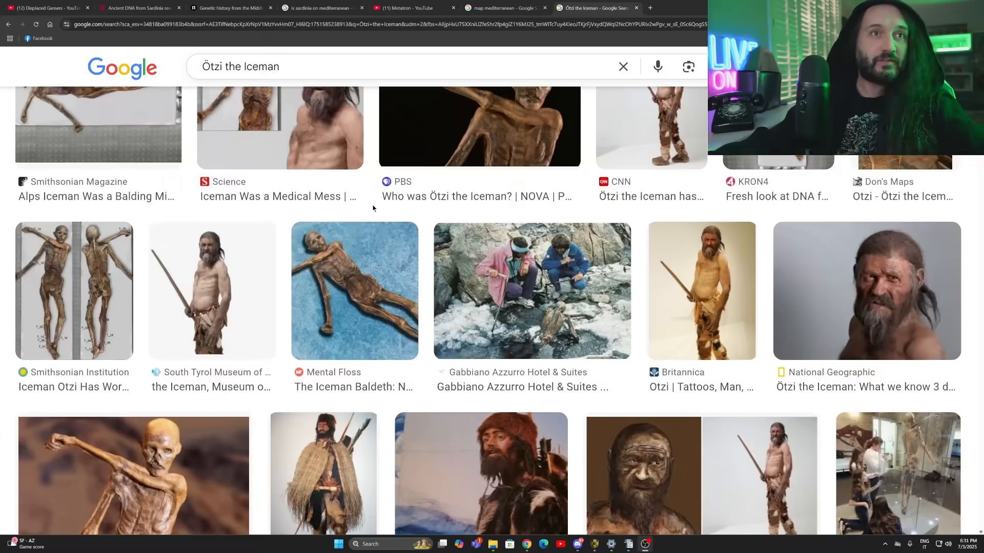
scroll("down", 3)
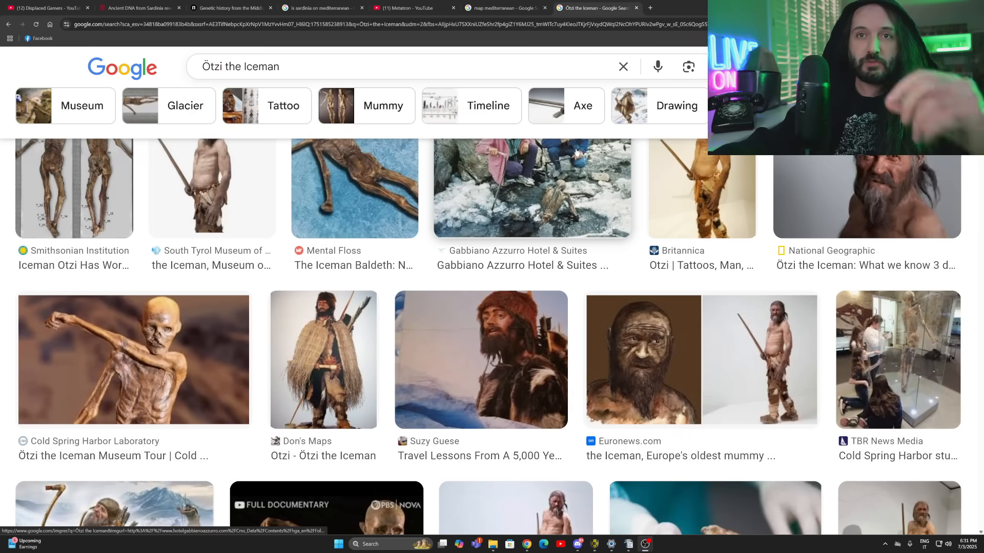
scroll("down", 3)
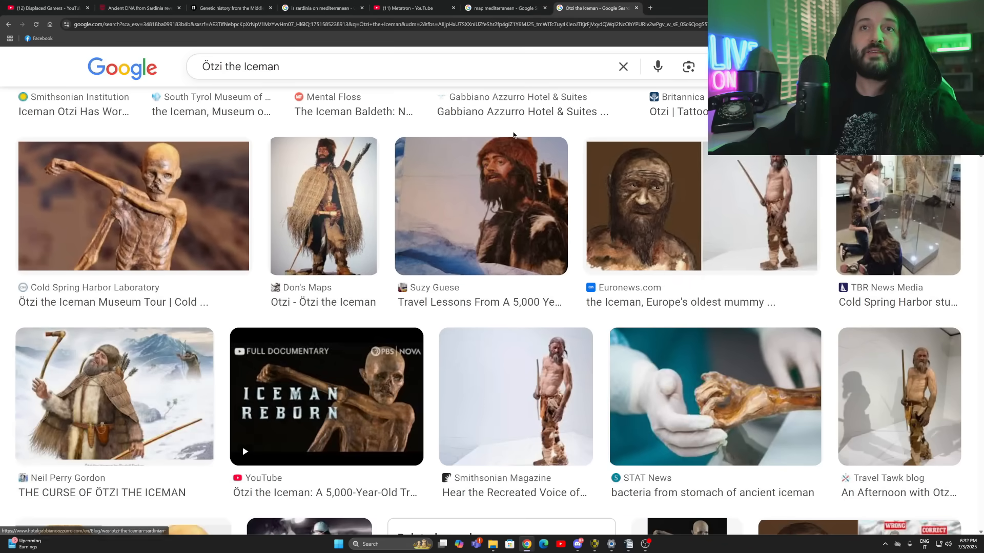
scroll("down", 3)
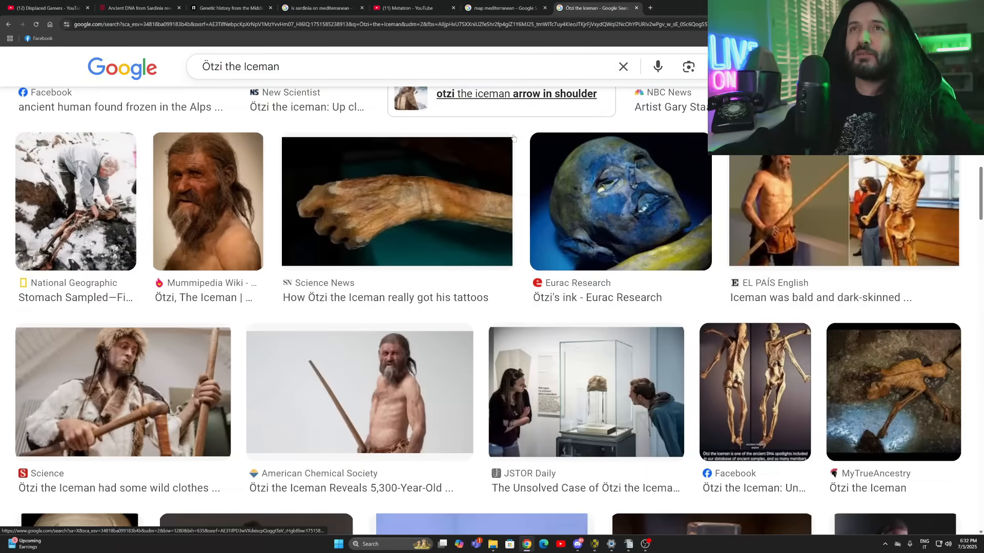
scroll("down", 3)
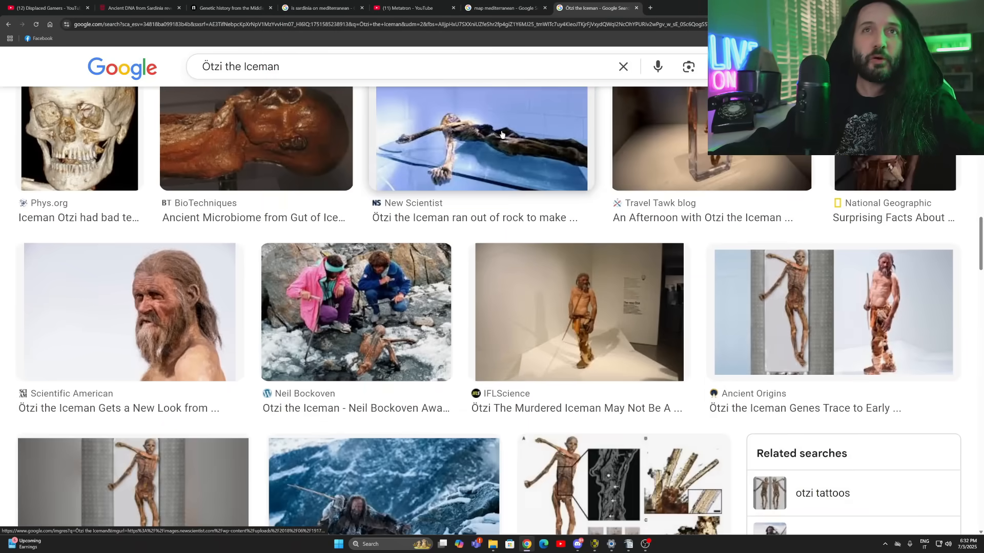
scroll("down", 3)
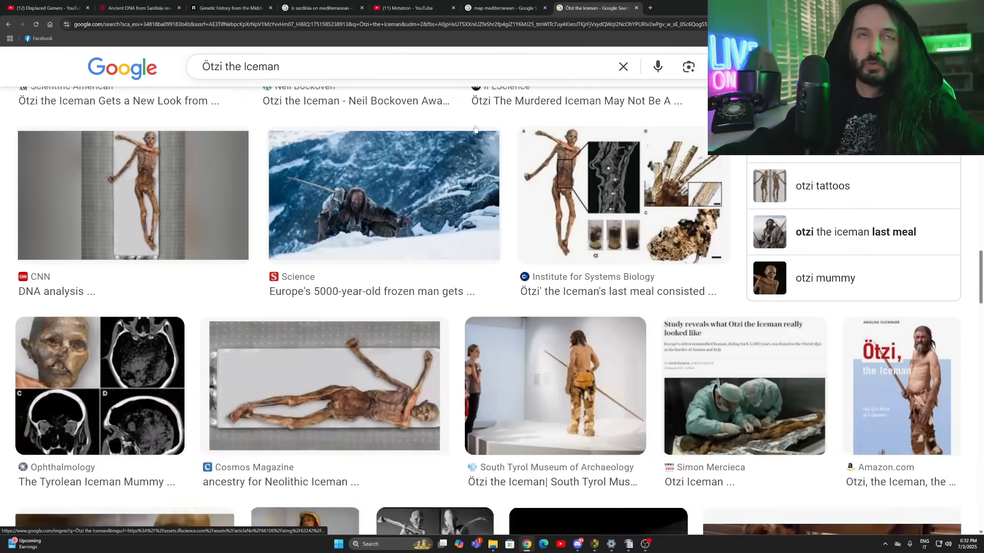
scroll("down", 3)
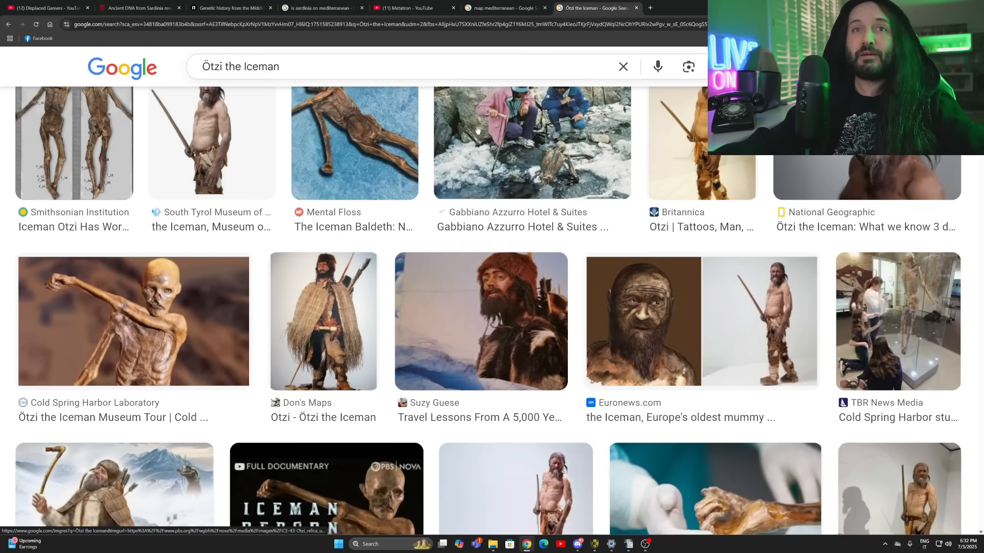
left_click(481, 321)
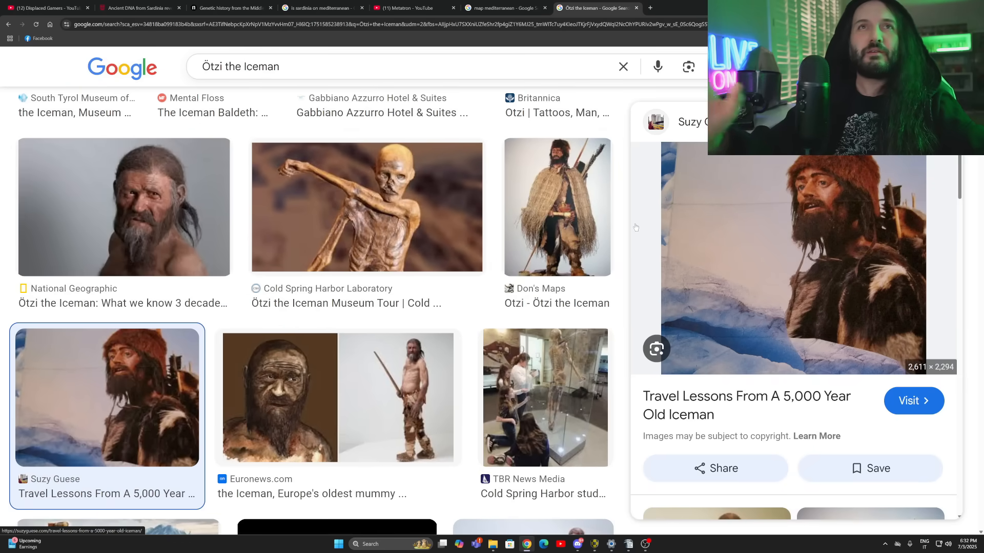
scroll("up", 3)
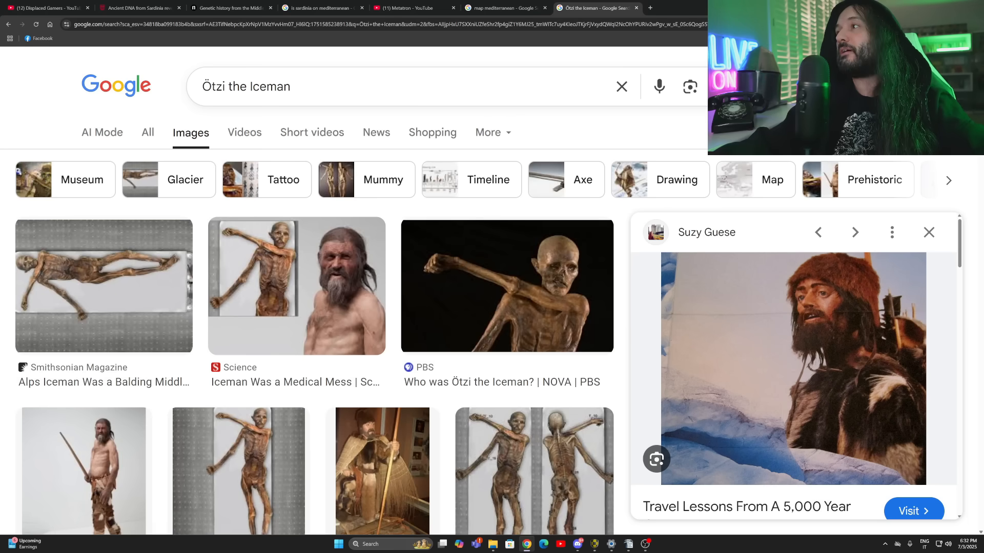
left_click(138, 8)
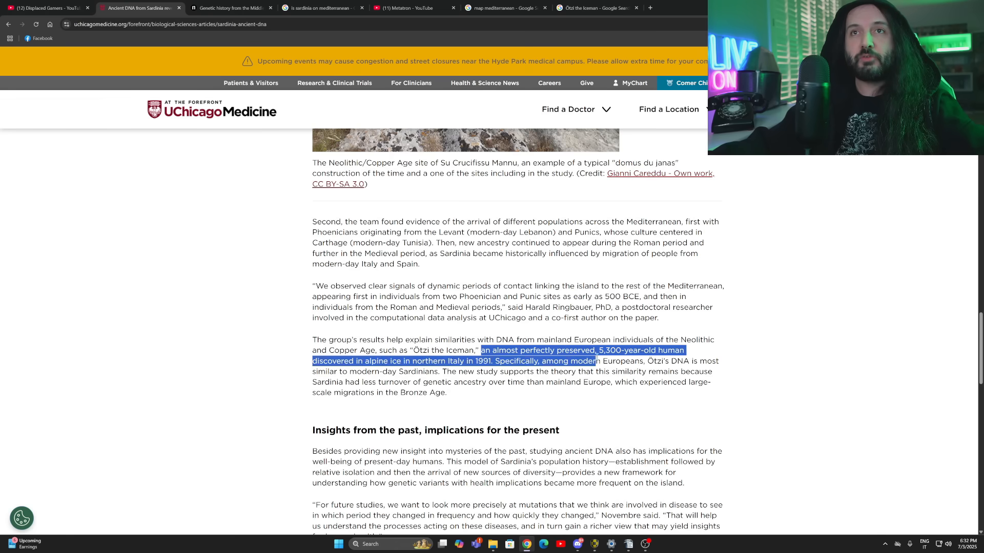
Select the passage describing Ötzi's preserved body and his 1991 discovery, then clear it.
left_click_drag(596, 361, 388, 360)
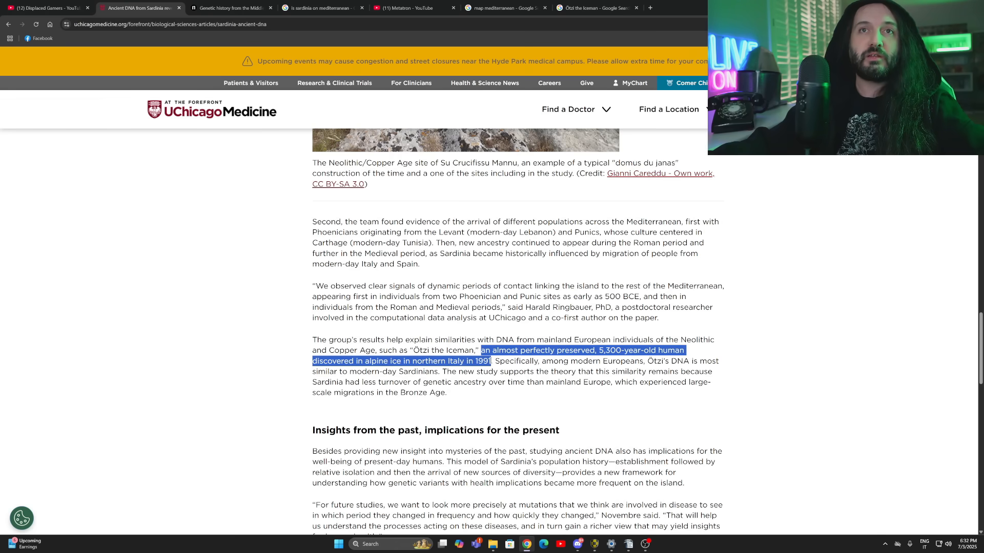
left_click_drag(491, 361, 640, 361)
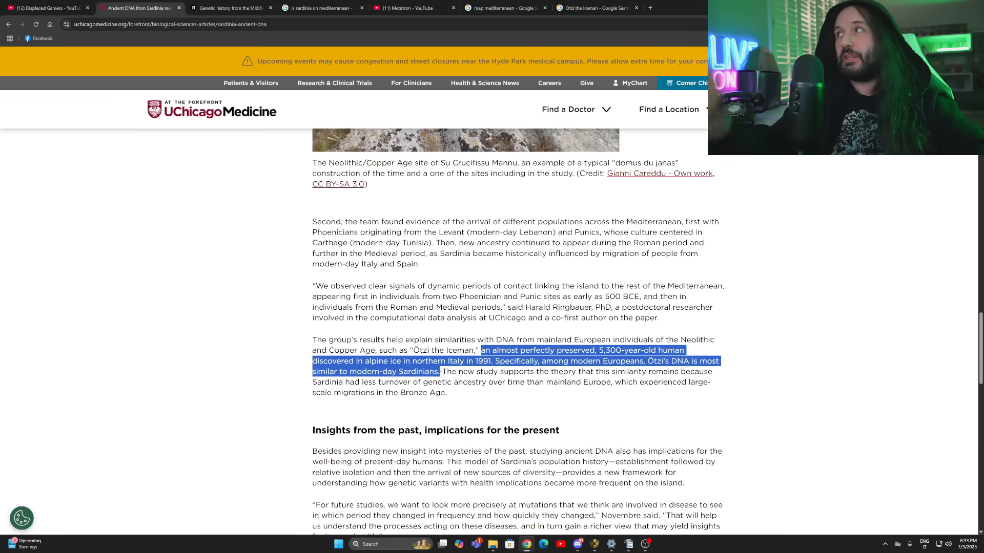
left_click(441, 371)
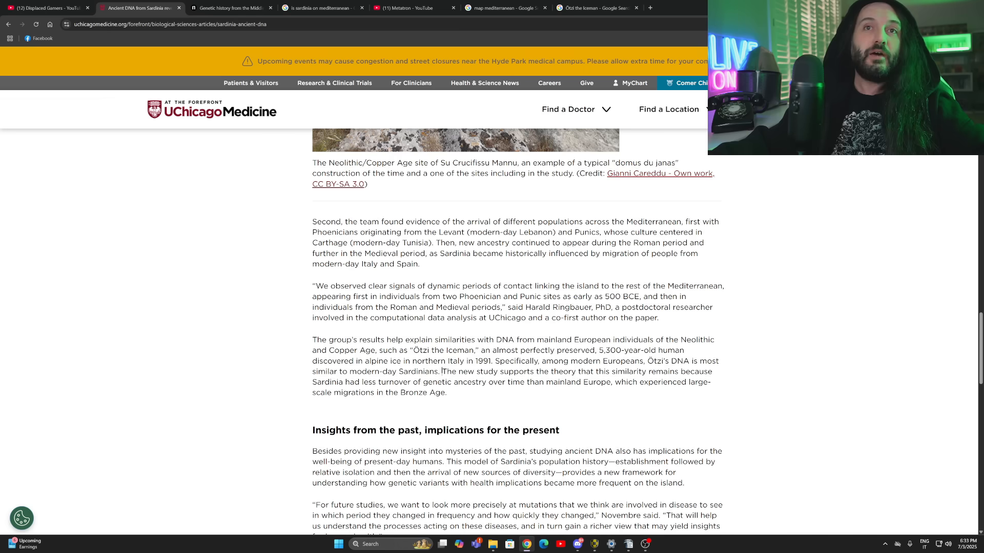
Highlight the sentence on Sardinia's lower genetic turnover and scroll further down the article.
left_click_drag(443, 371, 644, 371)
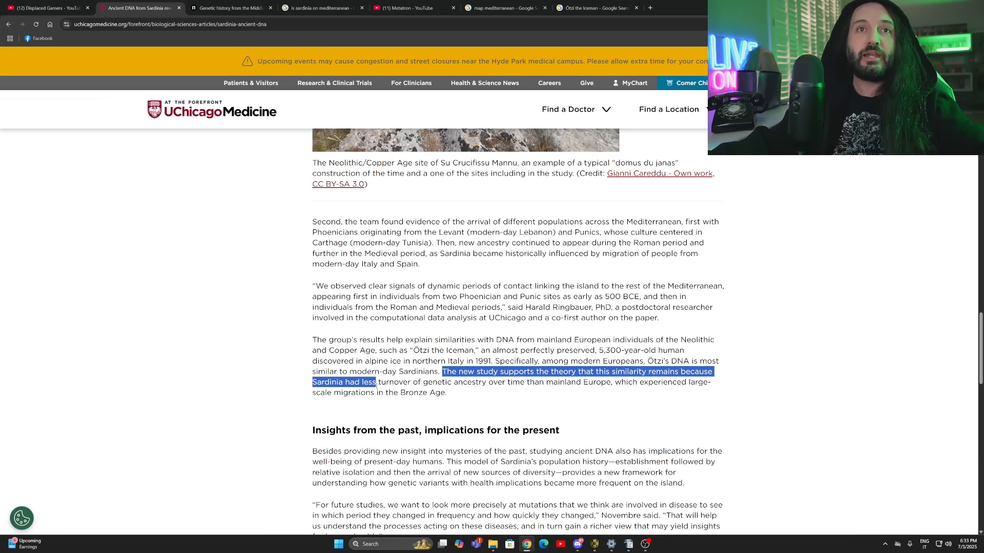
left_click_drag(376, 382, 531, 382)
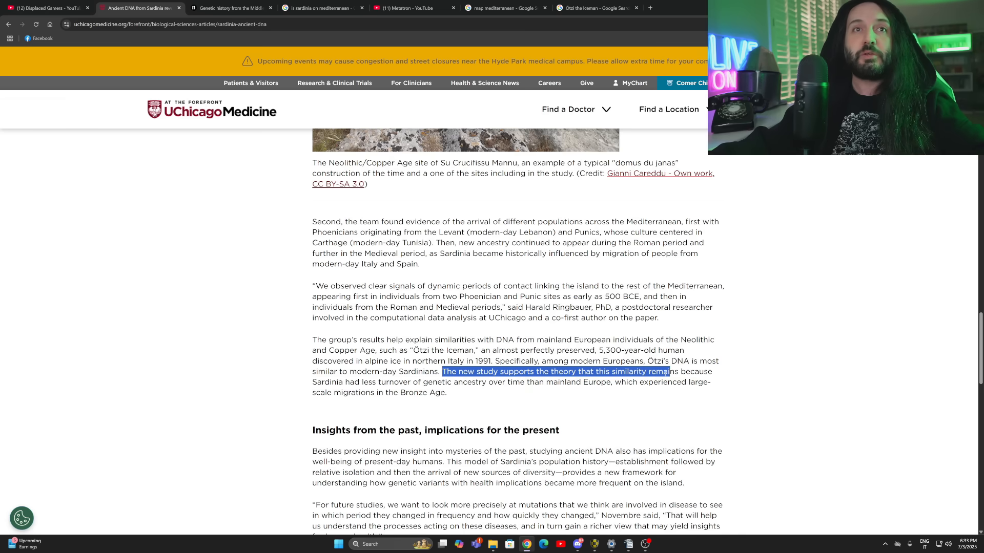
scroll("down", 3)
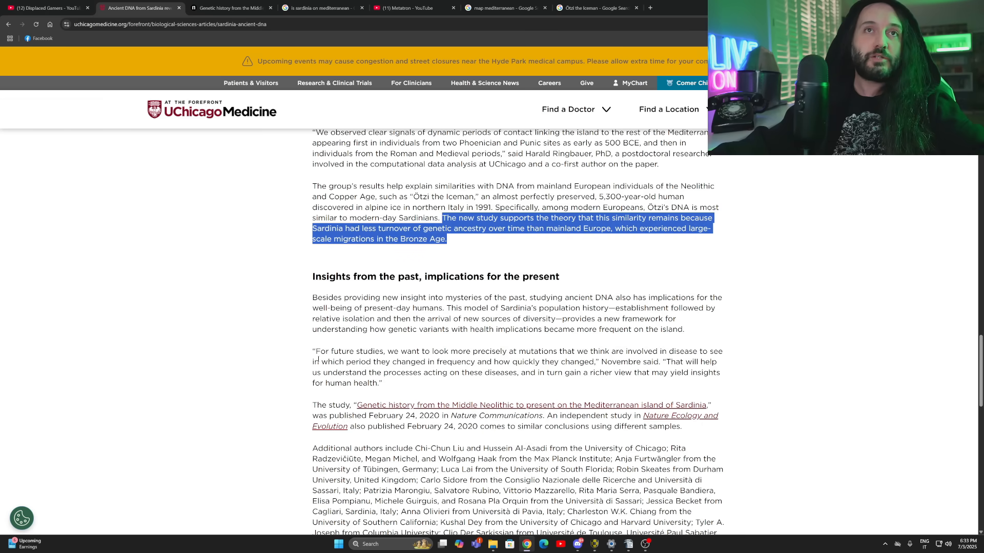
scroll("down", 3)
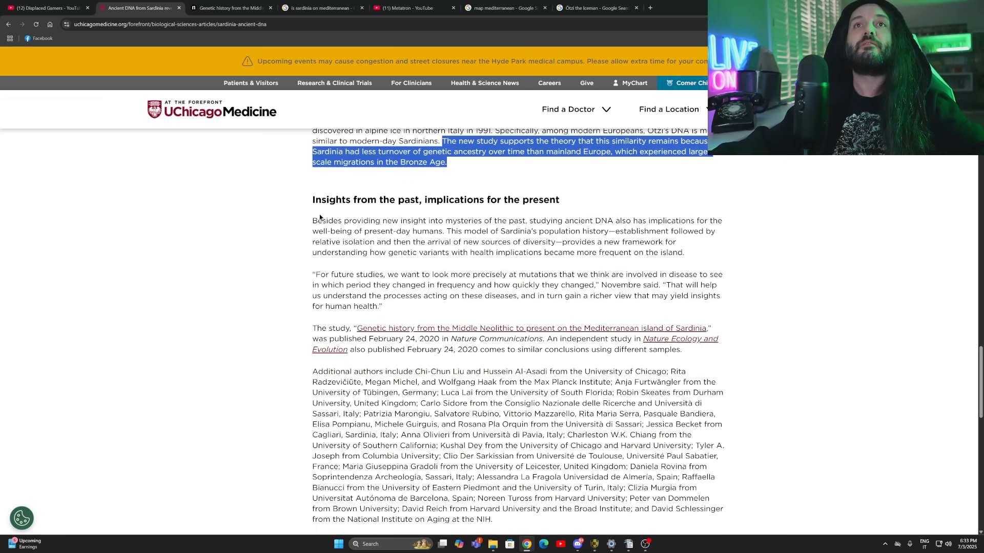
left_click(404, 7)
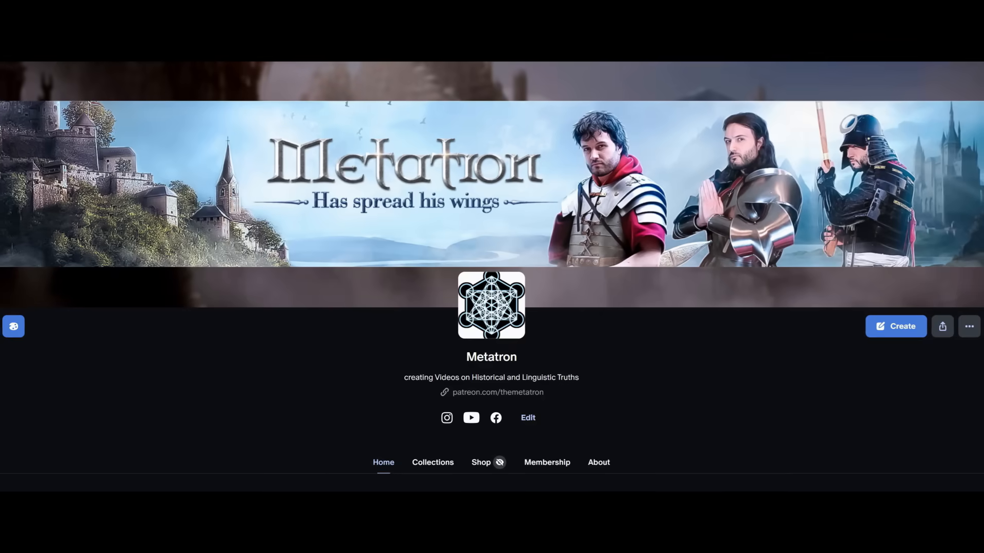
Scroll down and click at the opening of the 'Insights from the past' paragraph.
scroll("down", 3)
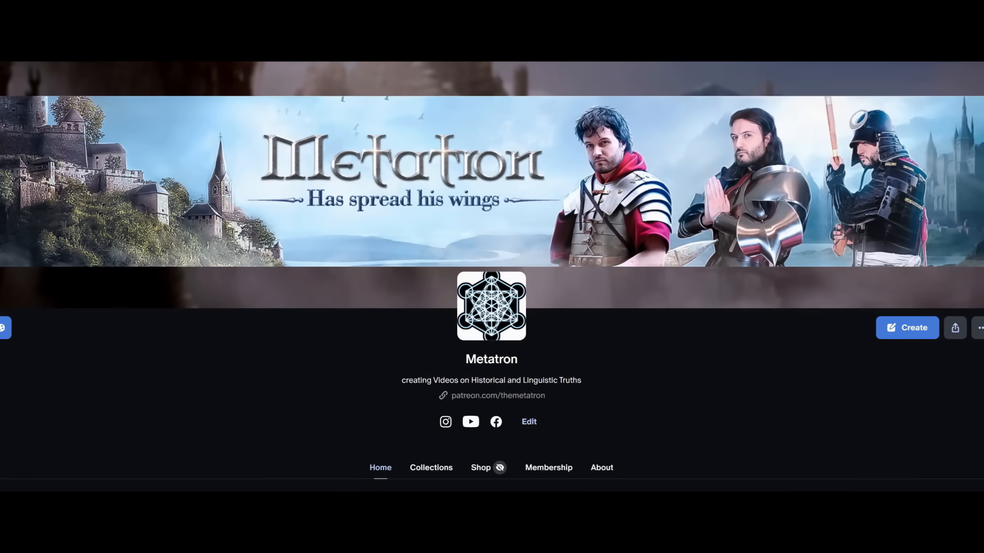
left_click(548, 468)
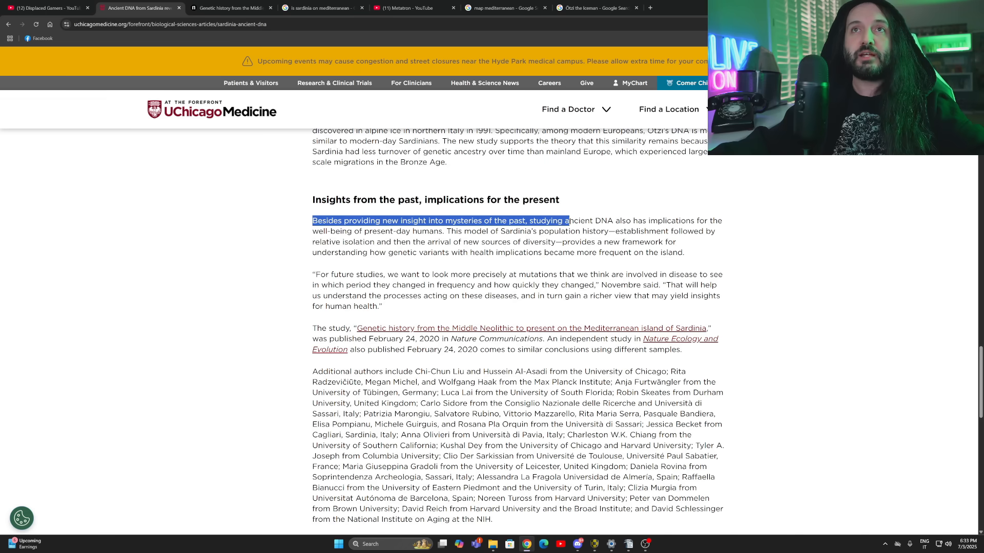
Highlight the Insights paragraph through its health-related genetic variants, then clear it.
left_click(325, 220)
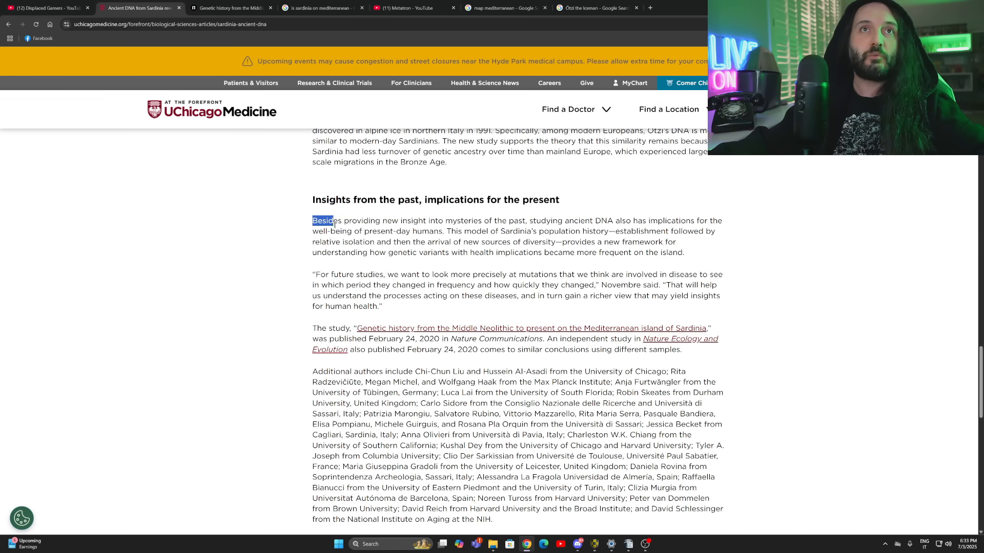
left_click_drag(332, 220, 490, 231)
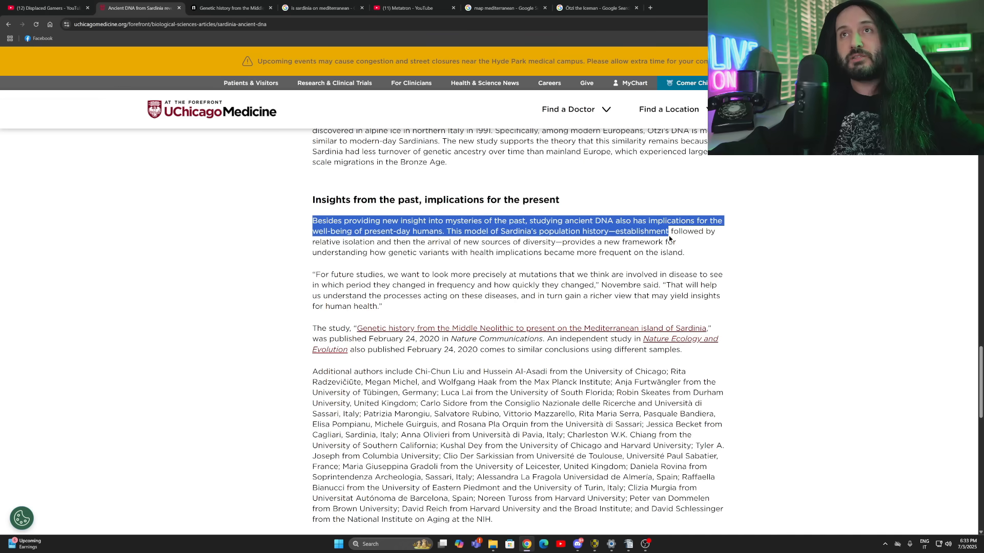
left_click_drag(669, 231, 374, 241)
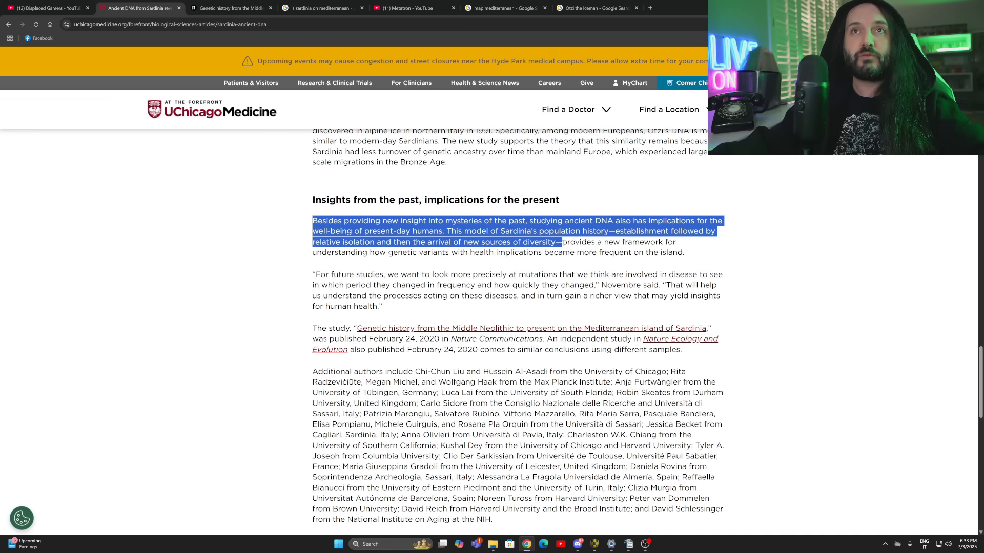
left_click_drag(557, 242, 407, 252)
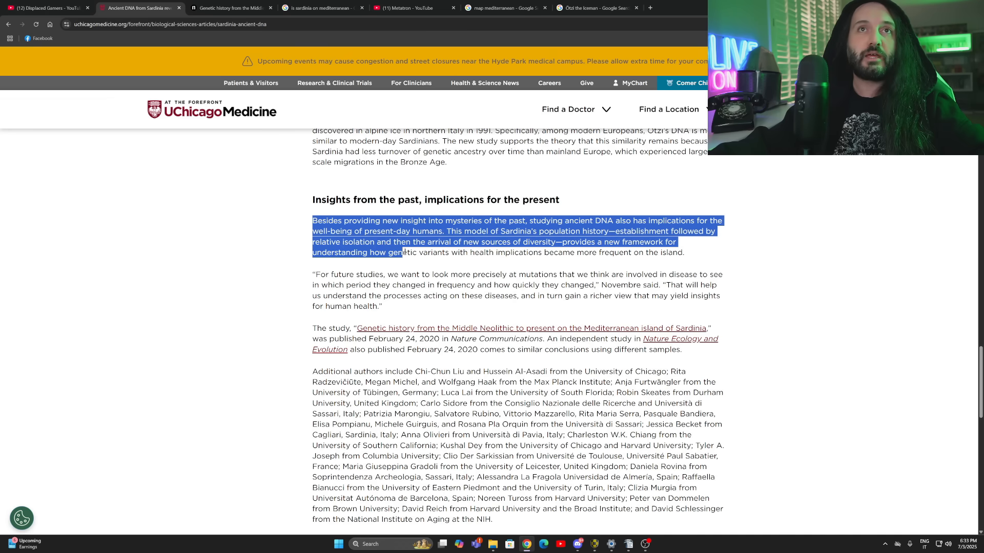
left_click_drag(410, 252, 564, 252)
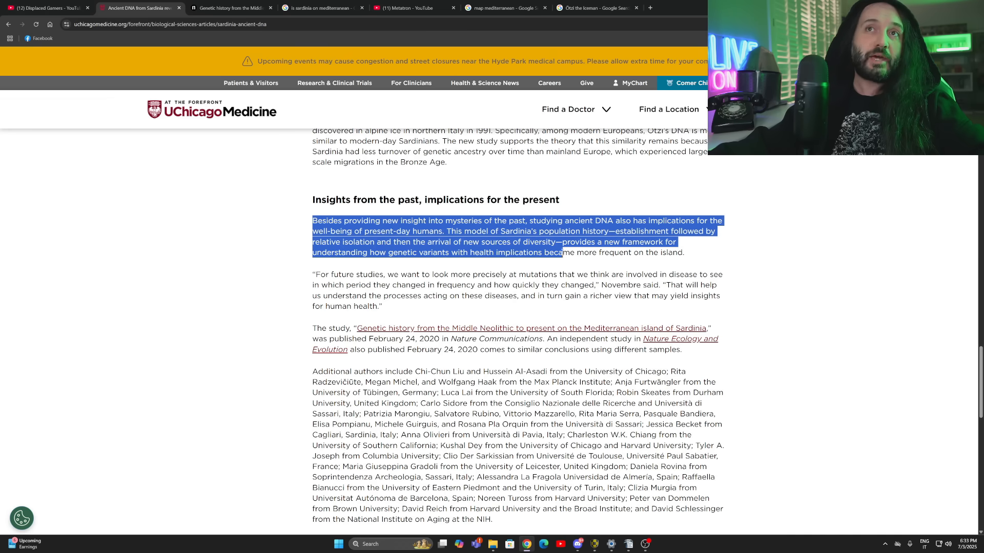
left_click(471, 252)
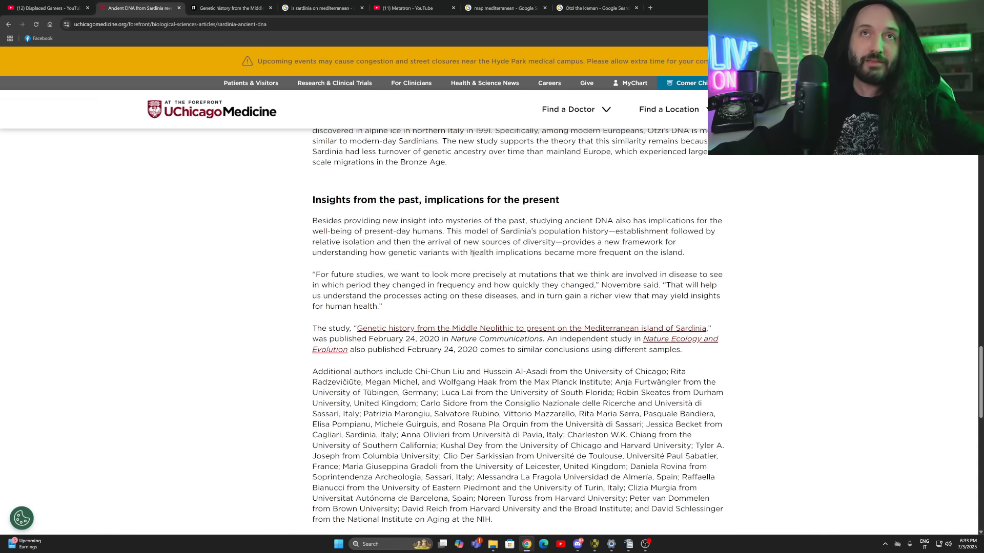
double_click(481, 252)
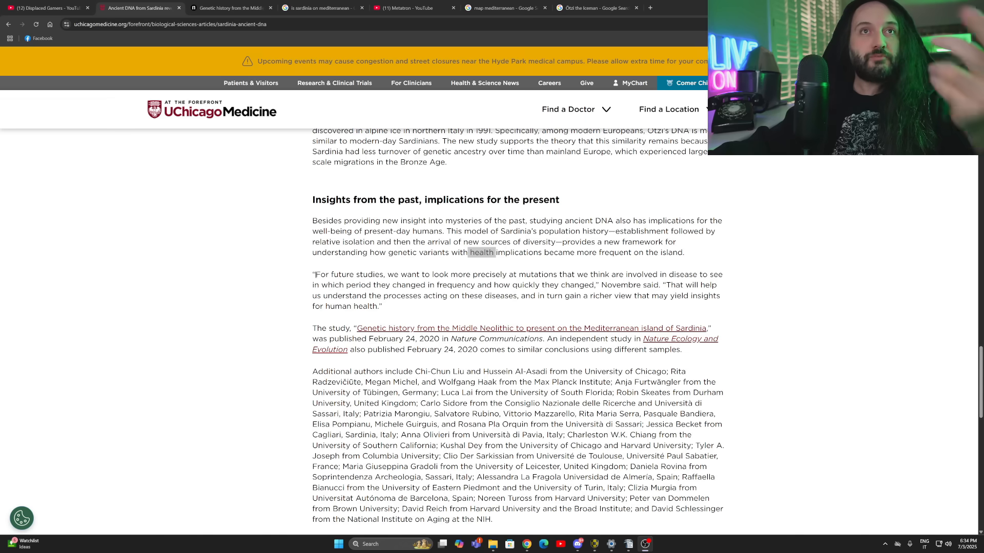
Highlight Novembre's multi-line quote about future disease-mutation studies.
left_click_drag(316, 274, 439, 274)
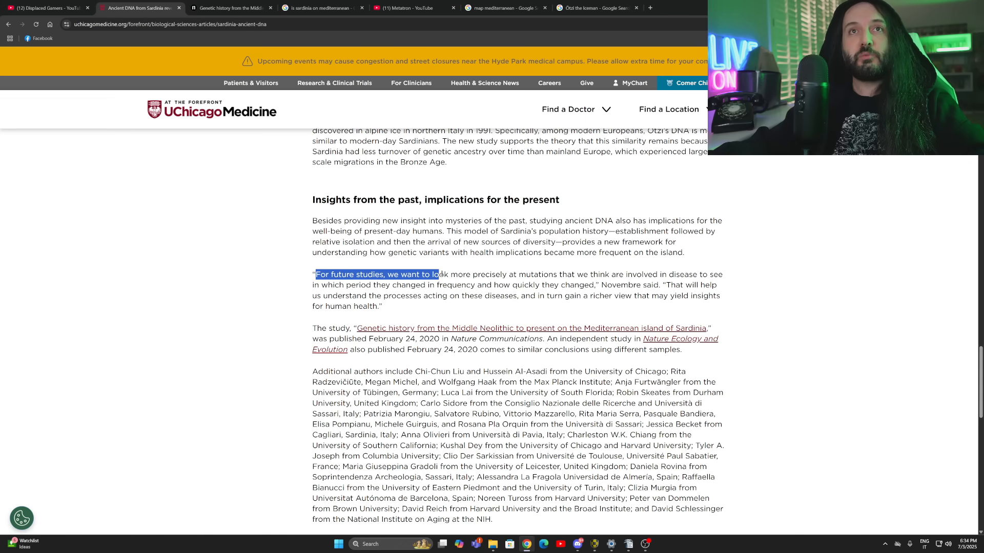
left_click_drag(437, 275, 584, 275)
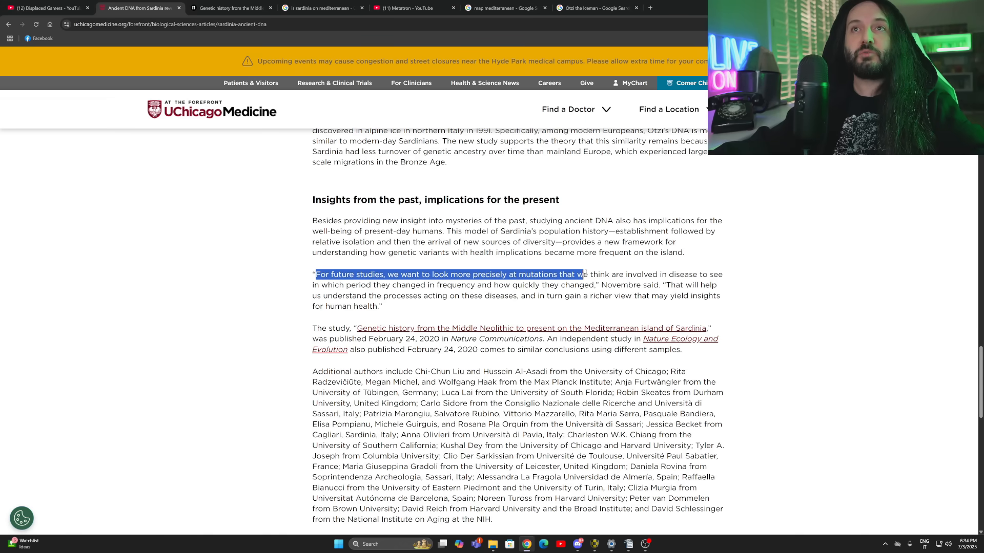
left_click_drag(582, 274, 359, 285)
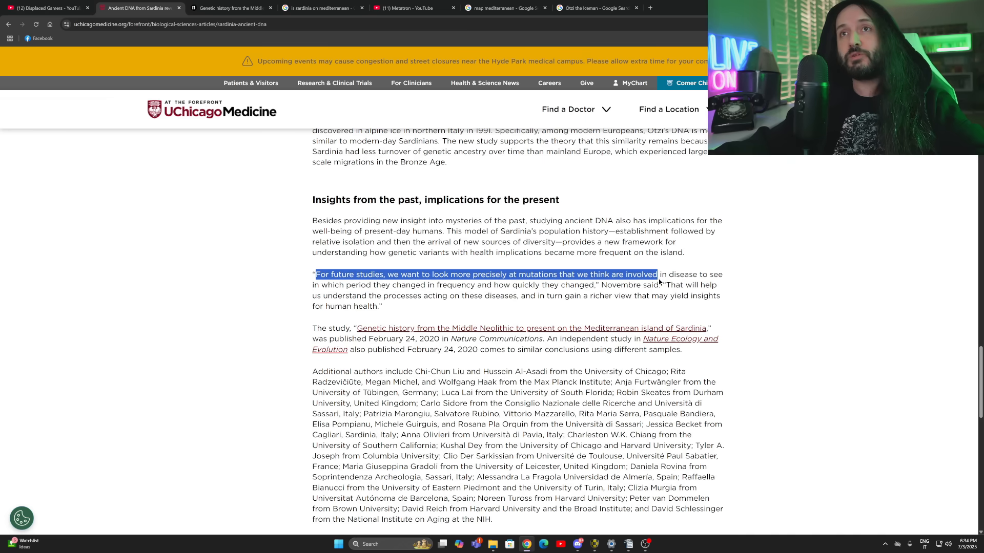
left_click_drag(657, 274, 330, 295)
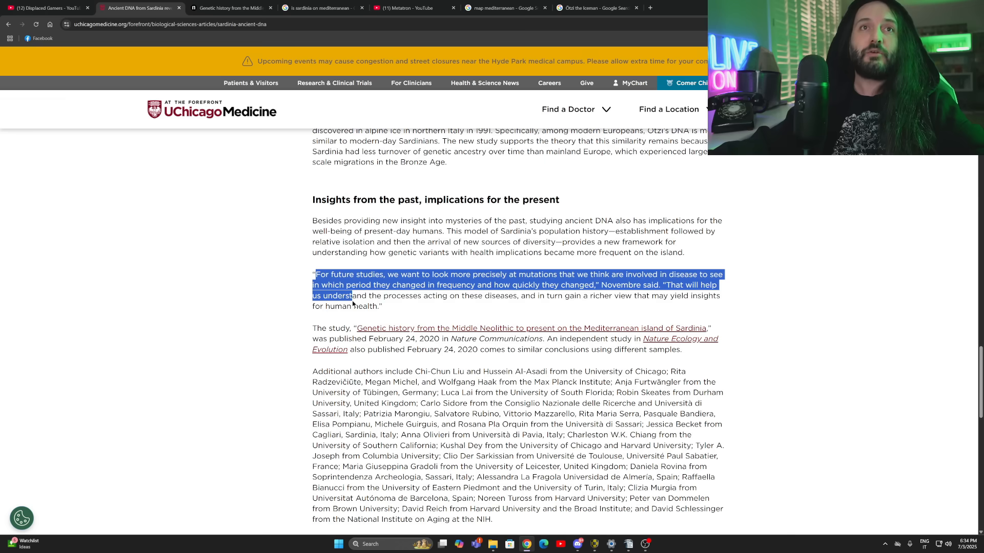
scroll("down", 3)
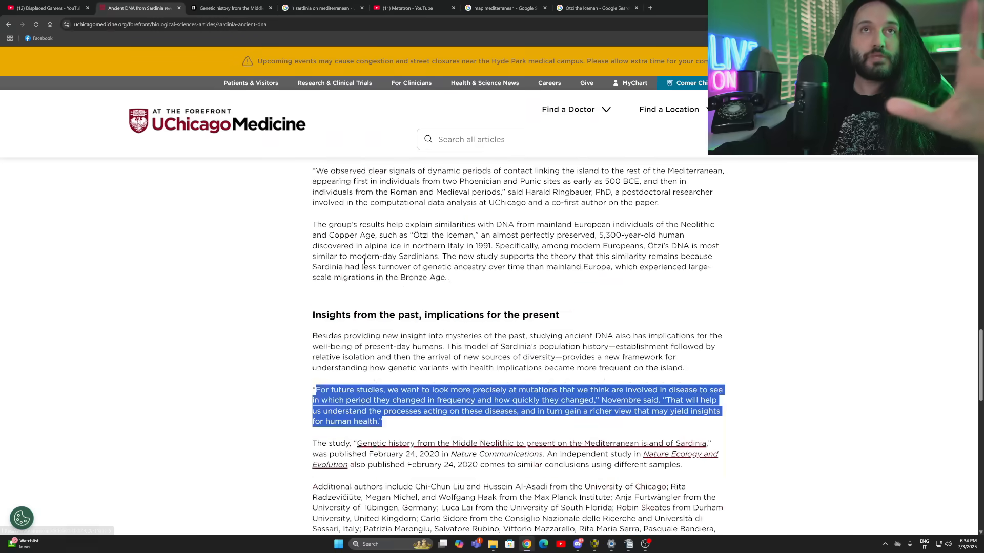
Scroll back up to the article's headline and stone tower photo.
scroll("up", 3)
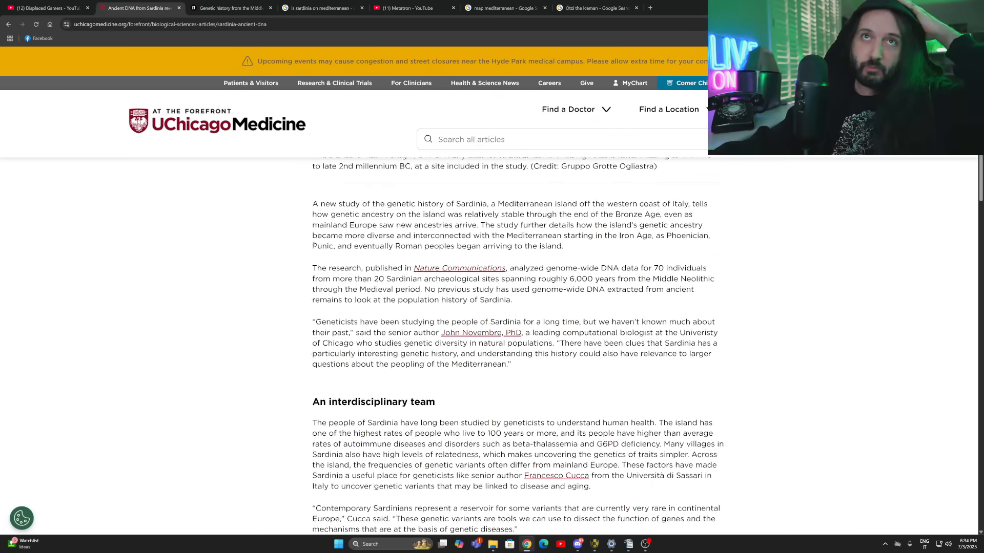
scroll("up", 3)
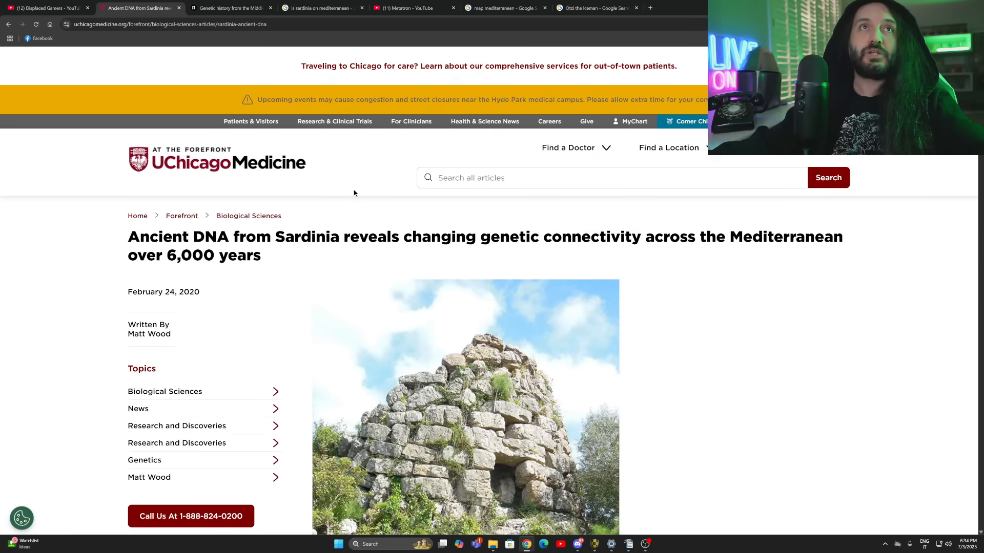
mouse_move(268, 179)
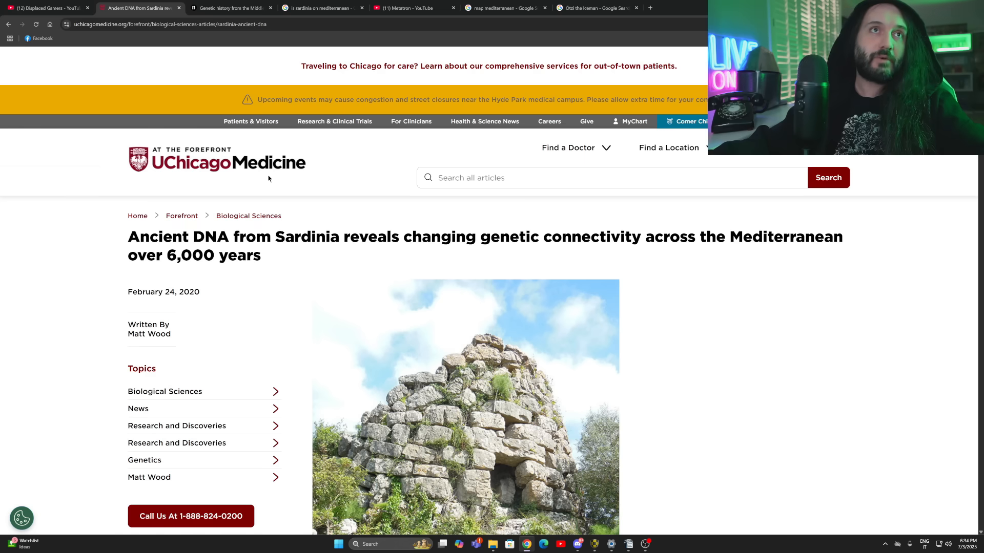
mouse_move(314, 76)
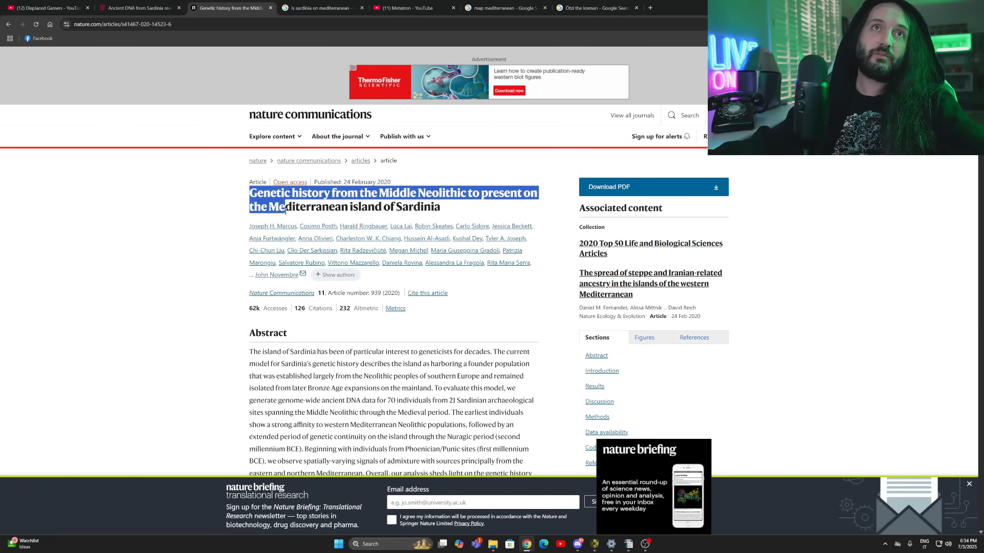
Highlight the study's full title and scroll through the Introduction and Results.
left_click_drag(286, 207, 441, 207)
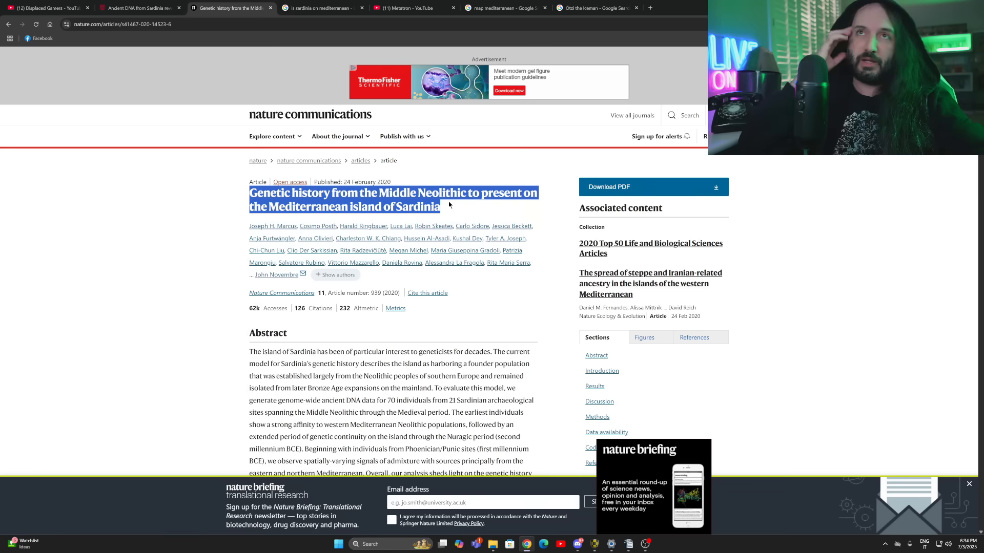
mouse_move(297, 281)
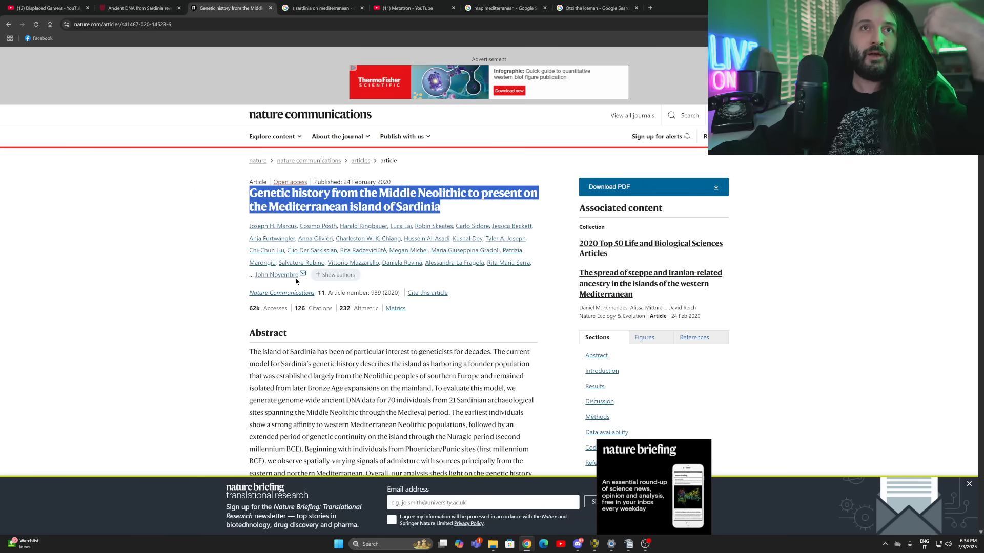
scroll("down", 3)
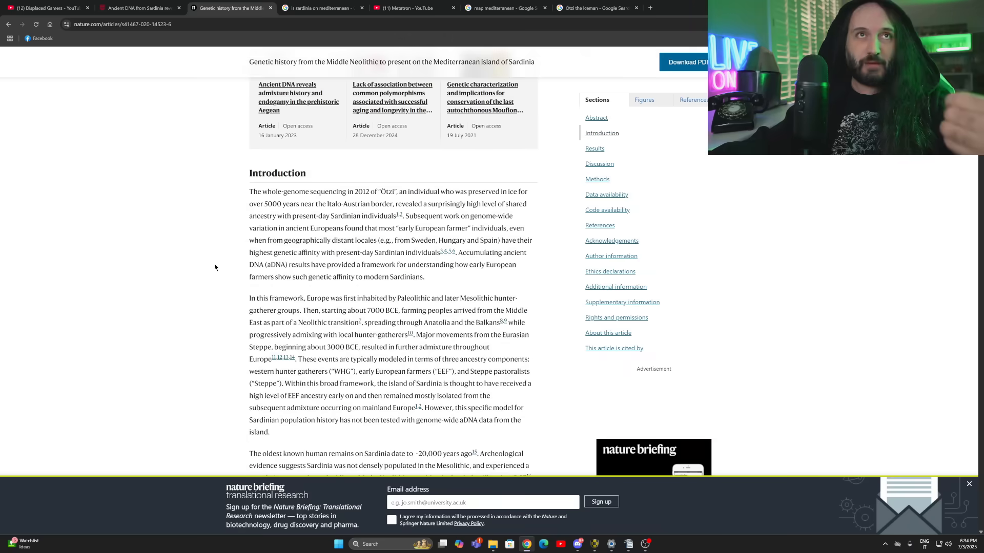
scroll("down", 3)
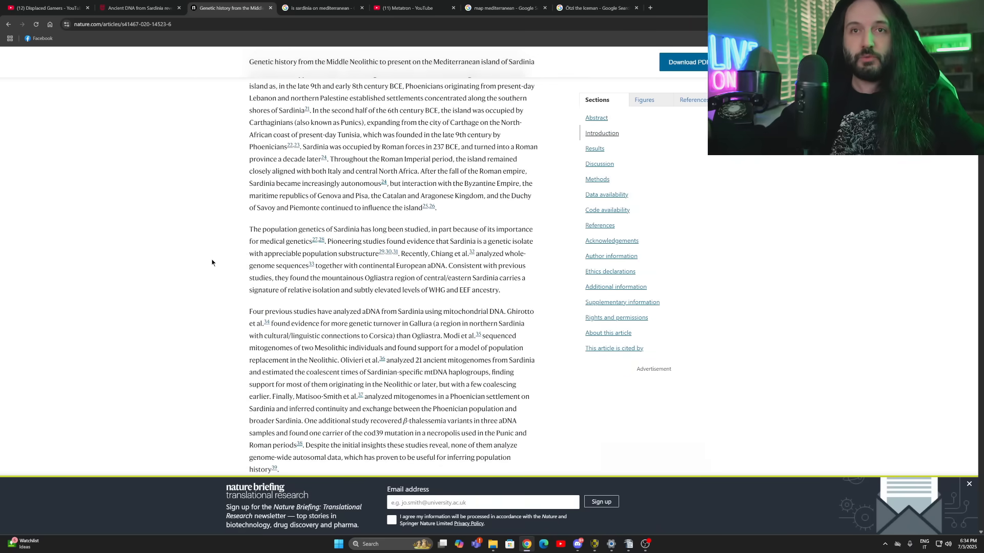
scroll("down", 3)
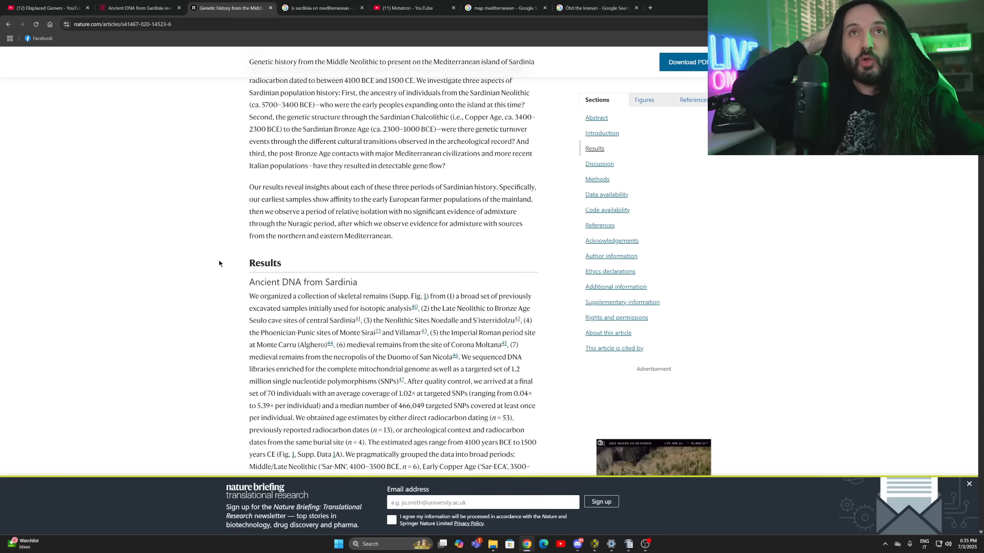
scroll("down", 3)
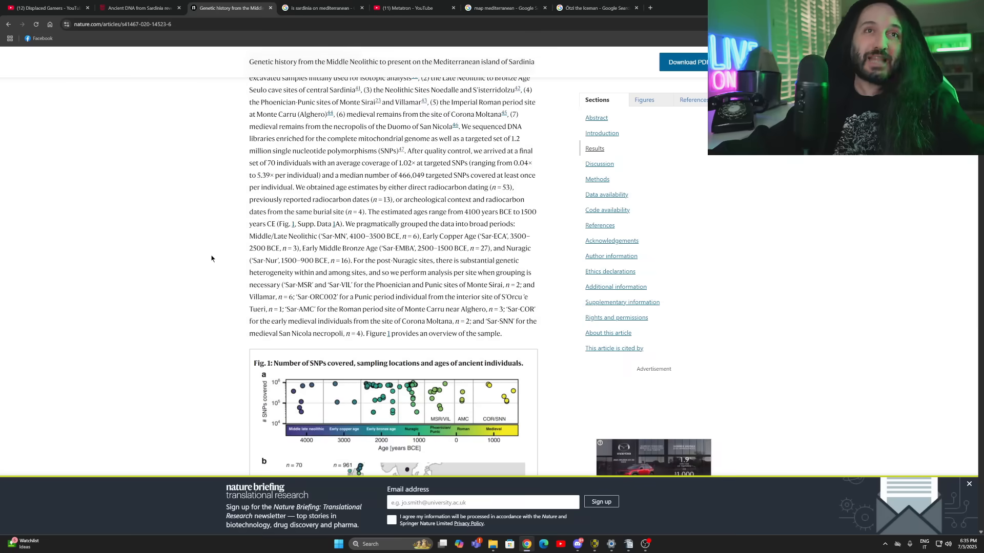
scroll("down", 3)
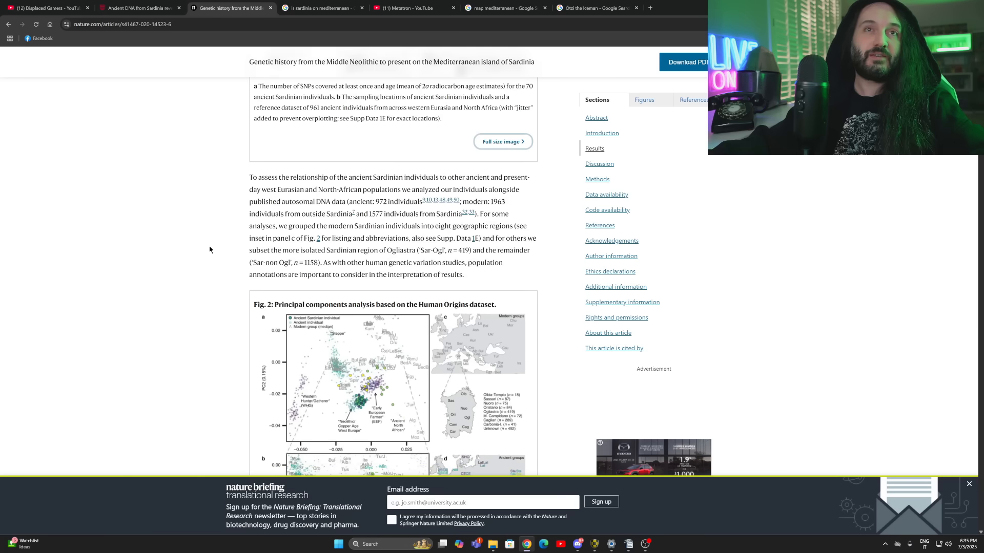
scroll("down", 3)
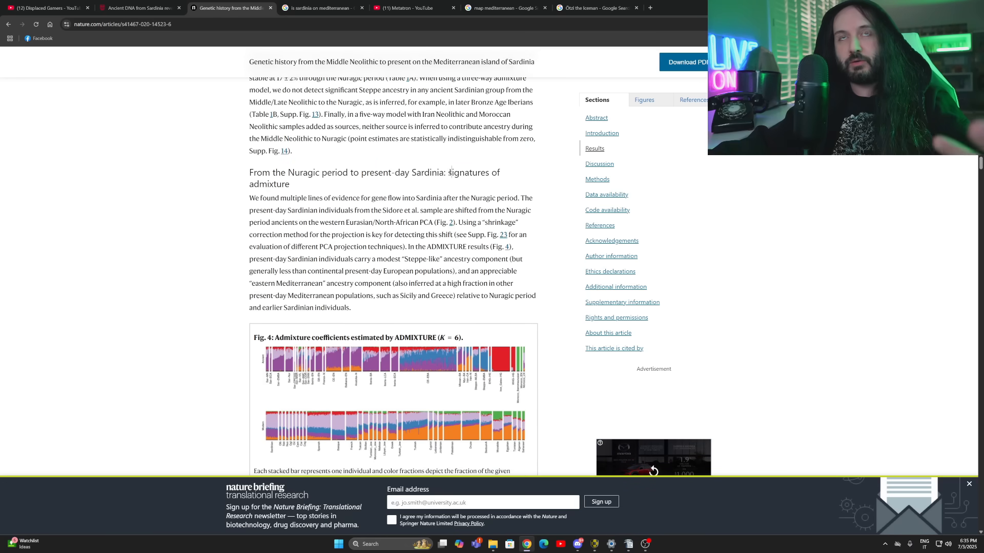
Highlight the 'signatures of admixture' heading and scroll on to Fig. 4.
left_click_drag(451, 173, 289, 184)
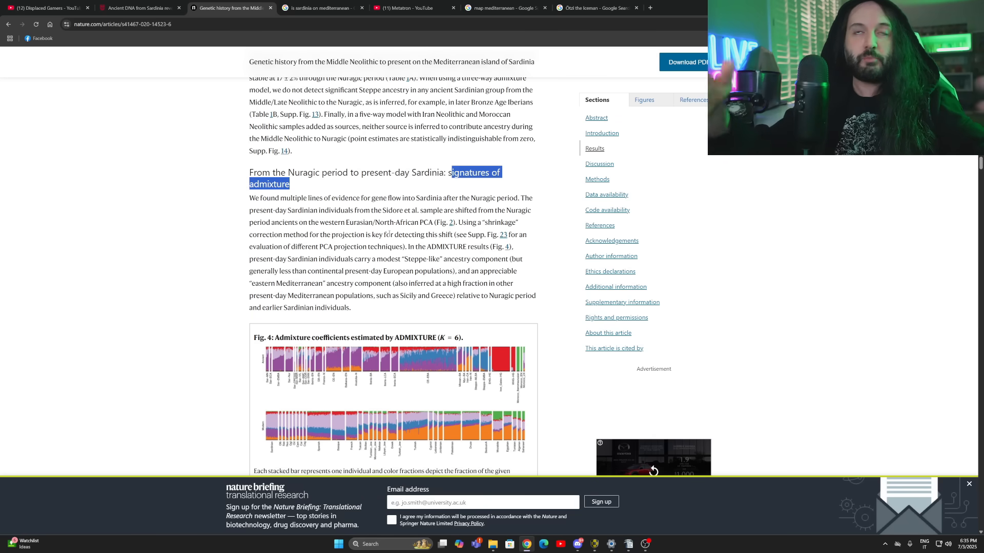
scroll("down", 3)
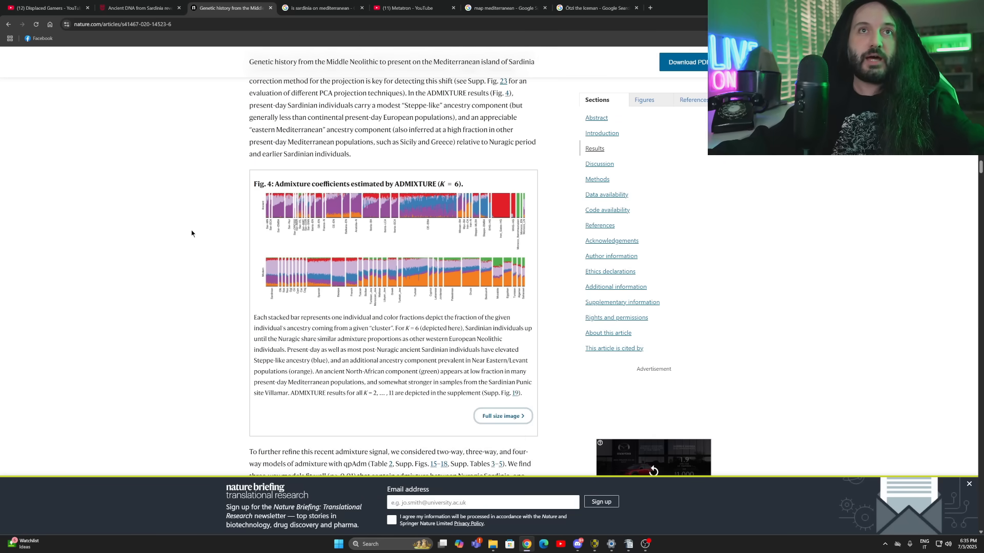
scroll("down", 3)
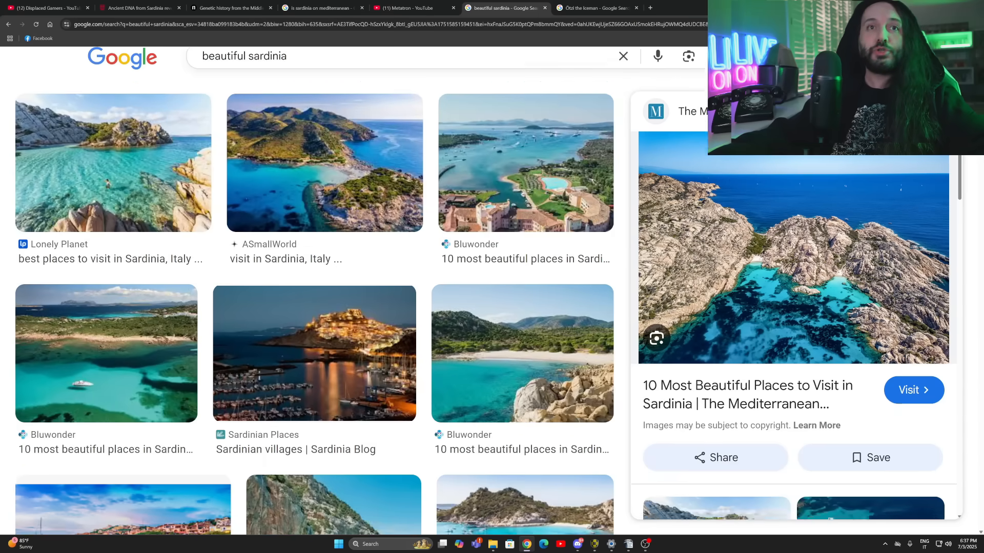
Preview the cliff-lined turquoise beach photo, then scroll through more Sardinia coastline images.
scroll("down", 3)
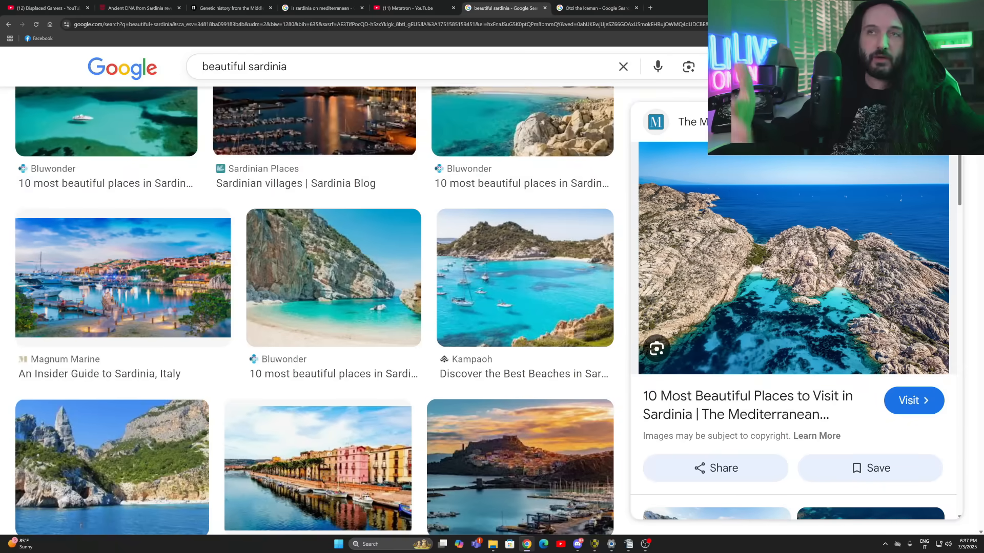
left_click(333, 277)
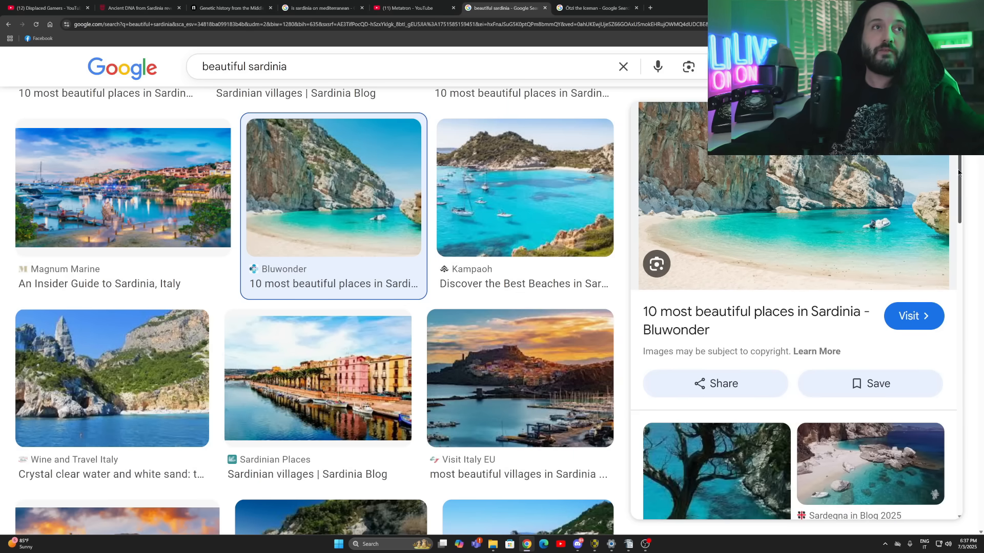
scroll("down", 3)
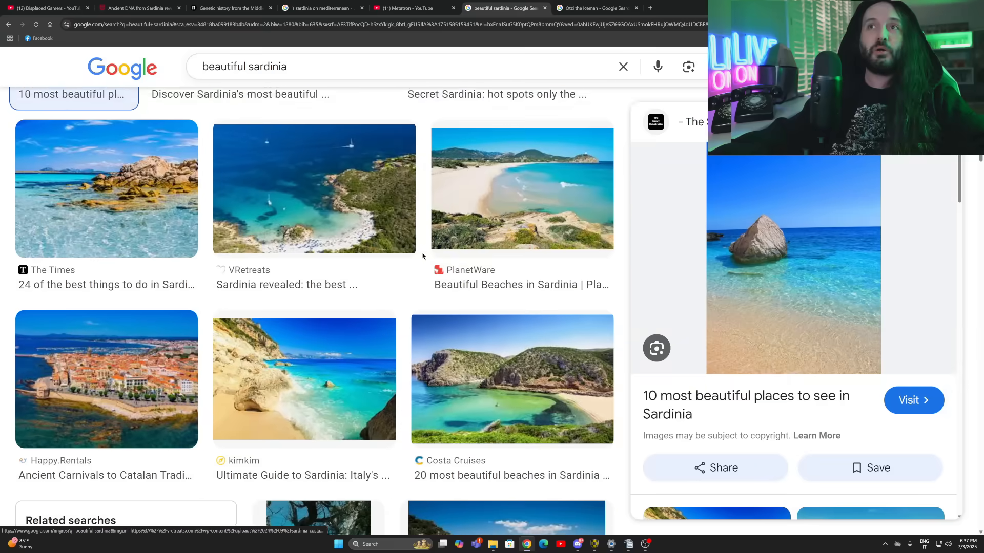
scroll("down", 3)
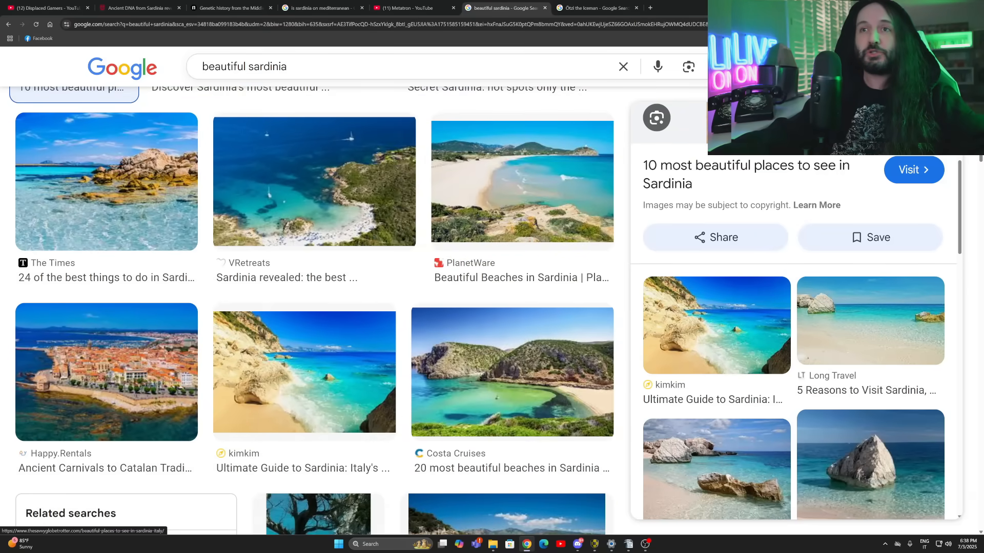
scroll("down", 3)
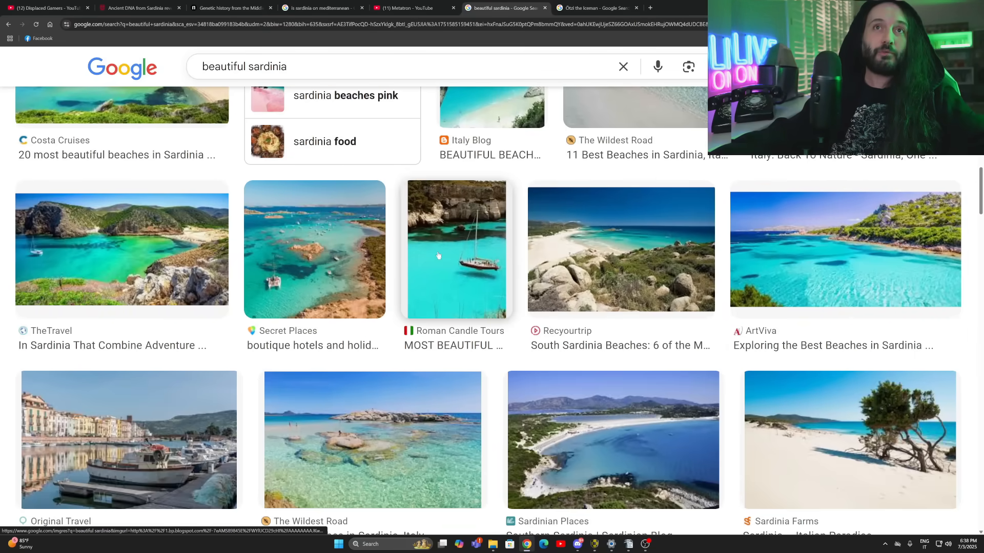